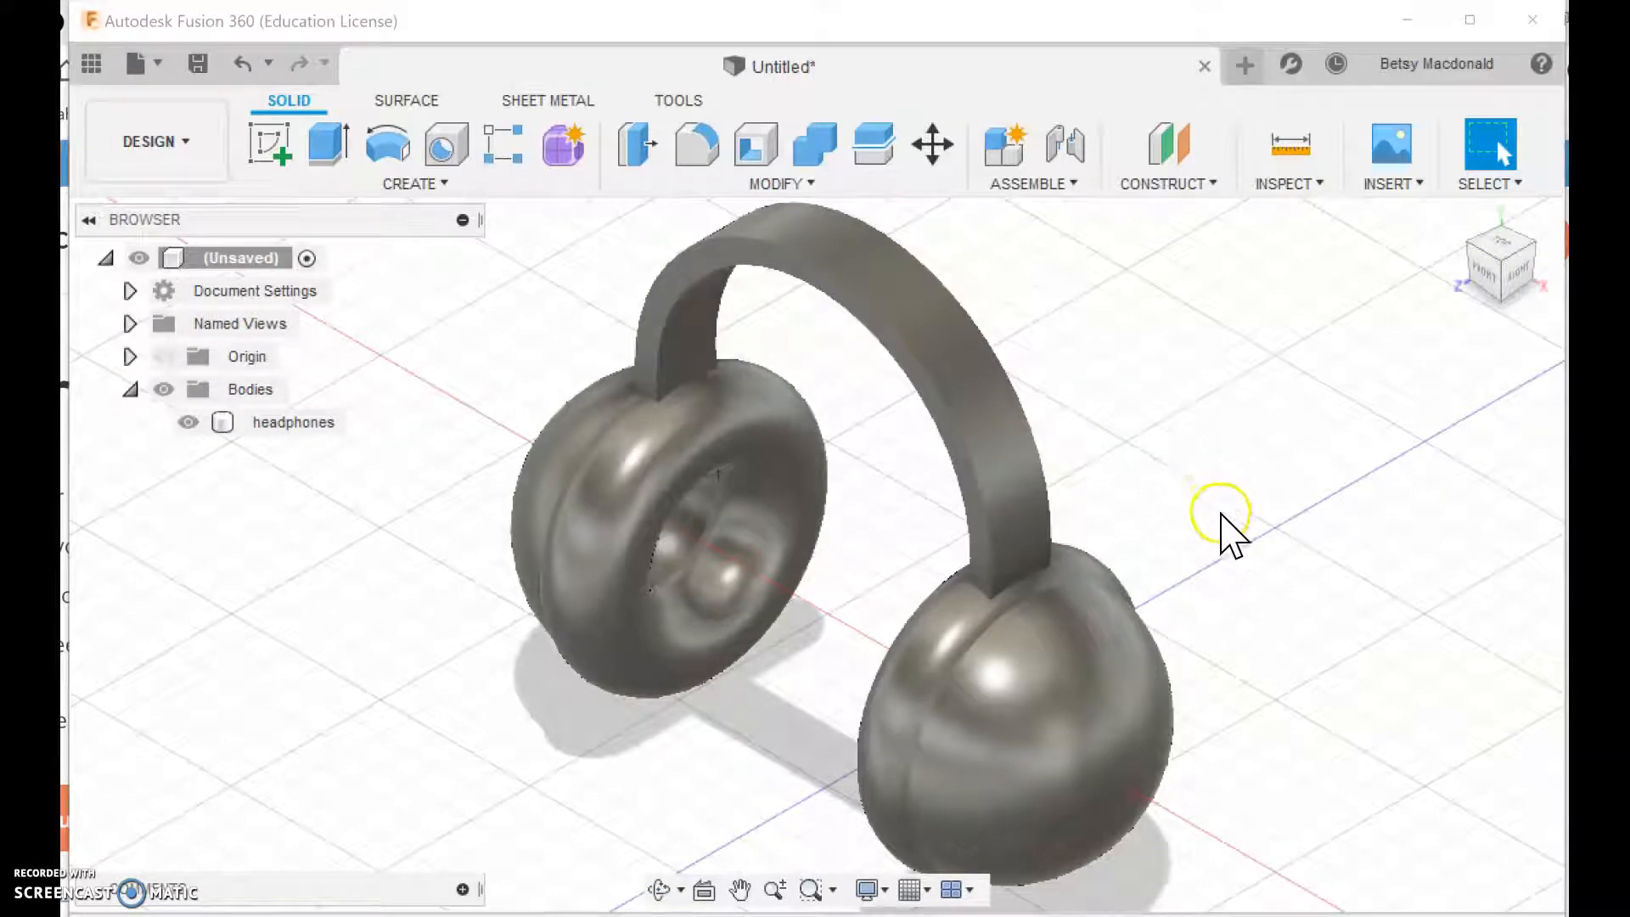
pyautogui.moveTo(1346, 535)
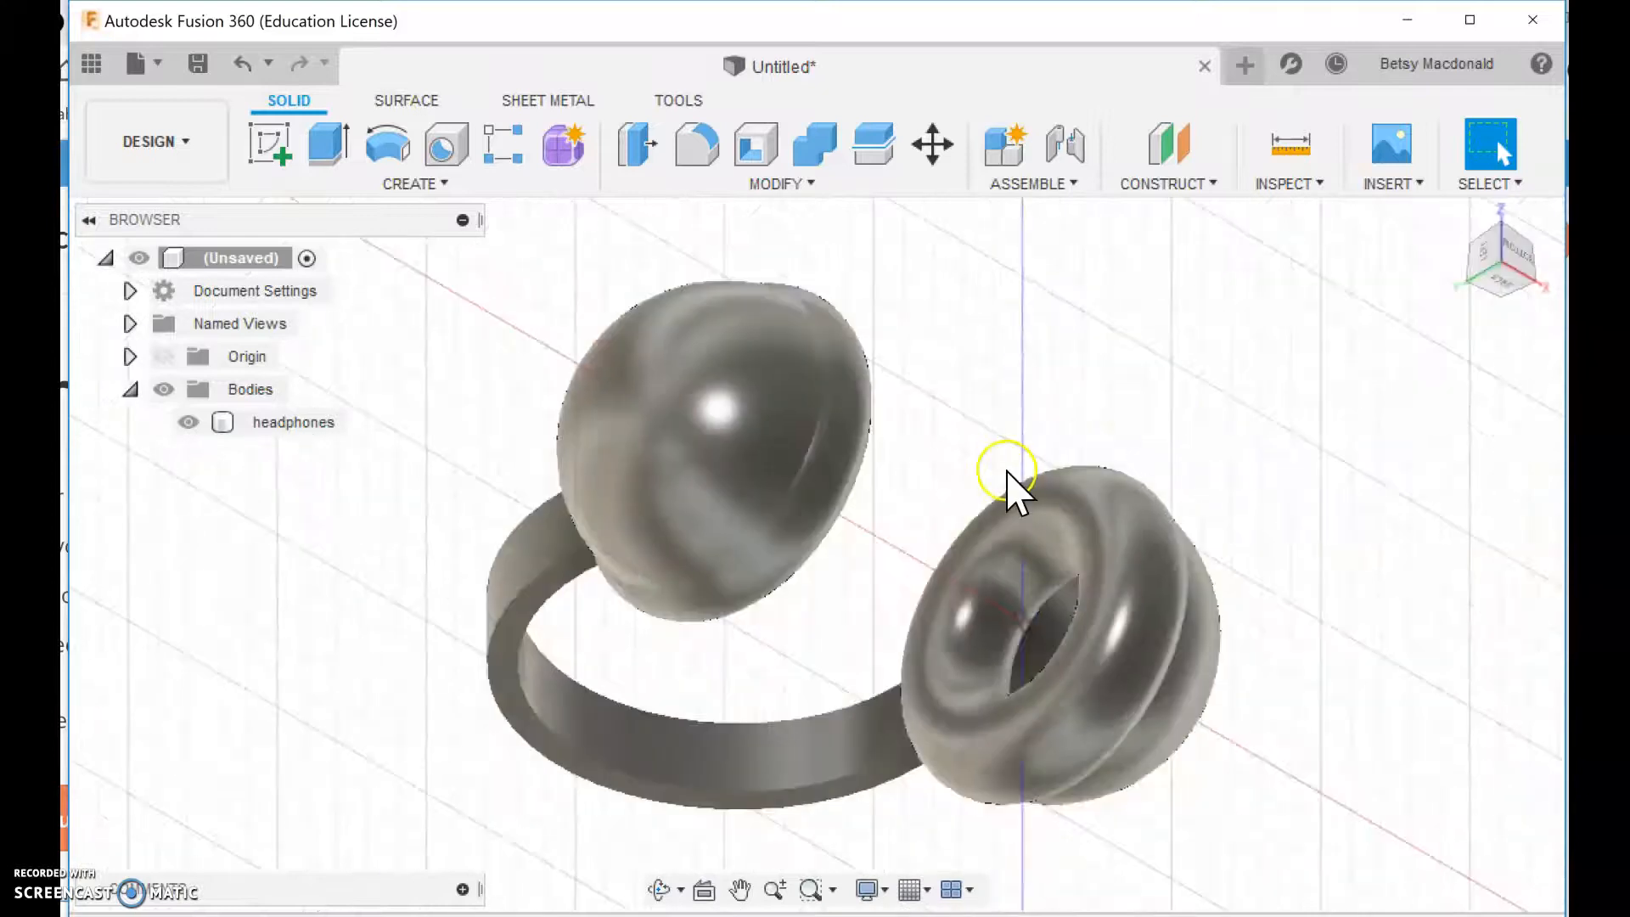
# Orbit and switch to a standard view to inspect the headphones before adding the coil
pyautogui.moveTo(1009, 479); pyautogui.dragTo(1195, 431)
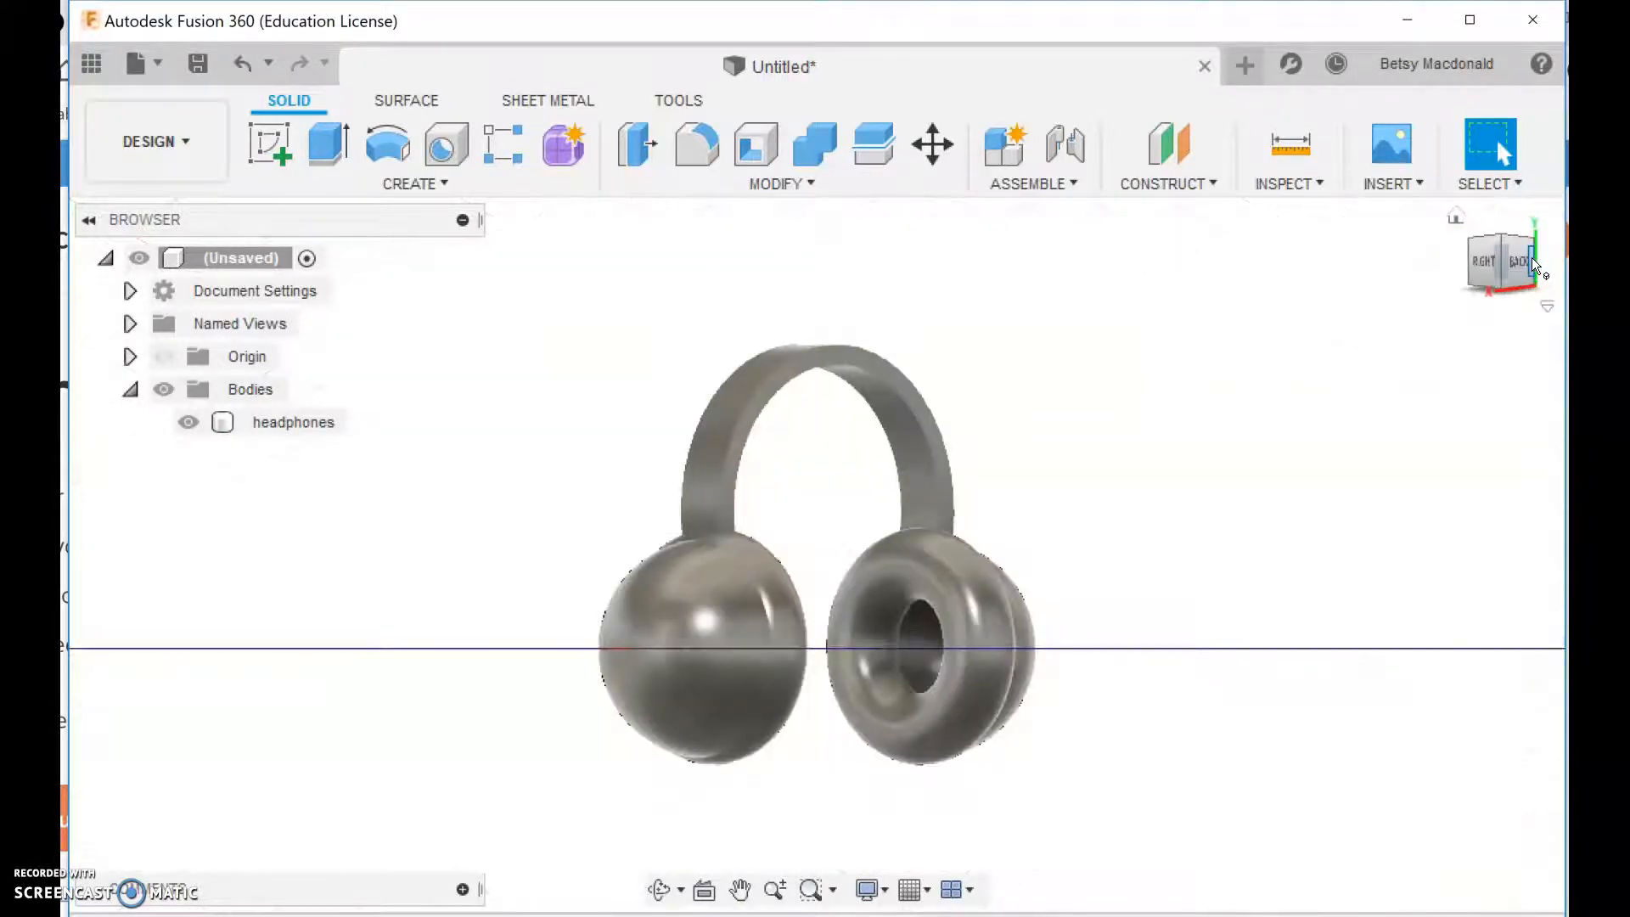
pyautogui.click(744, 661)
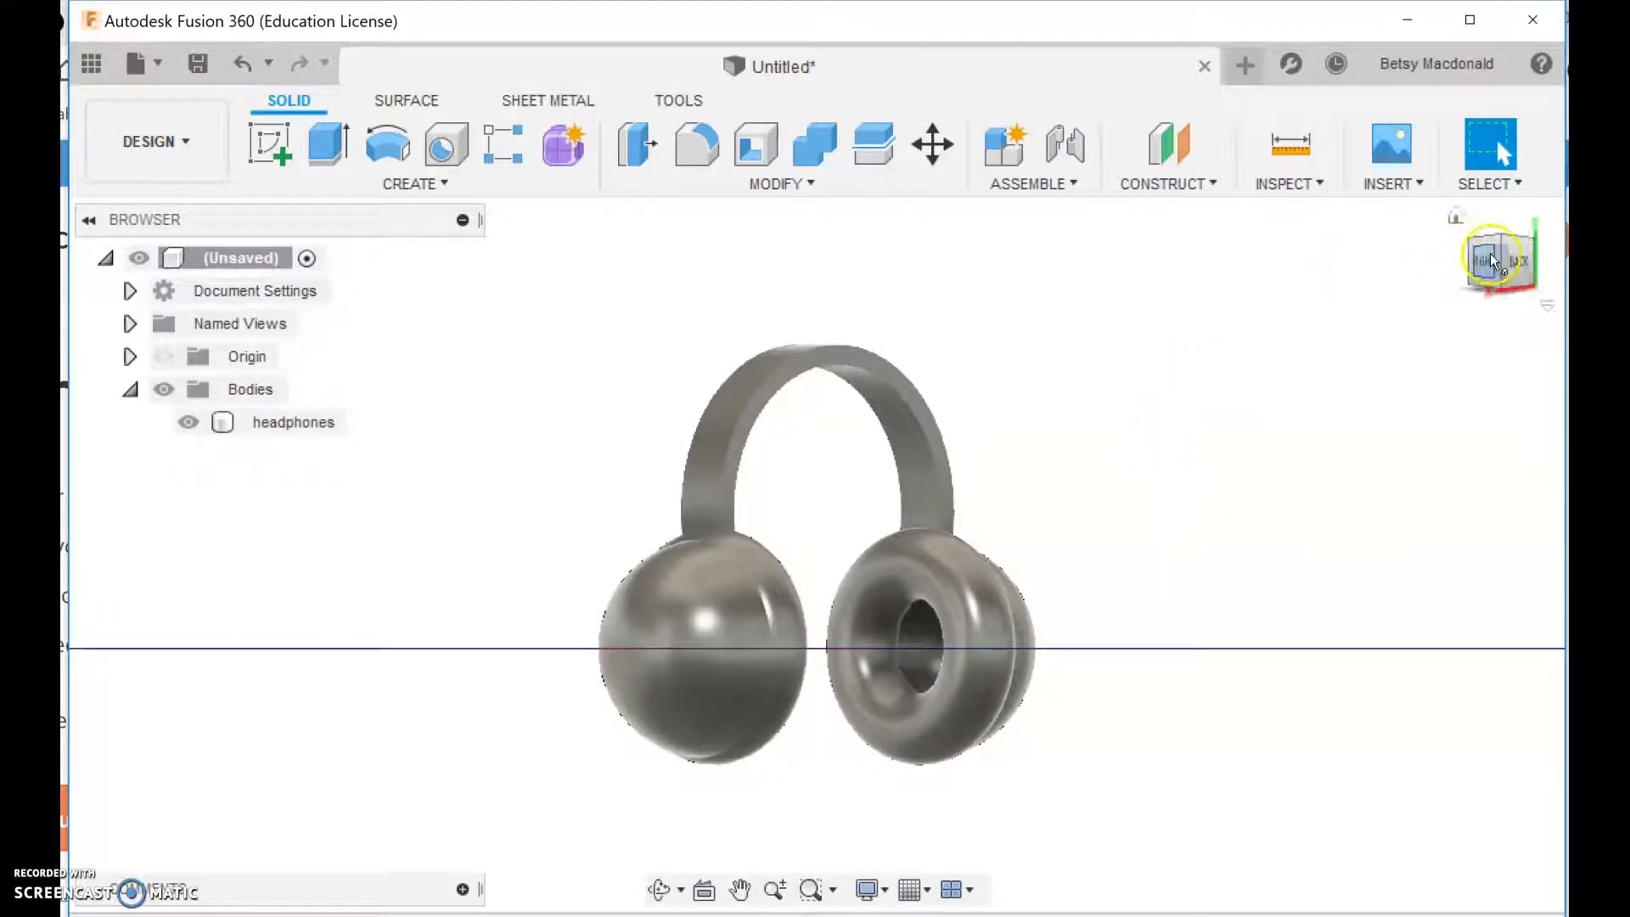
pyautogui.click(1497, 258)
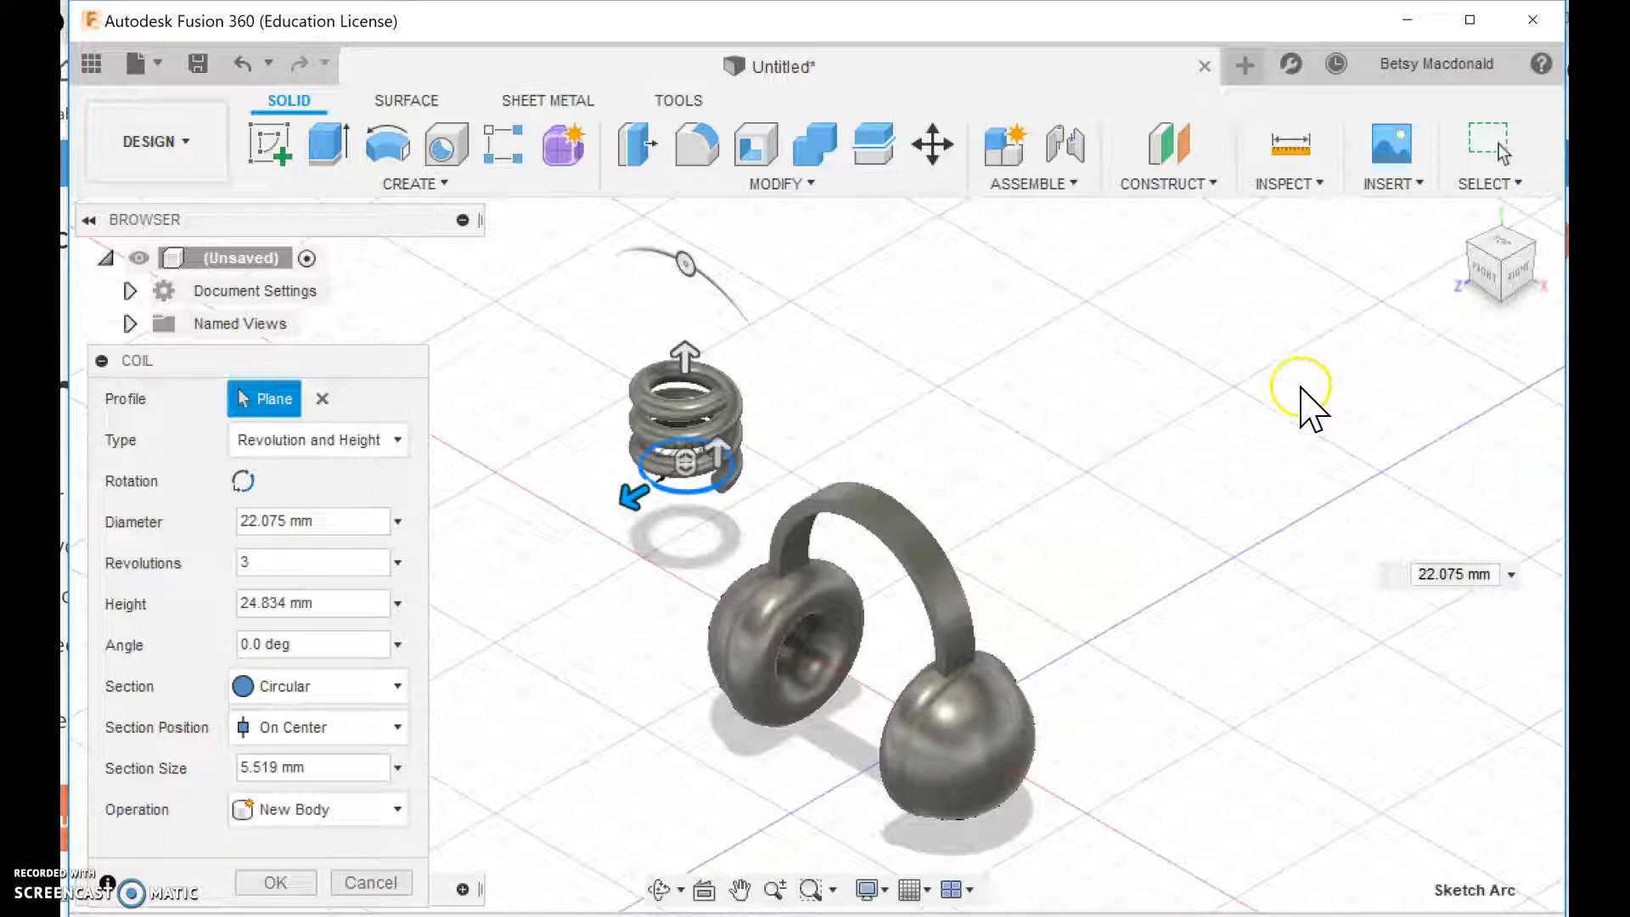
pyautogui.moveTo(1361, 295)
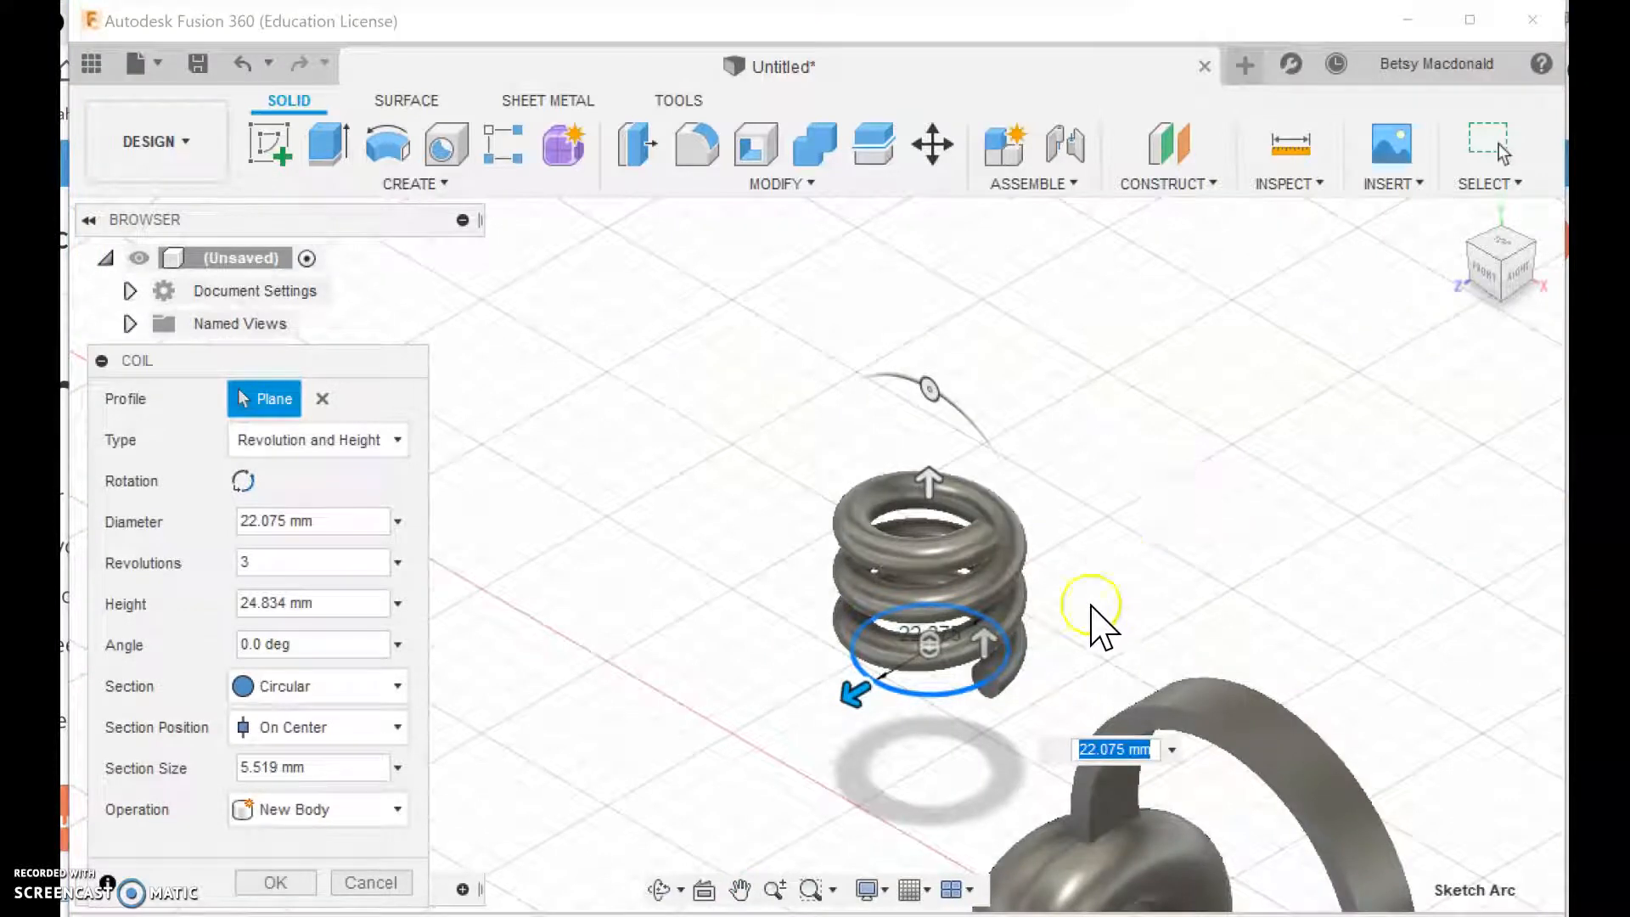
pyautogui.moveTo(993, 706)
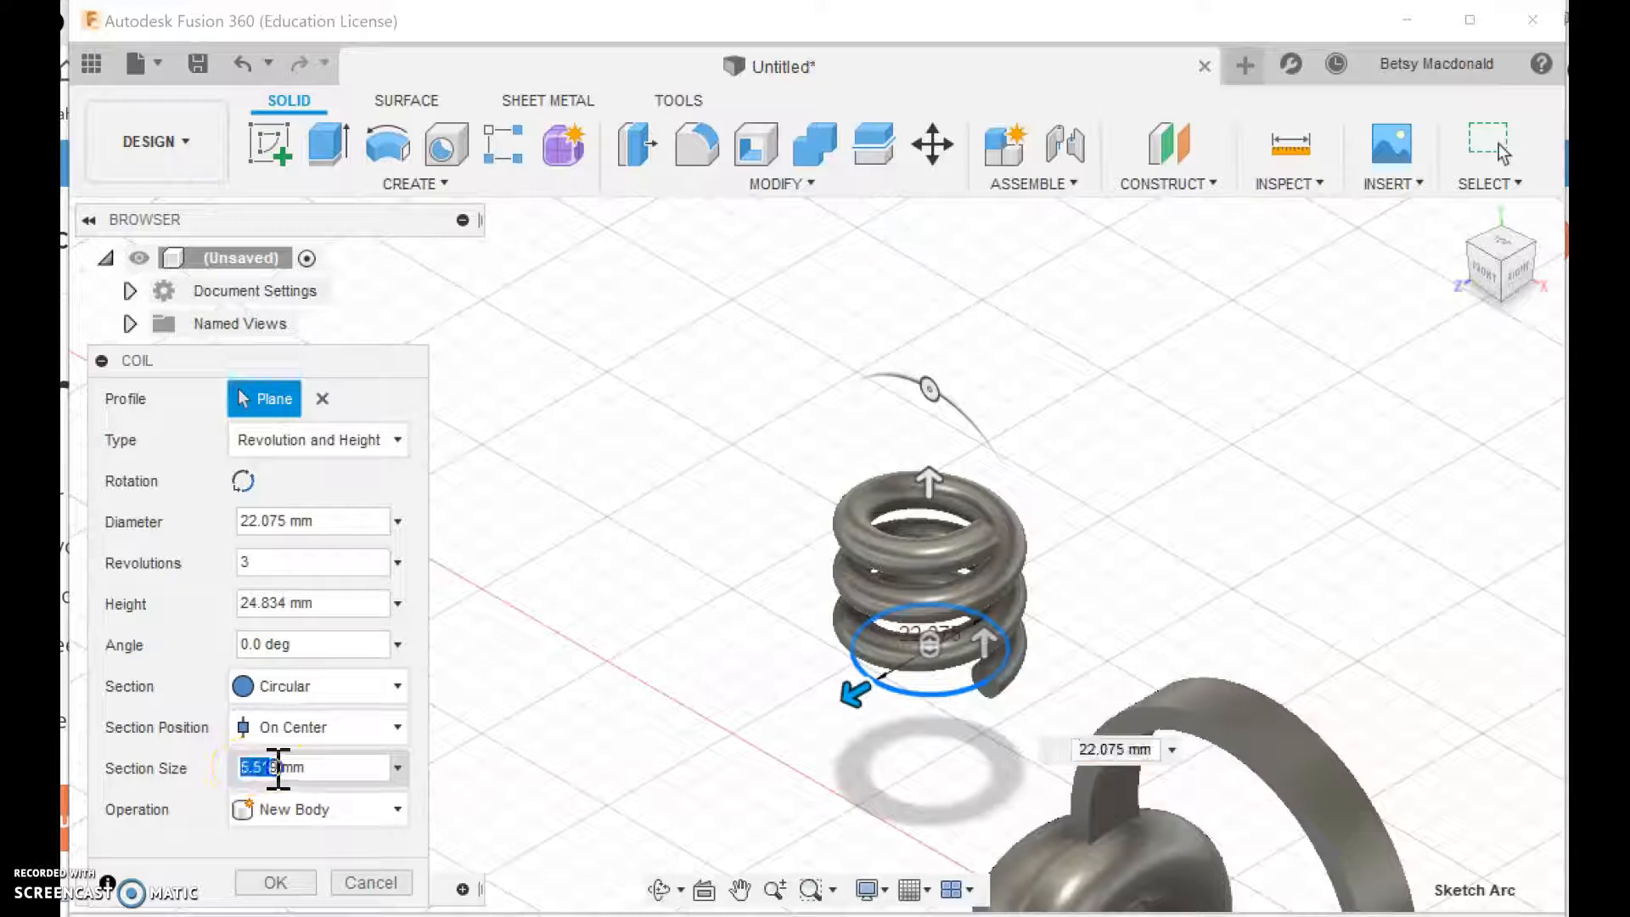
# Enter coil values: section size 3, diameter 10, revolutions 5 and height 40
pyautogui.write('3 mm')
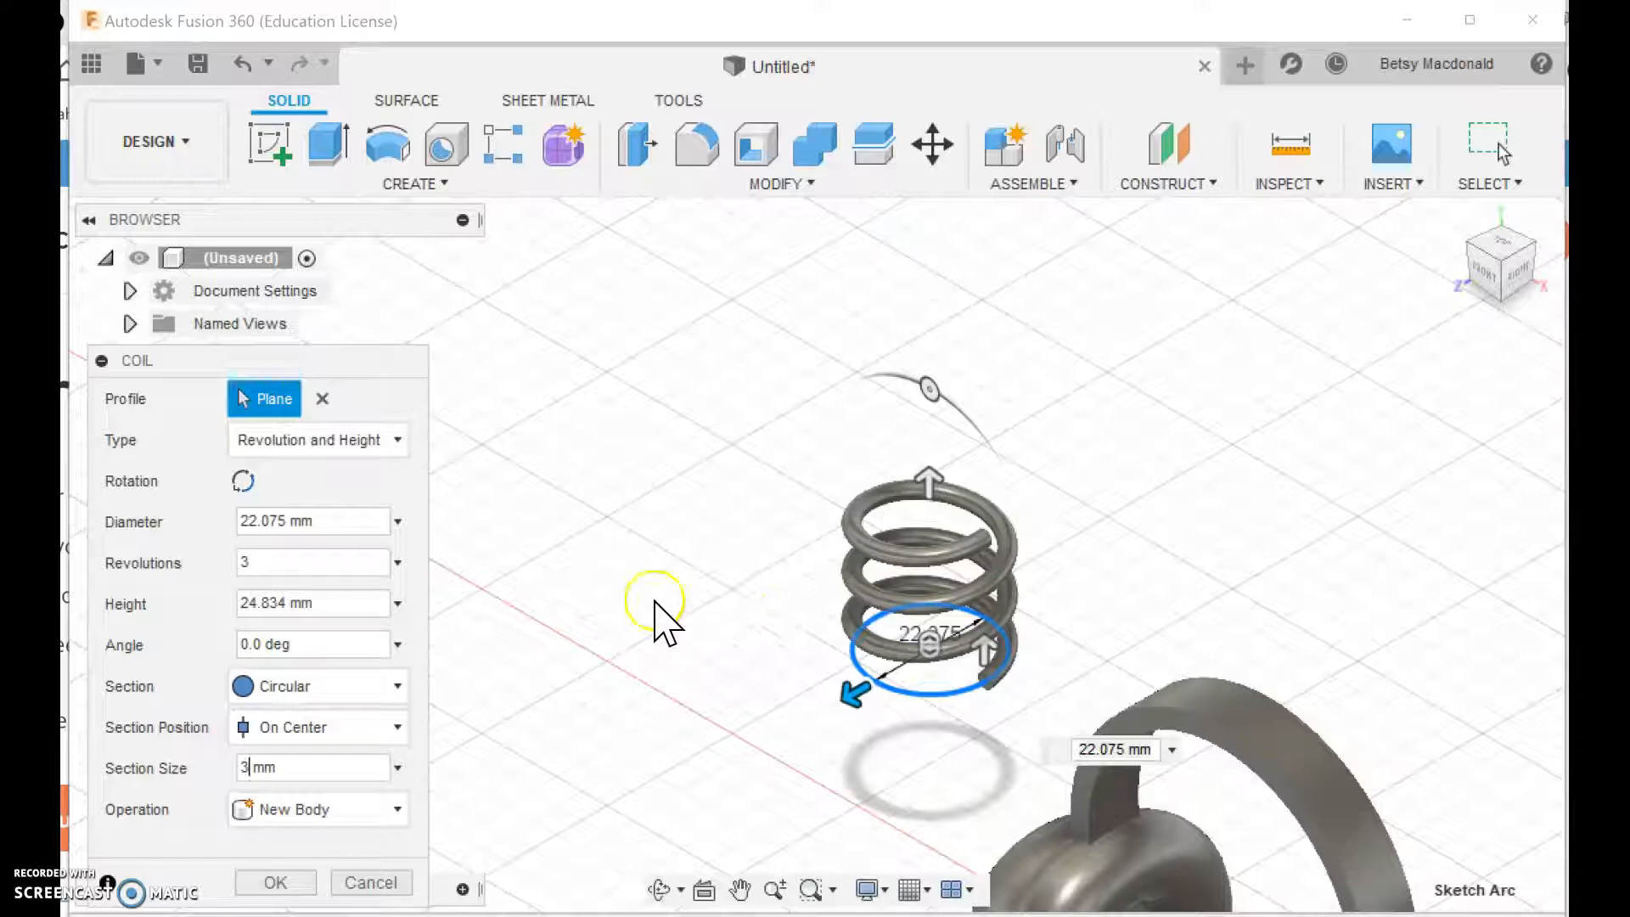
pyautogui.click(302, 521)
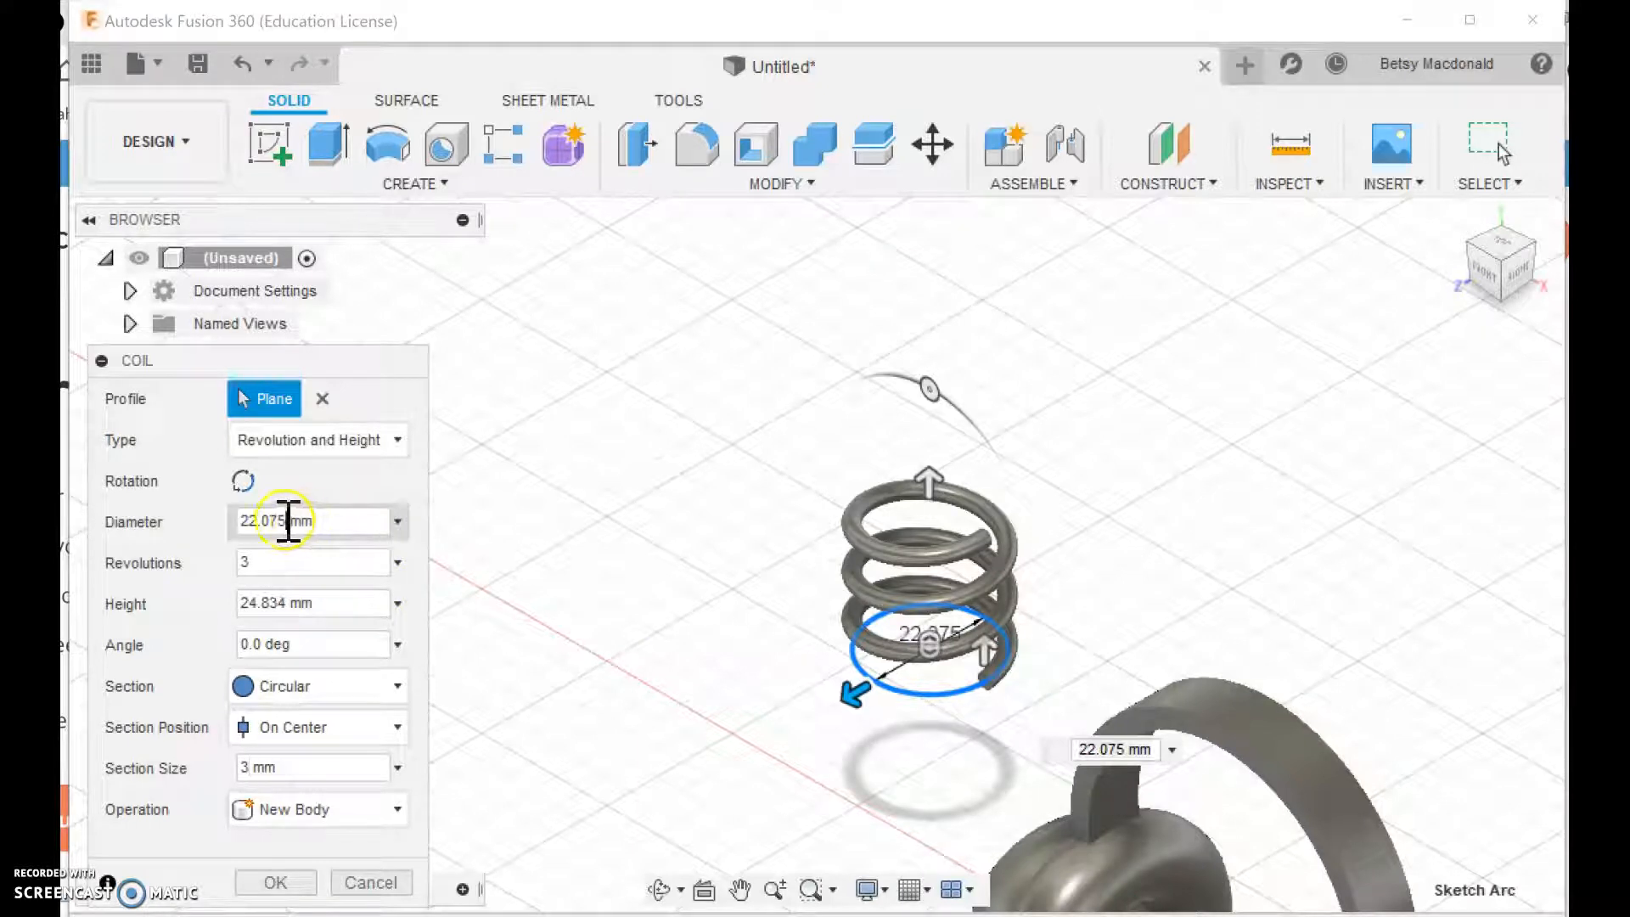
pyautogui.tripleClick(303, 521)
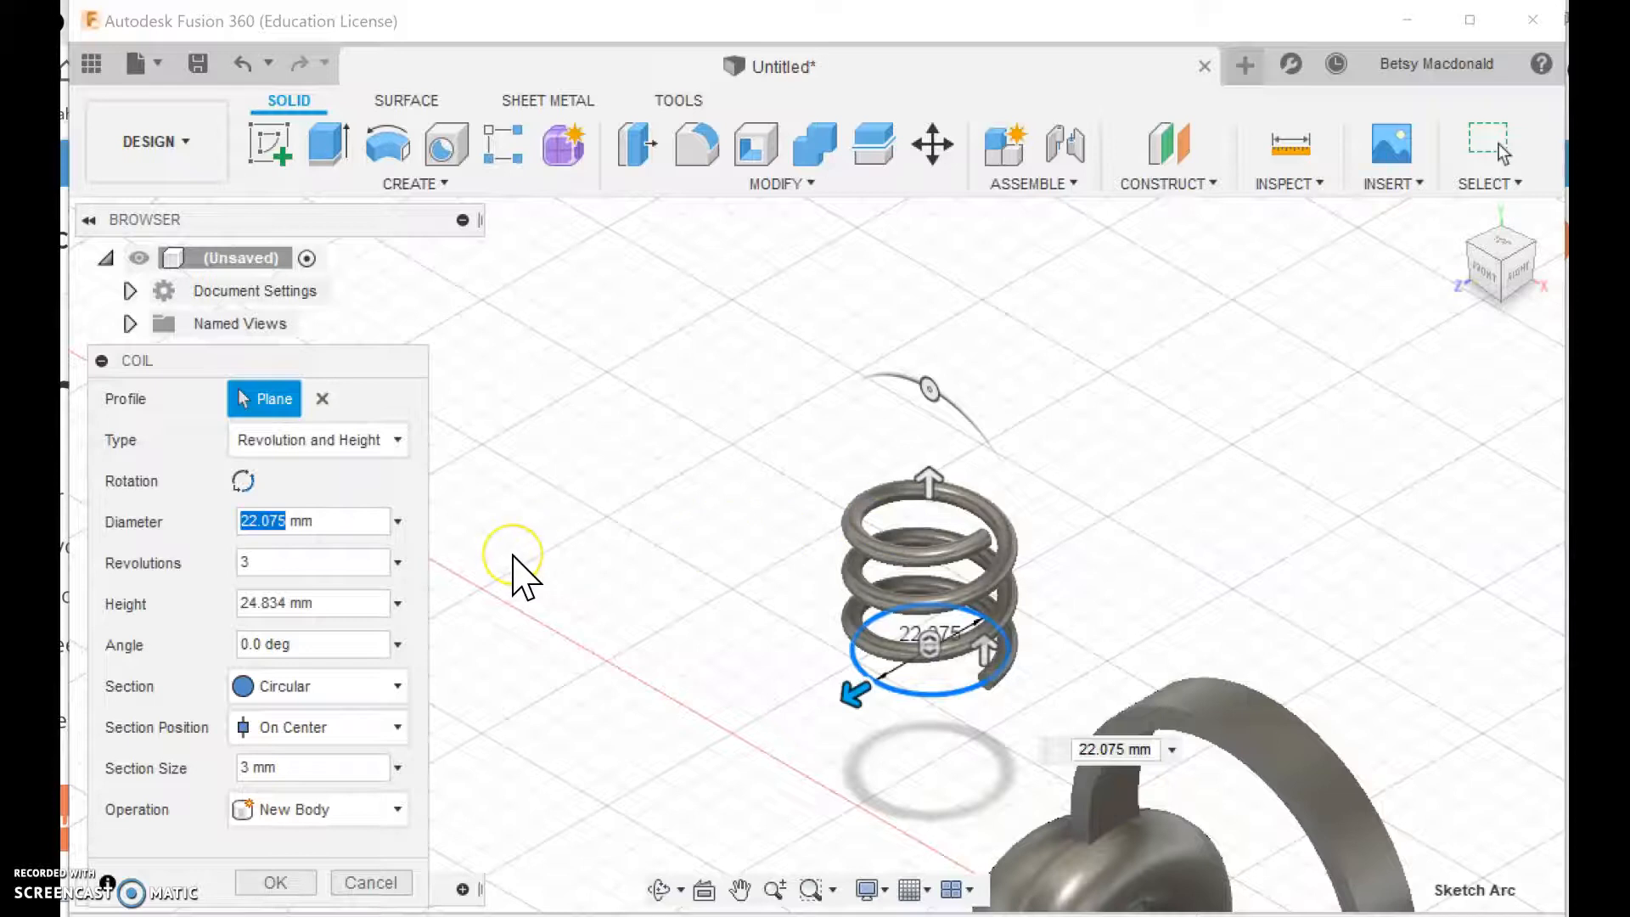
pyautogui.moveTo(520, 577)
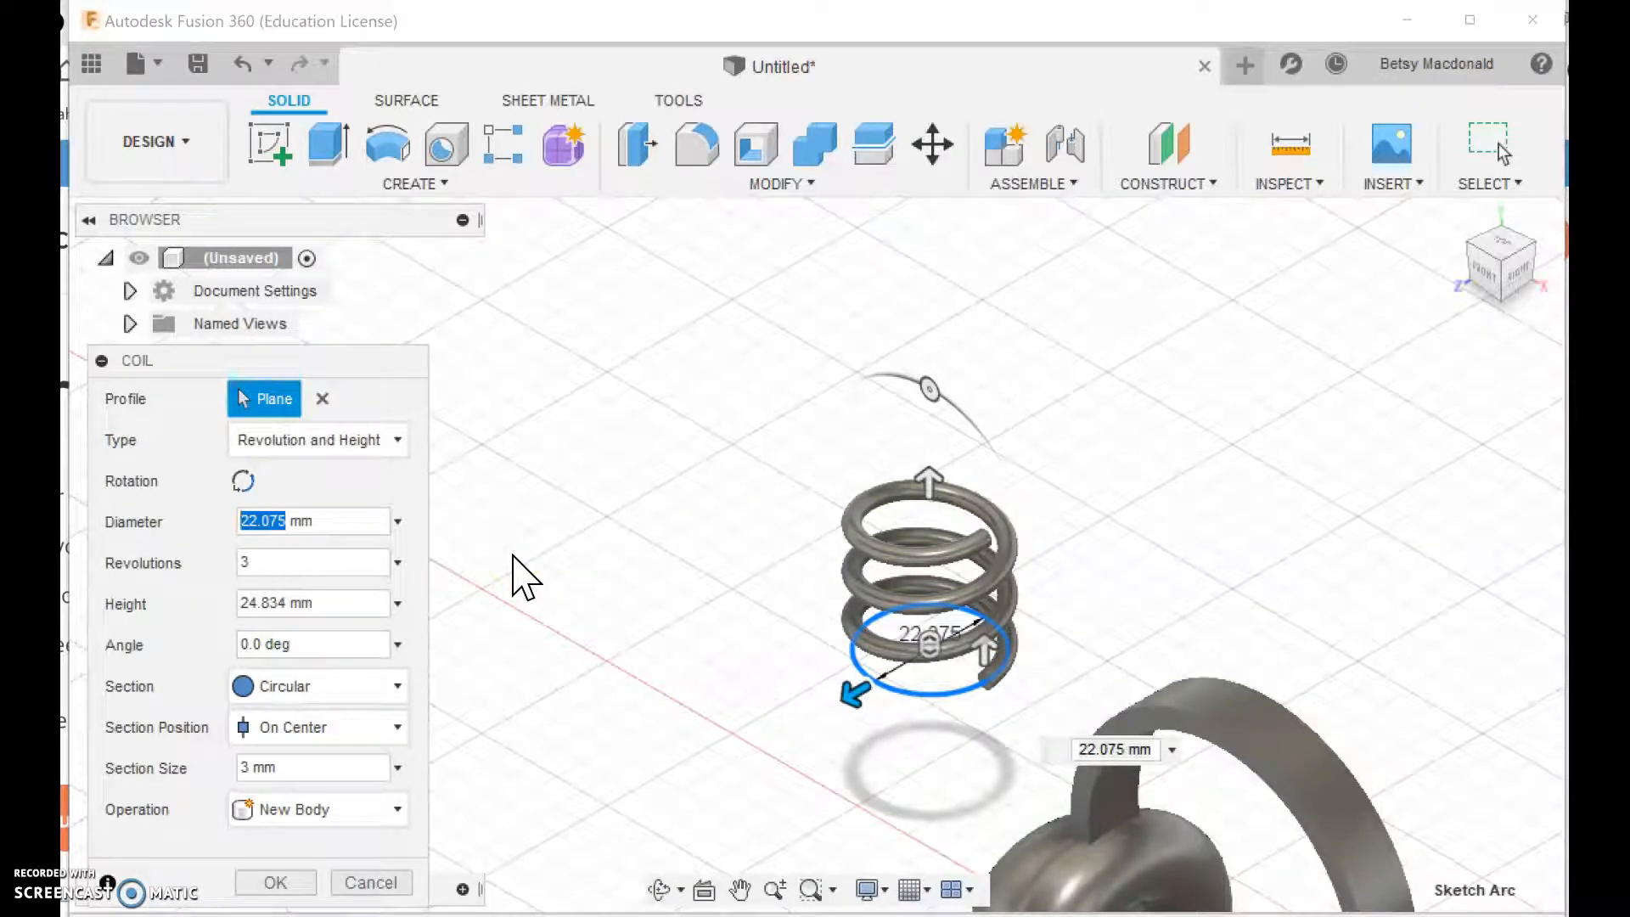
pyautogui.write('10 mm')
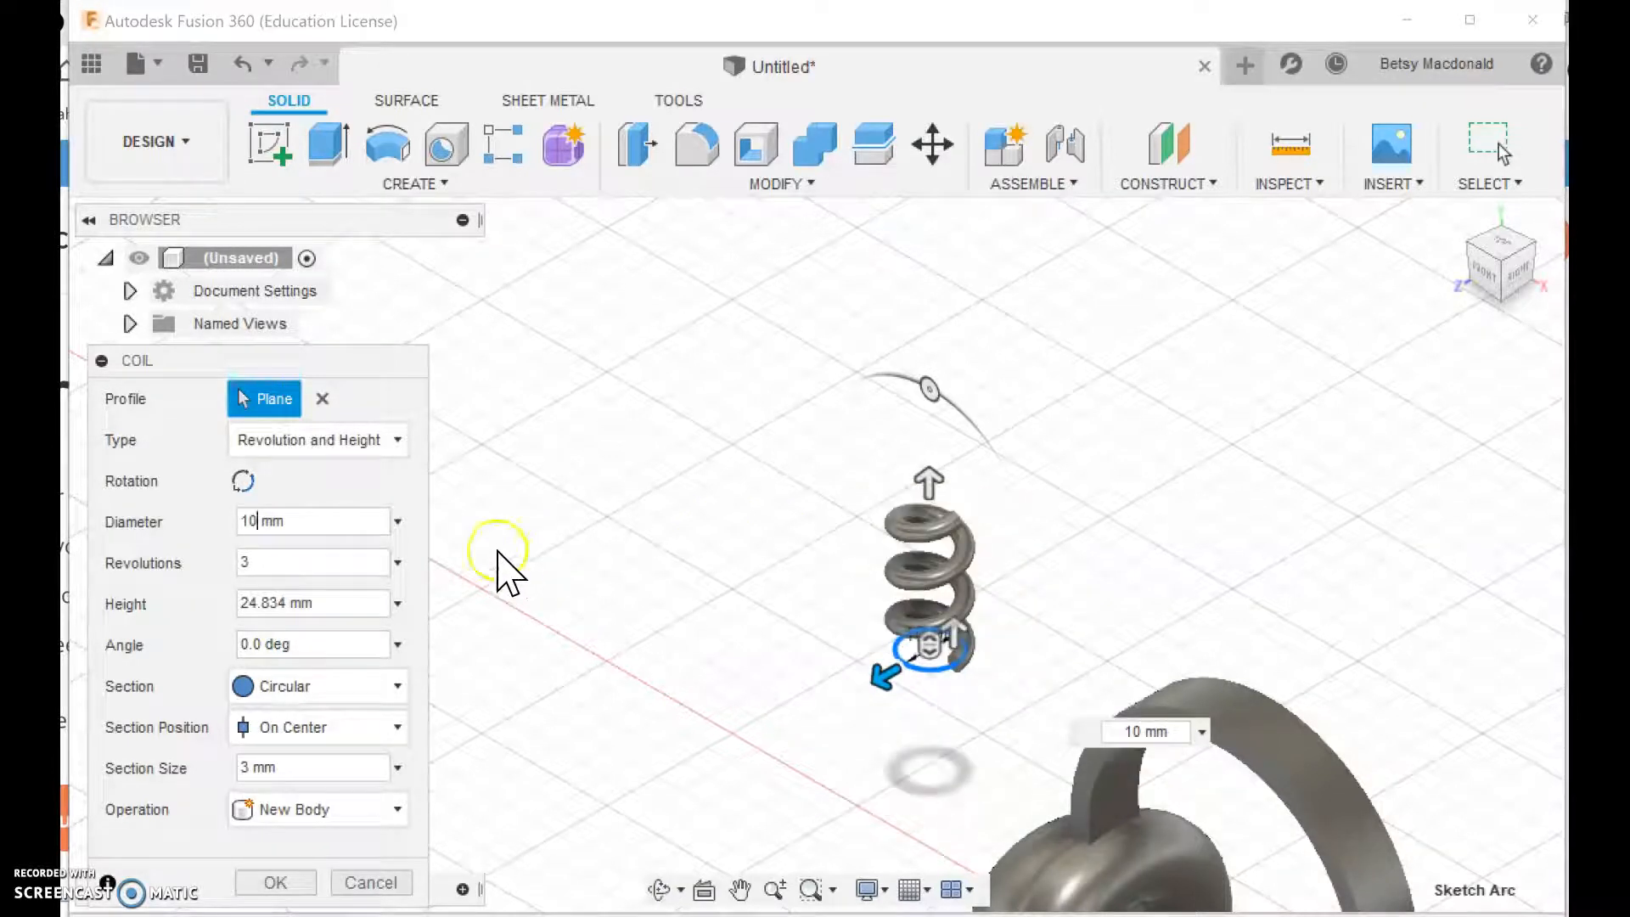
pyautogui.moveTo(837, 577)
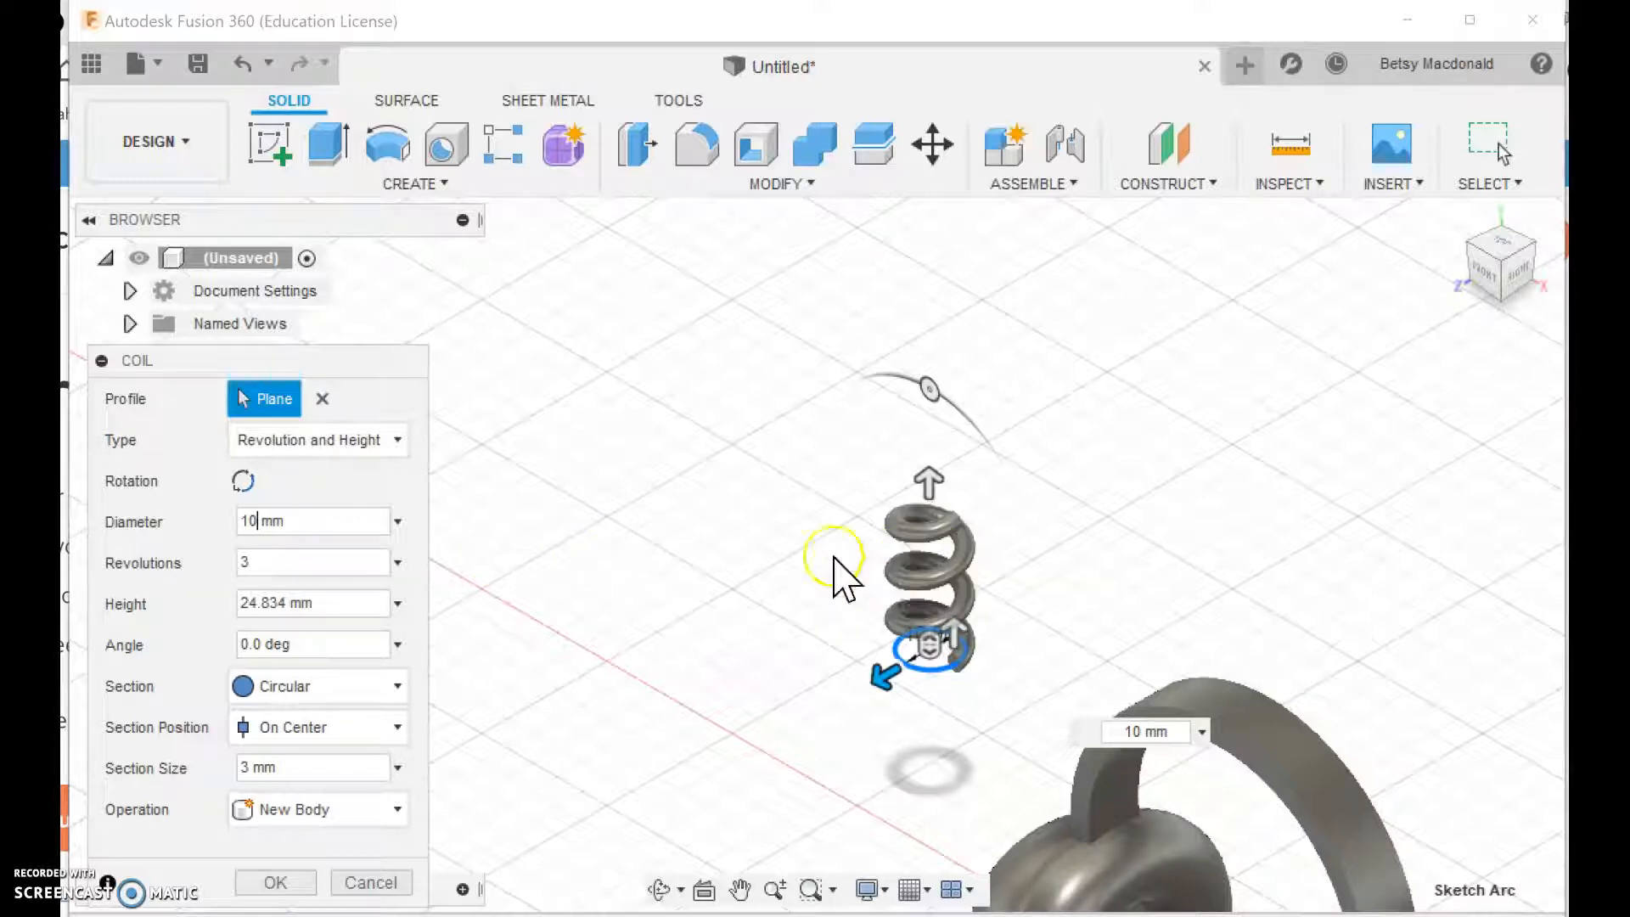
pyautogui.click(312, 562)
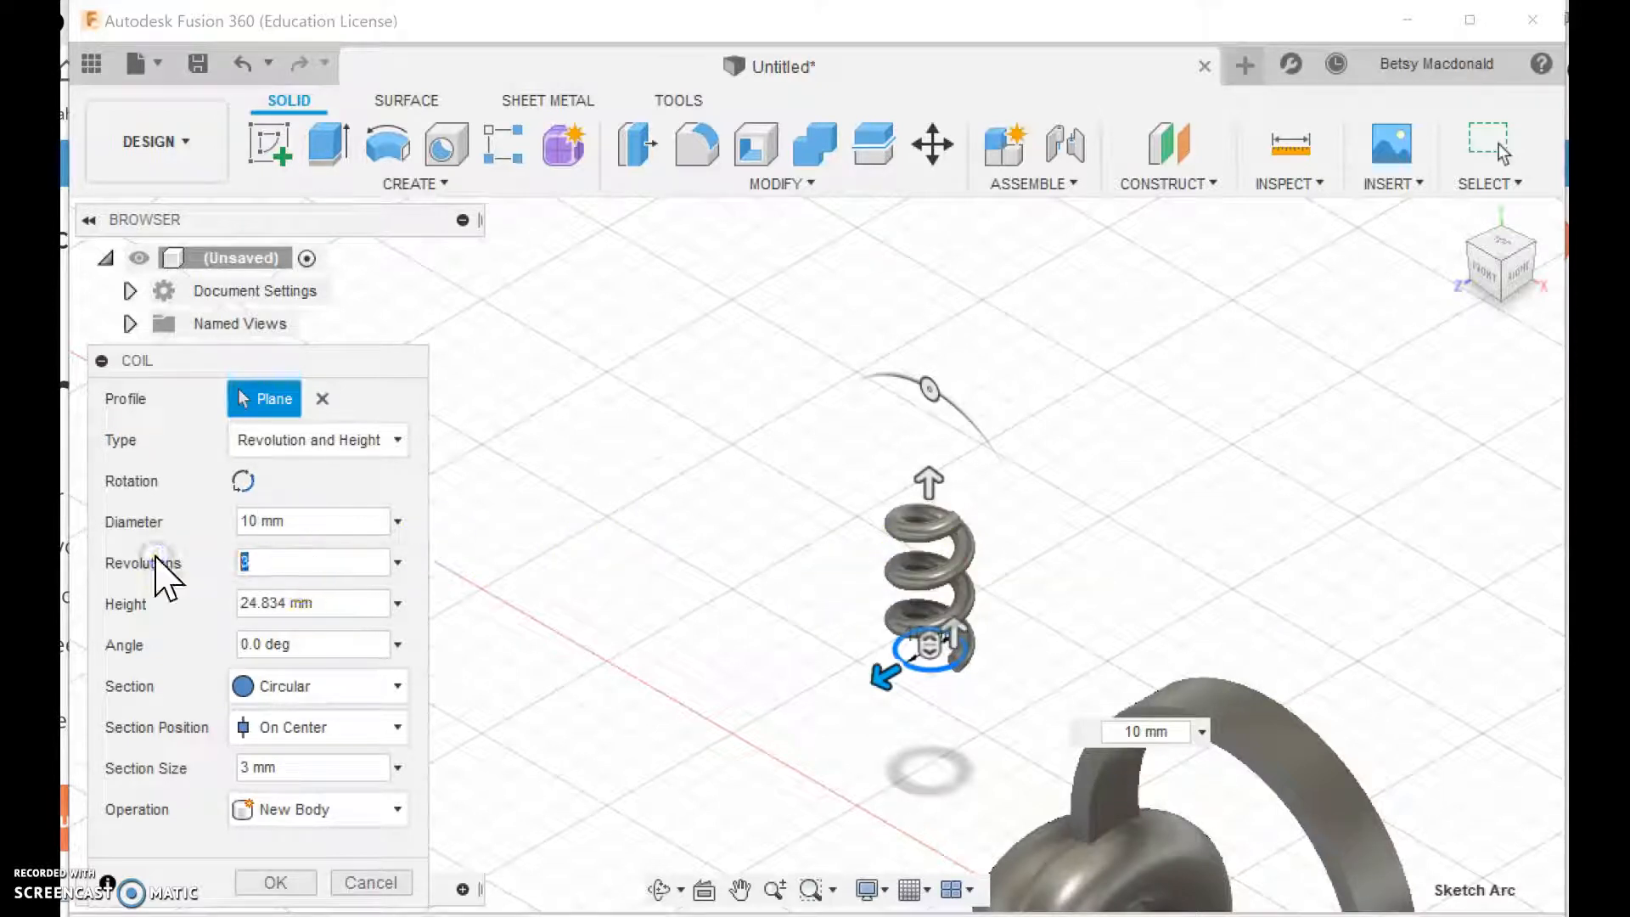
pyautogui.write('5')
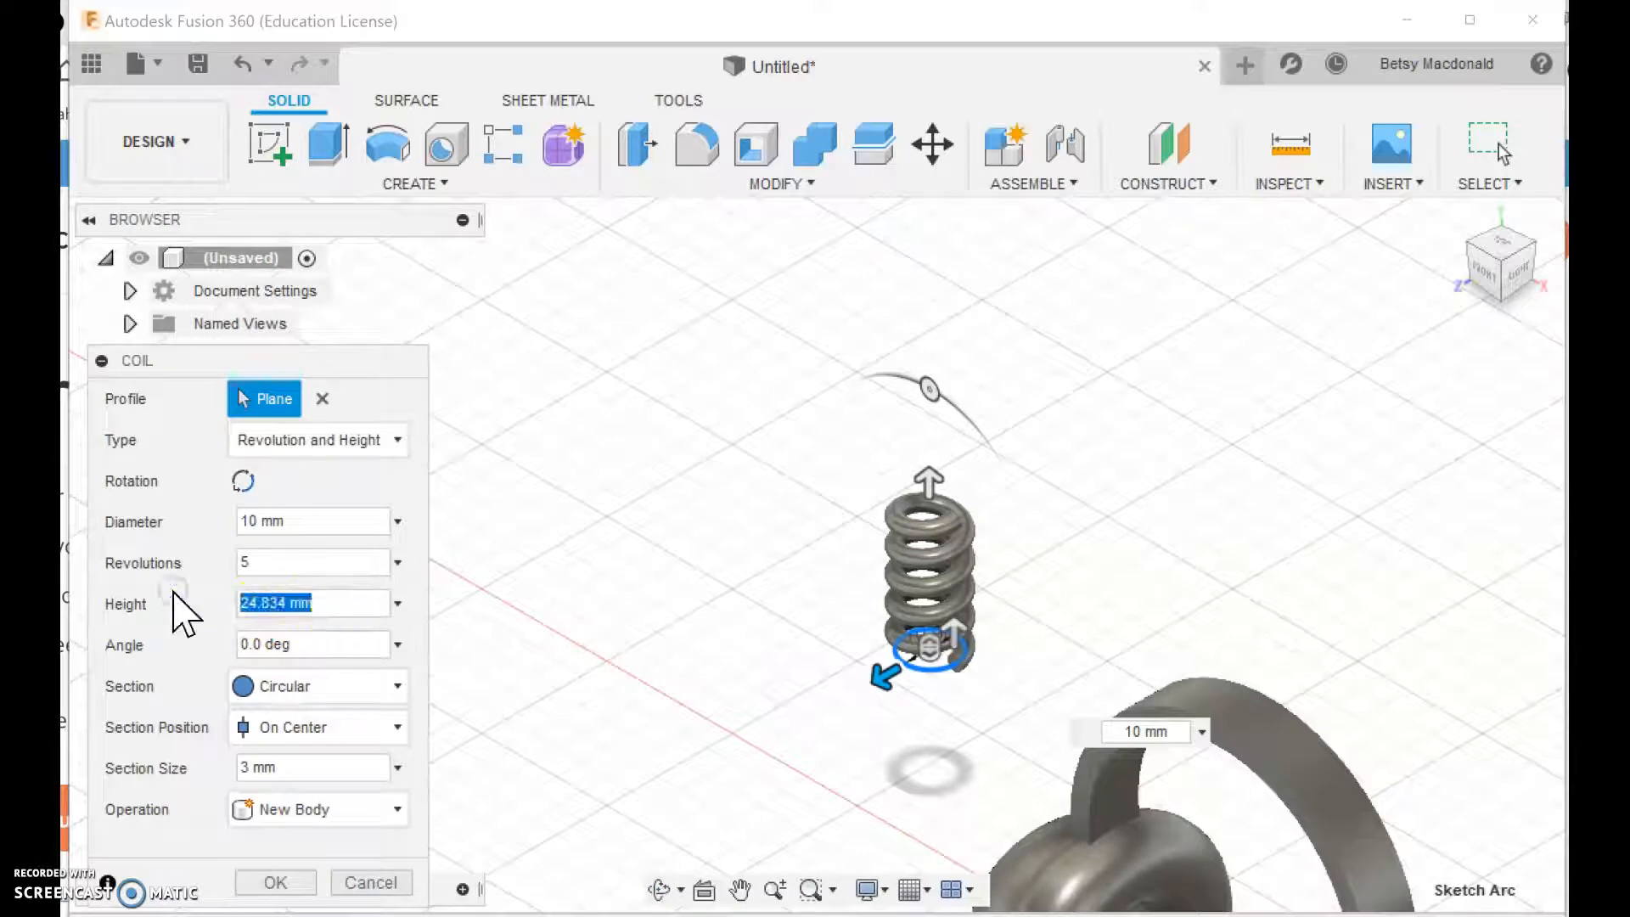
pyautogui.write('40 mm')
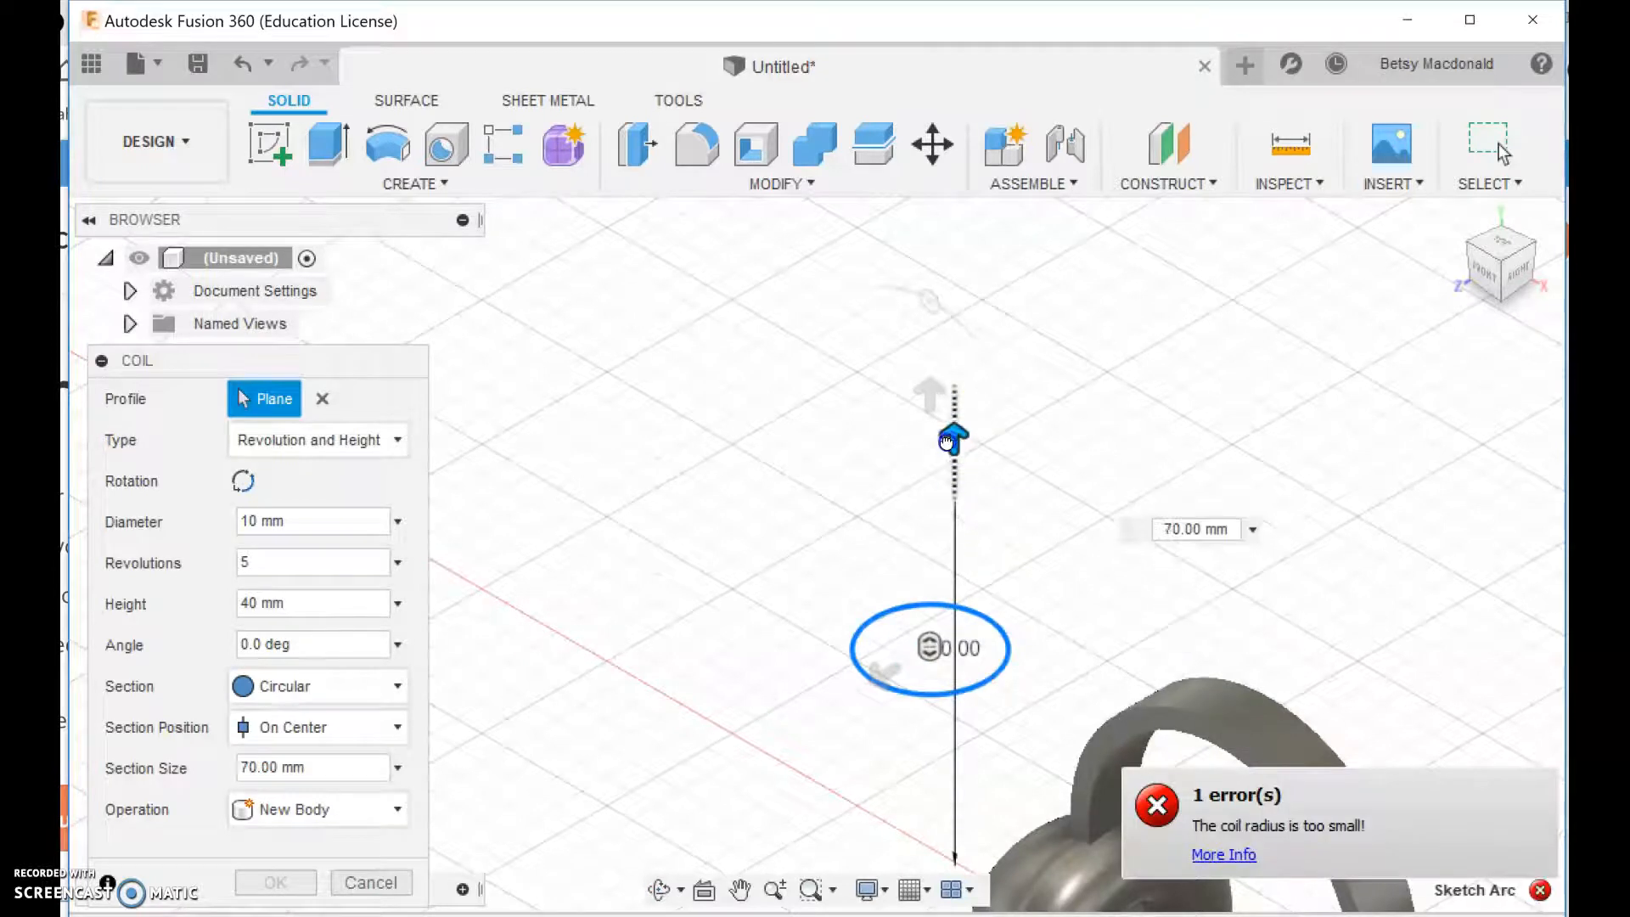
# Drag the coil's height arrow up to about 75 mm
pyautogui.moveTo(953, 438); pyautogui.dragTo(964, 604)
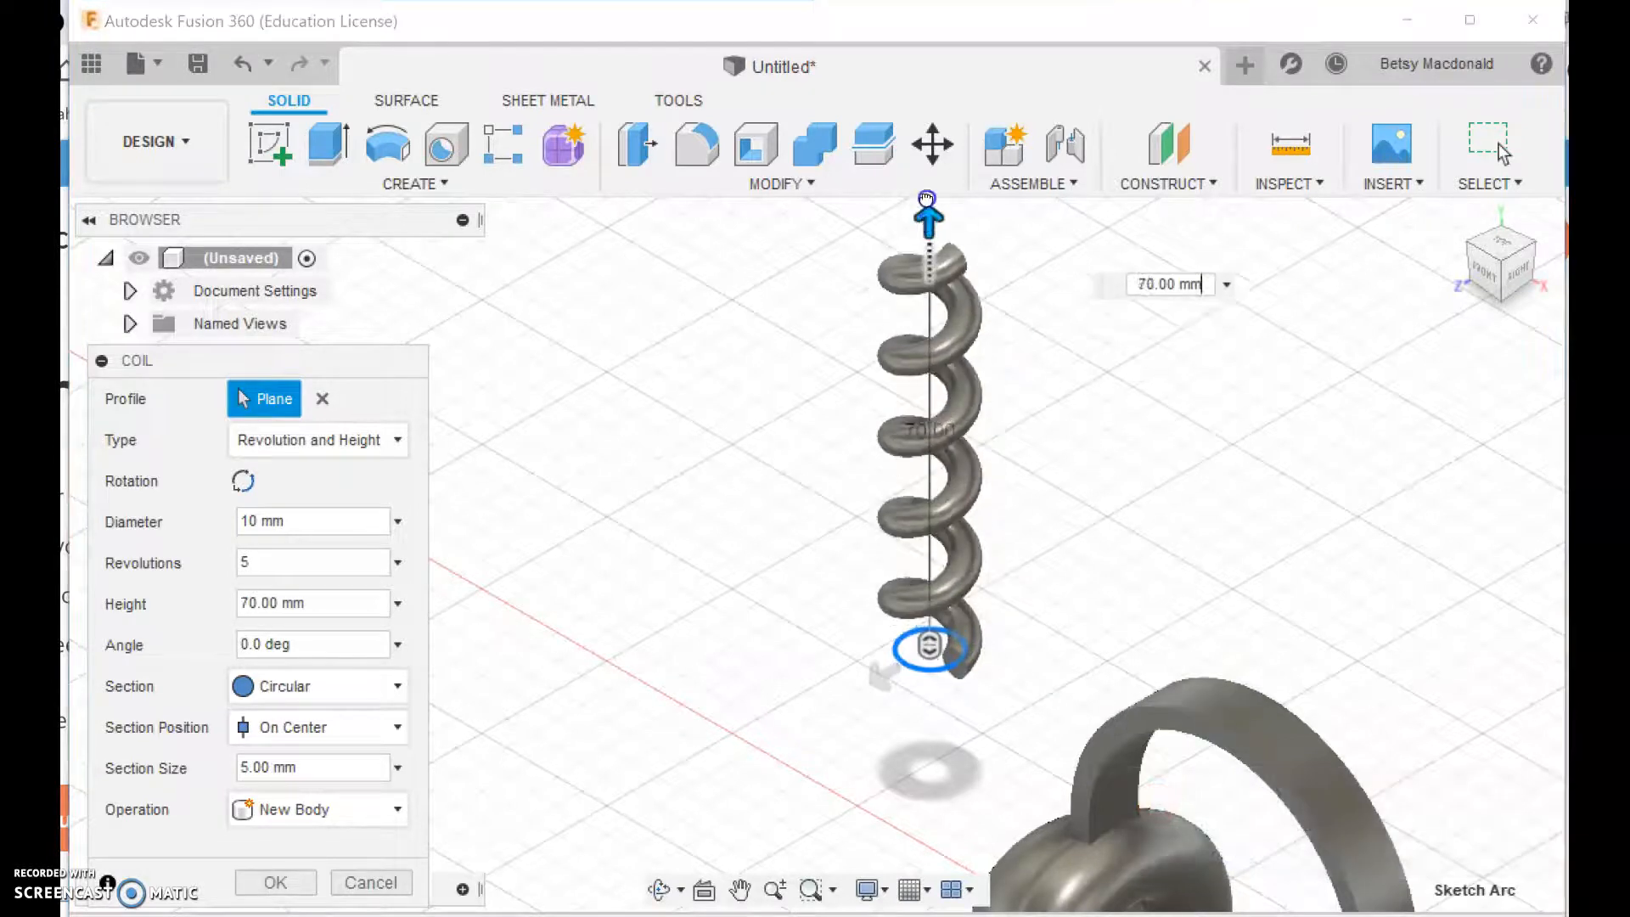
pyautogui.moveTo(928, 202); pyautogui.dragTo(929, 196)
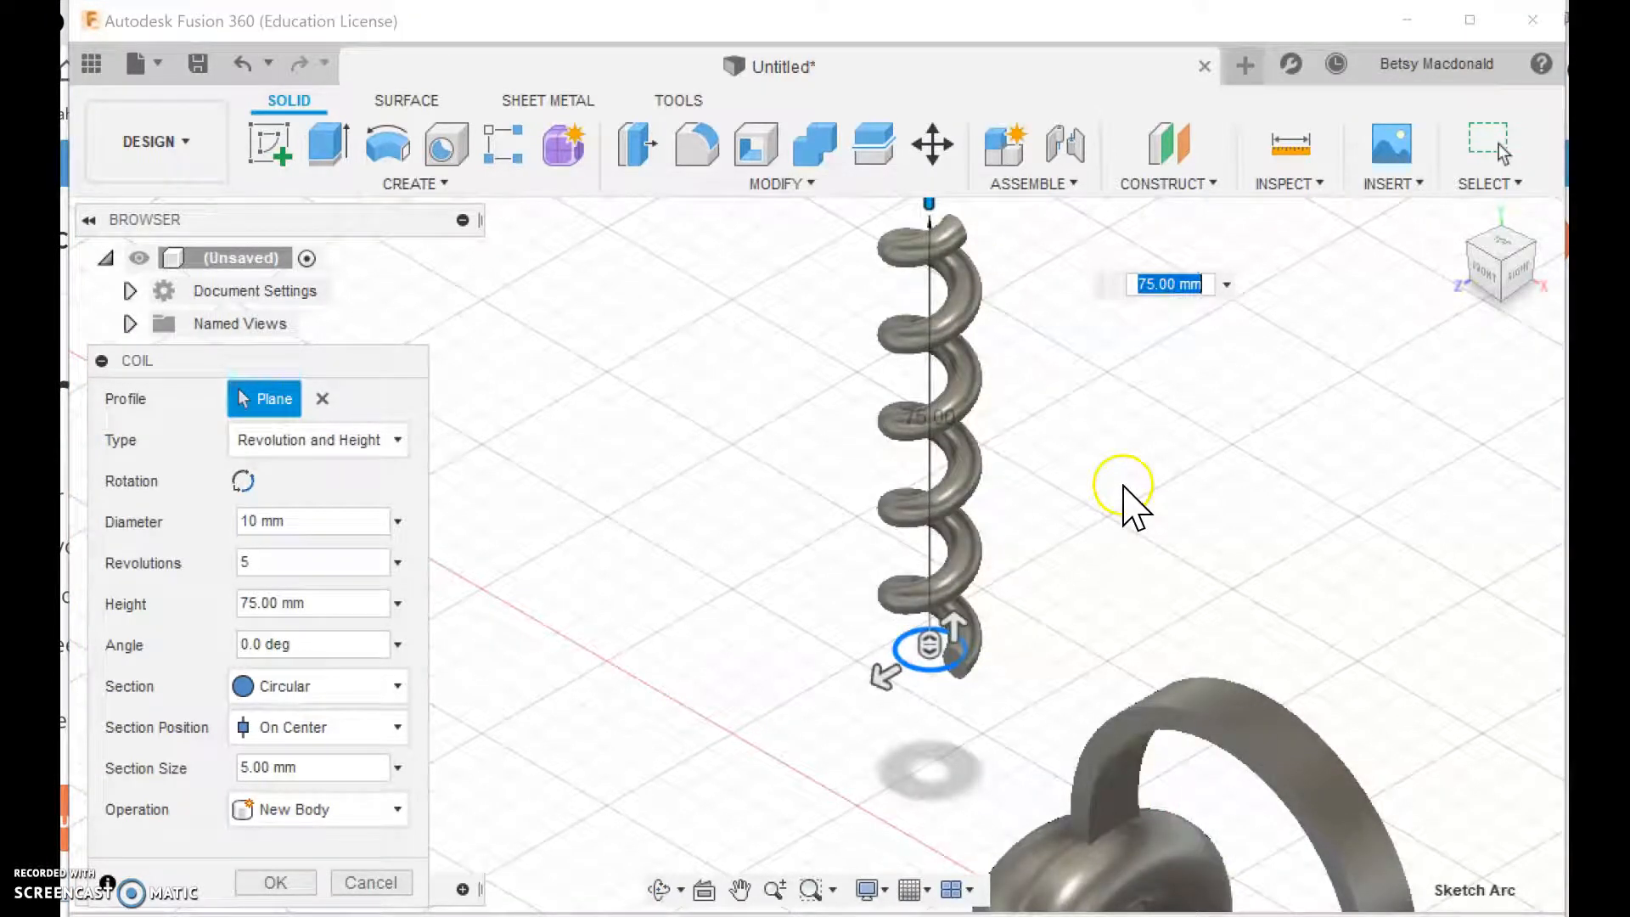
pyautogui.moveTo(951, 711)
pyautogui.write('3')
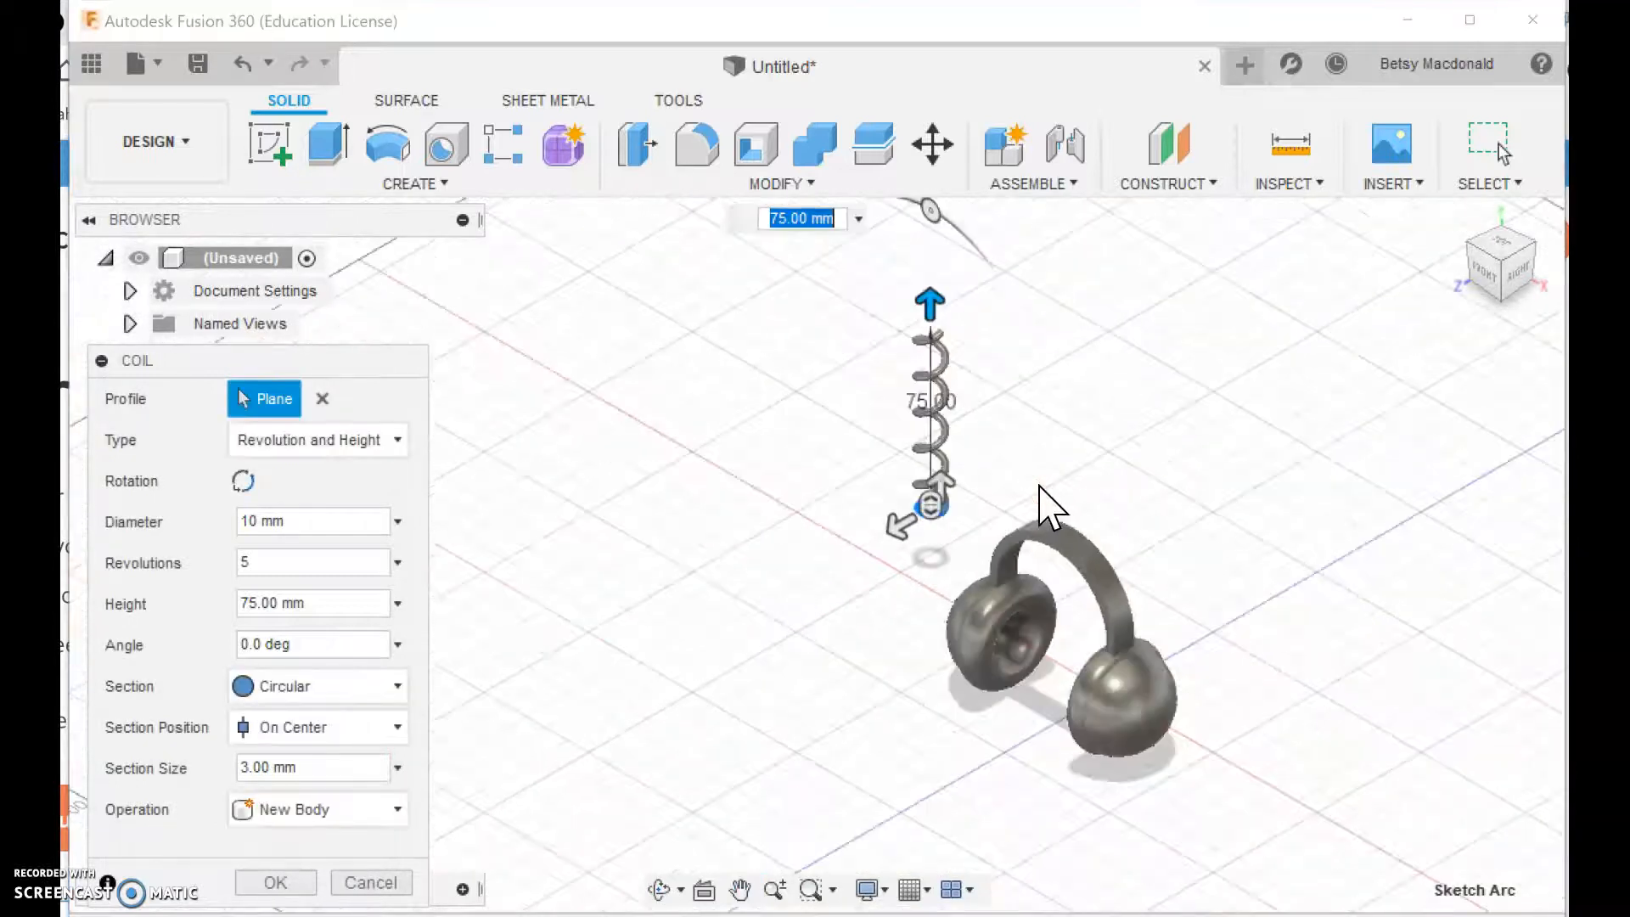
pyautogui.moveTo(1054, 437)
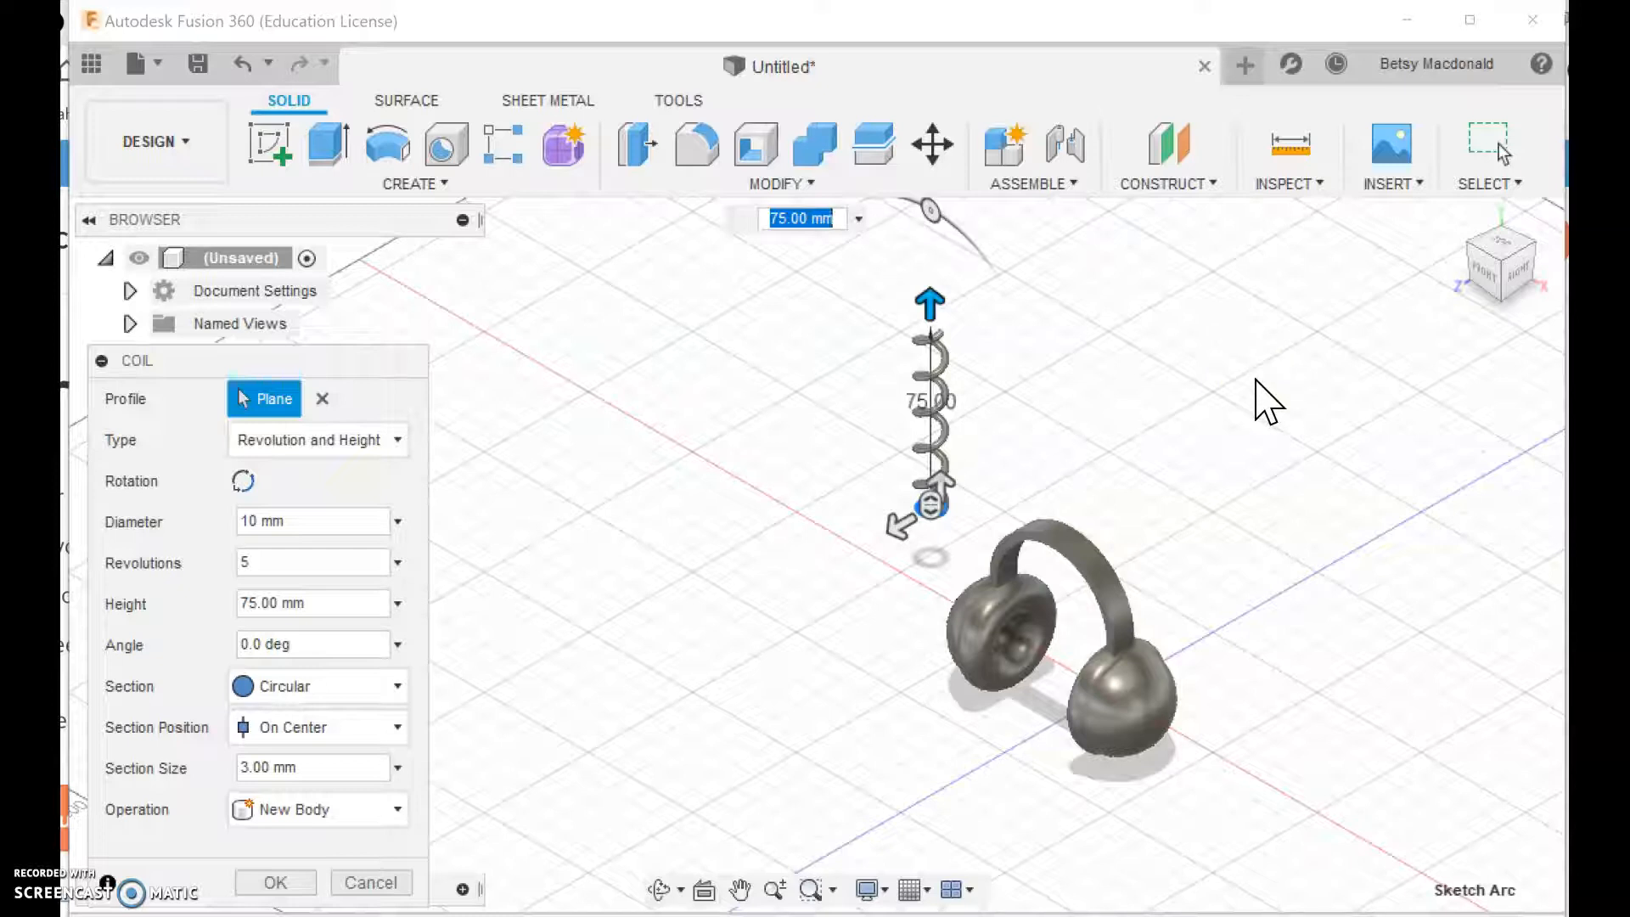
# Confirm the coil as Body7 and select it to begin moving it
pyautogui.click(275, 881)
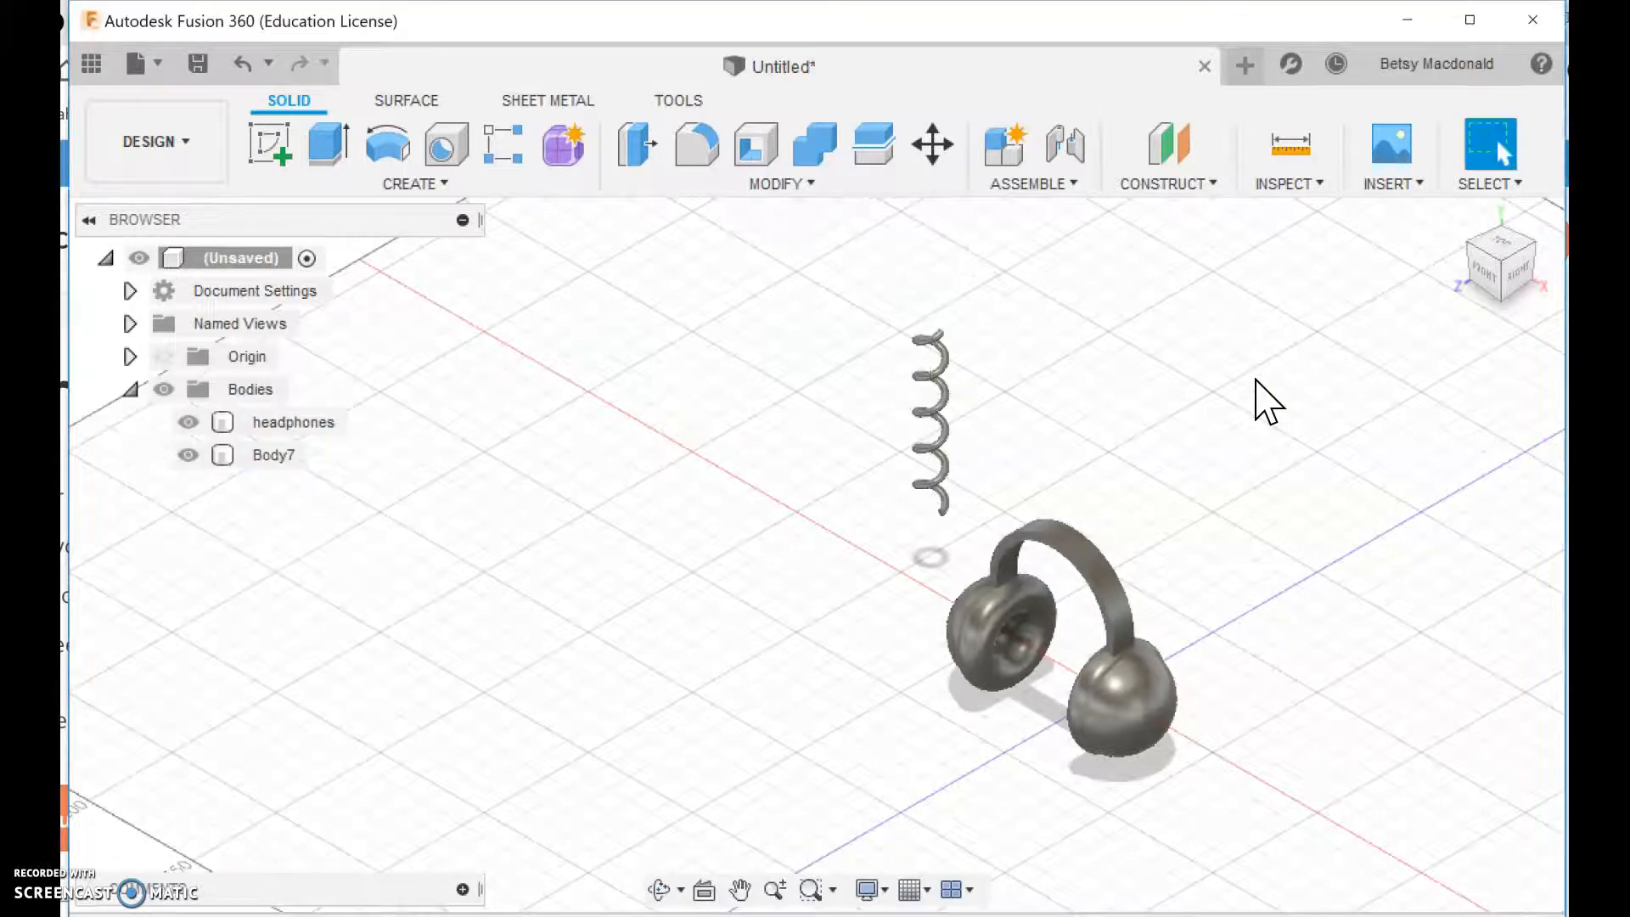
pyautogui.moveTo(1523, 285)
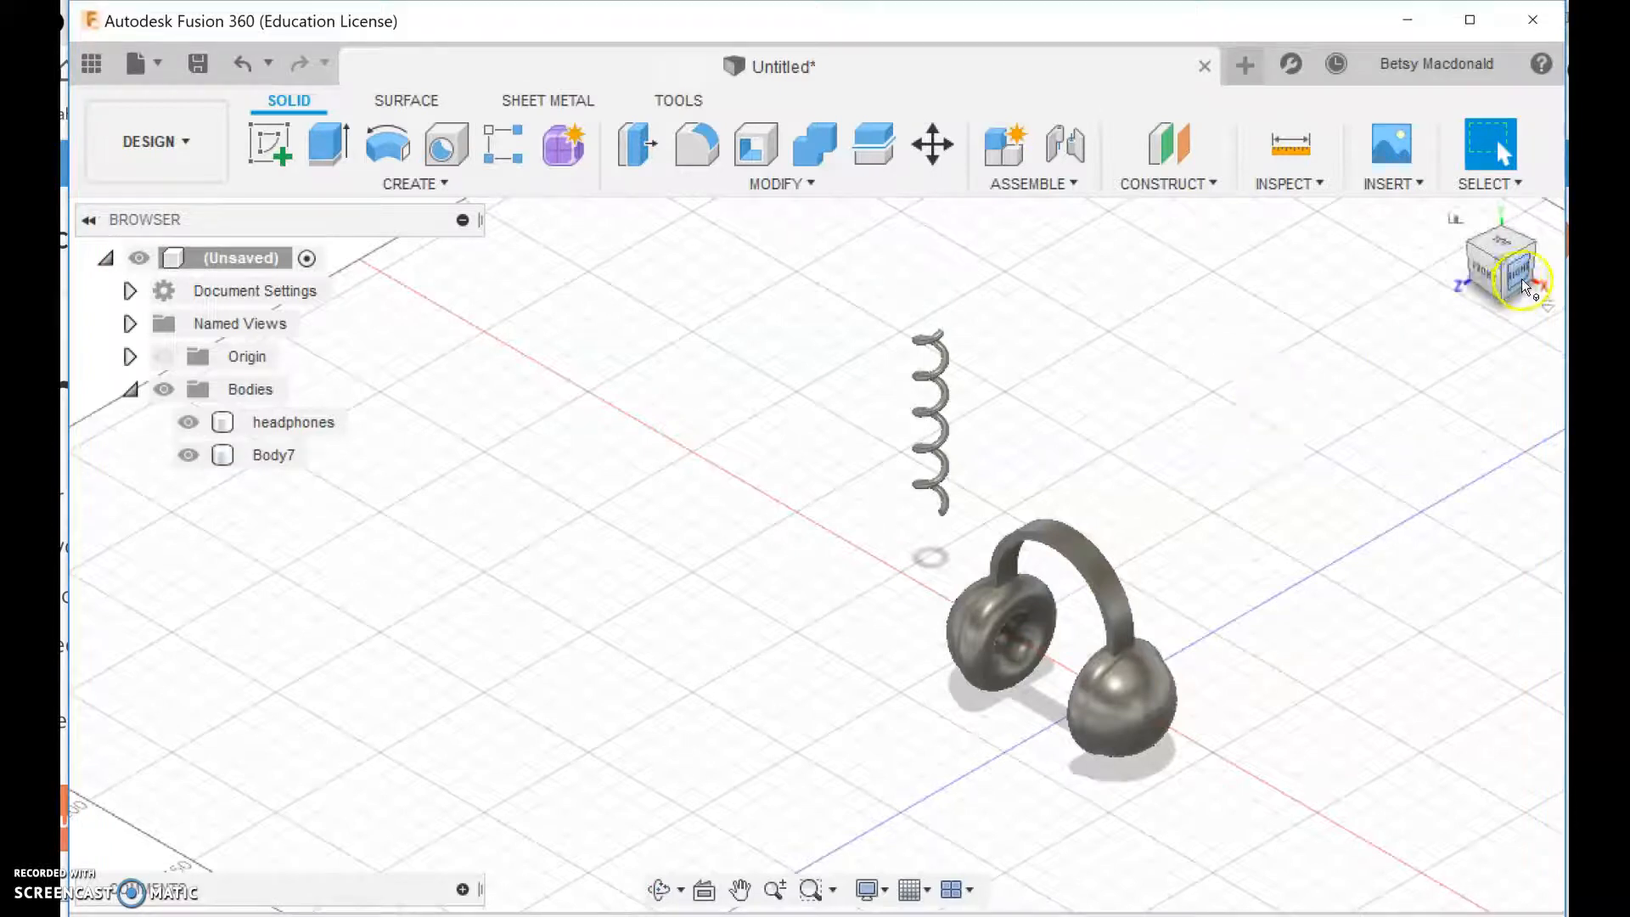
pyautogui.click(1518, 261)
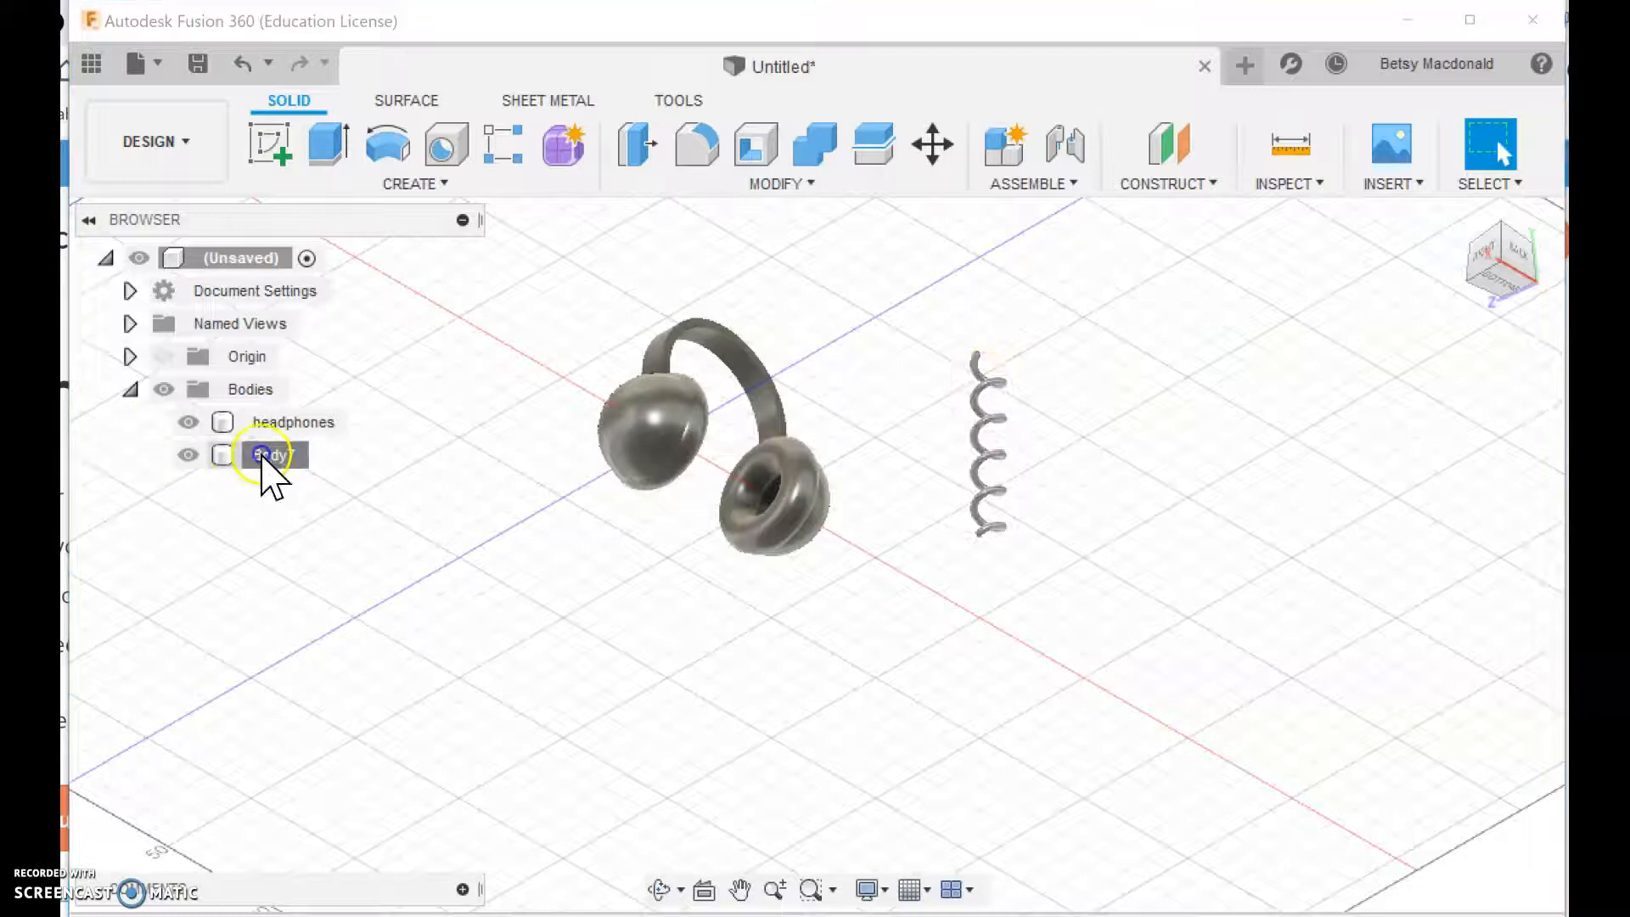
pyautogui.click(274, 455)
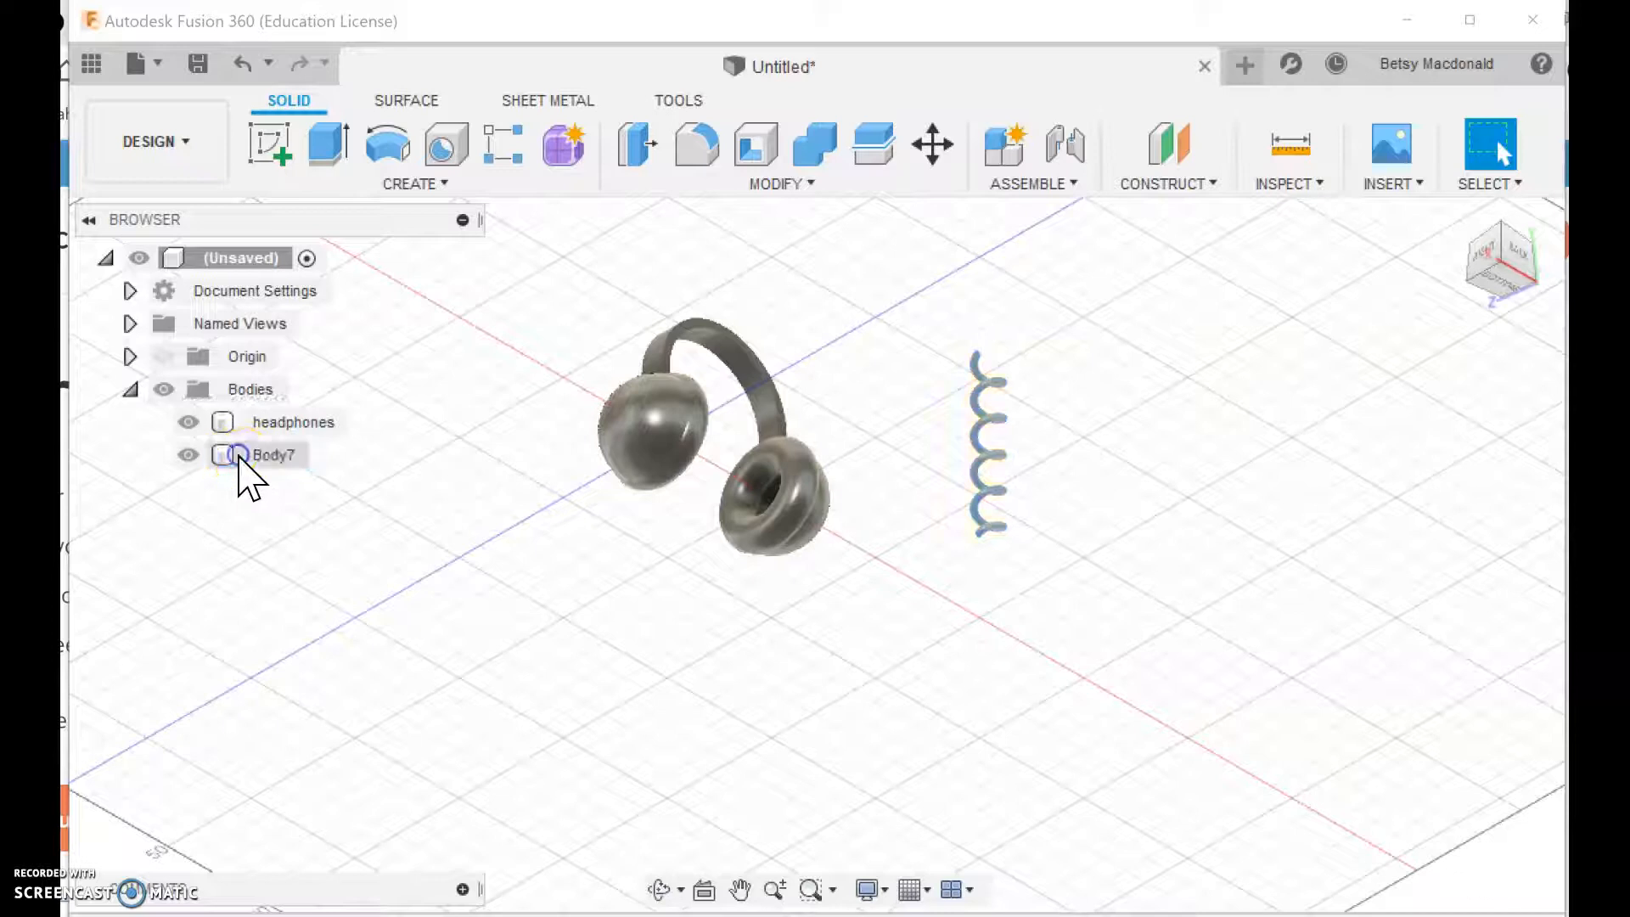
pyautogui.click(273, 455)
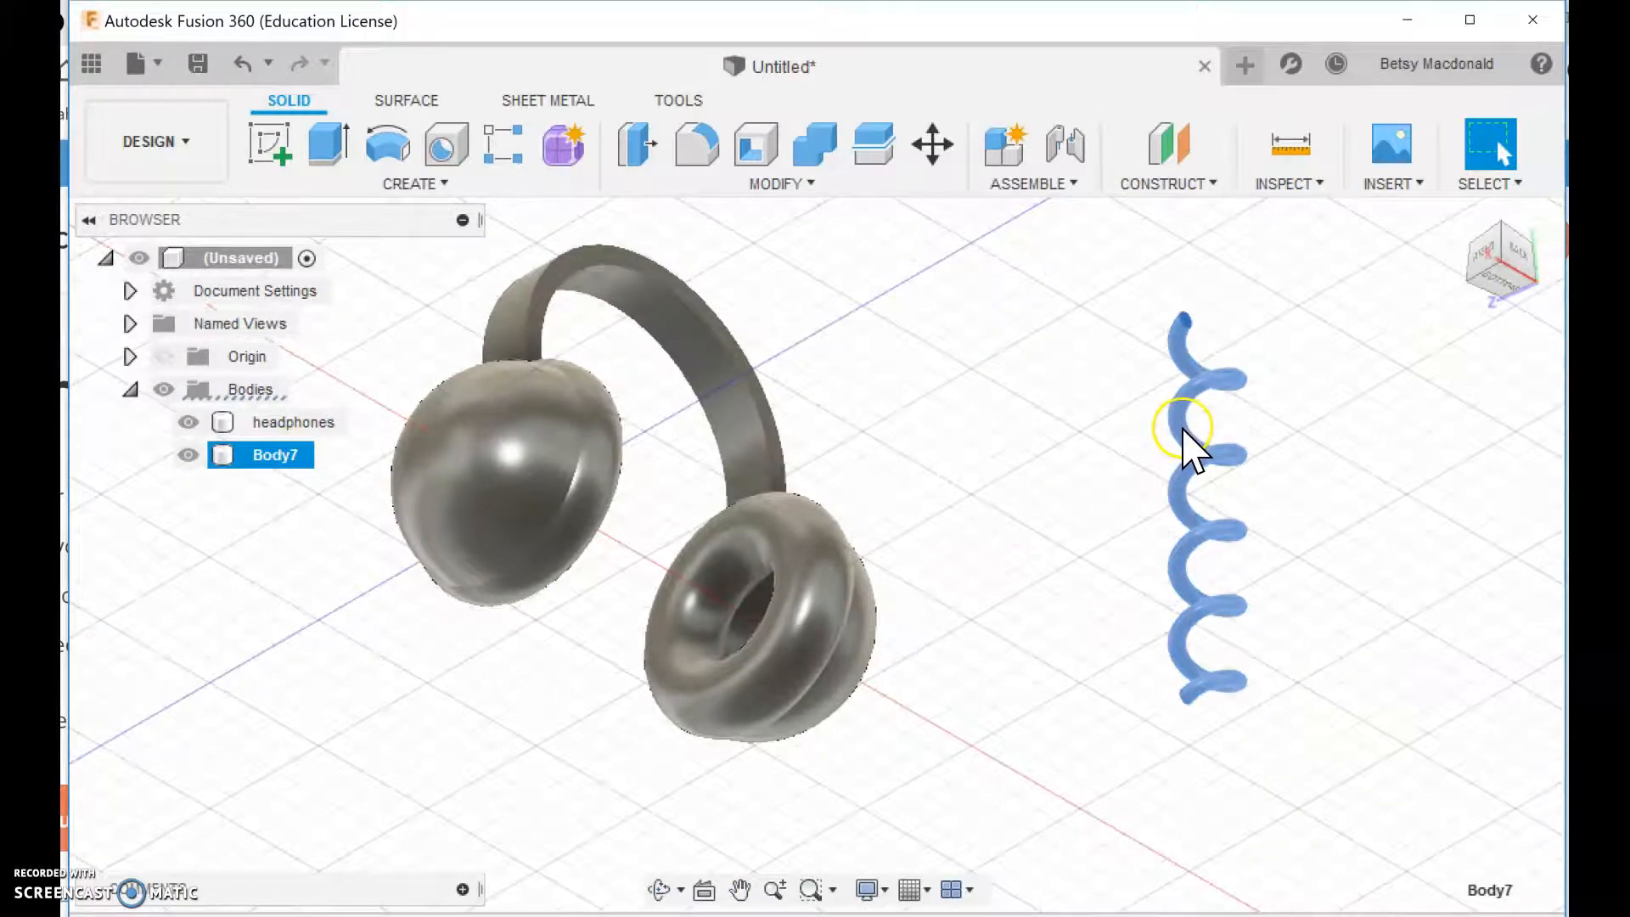
pyautogui.click(930, 143)
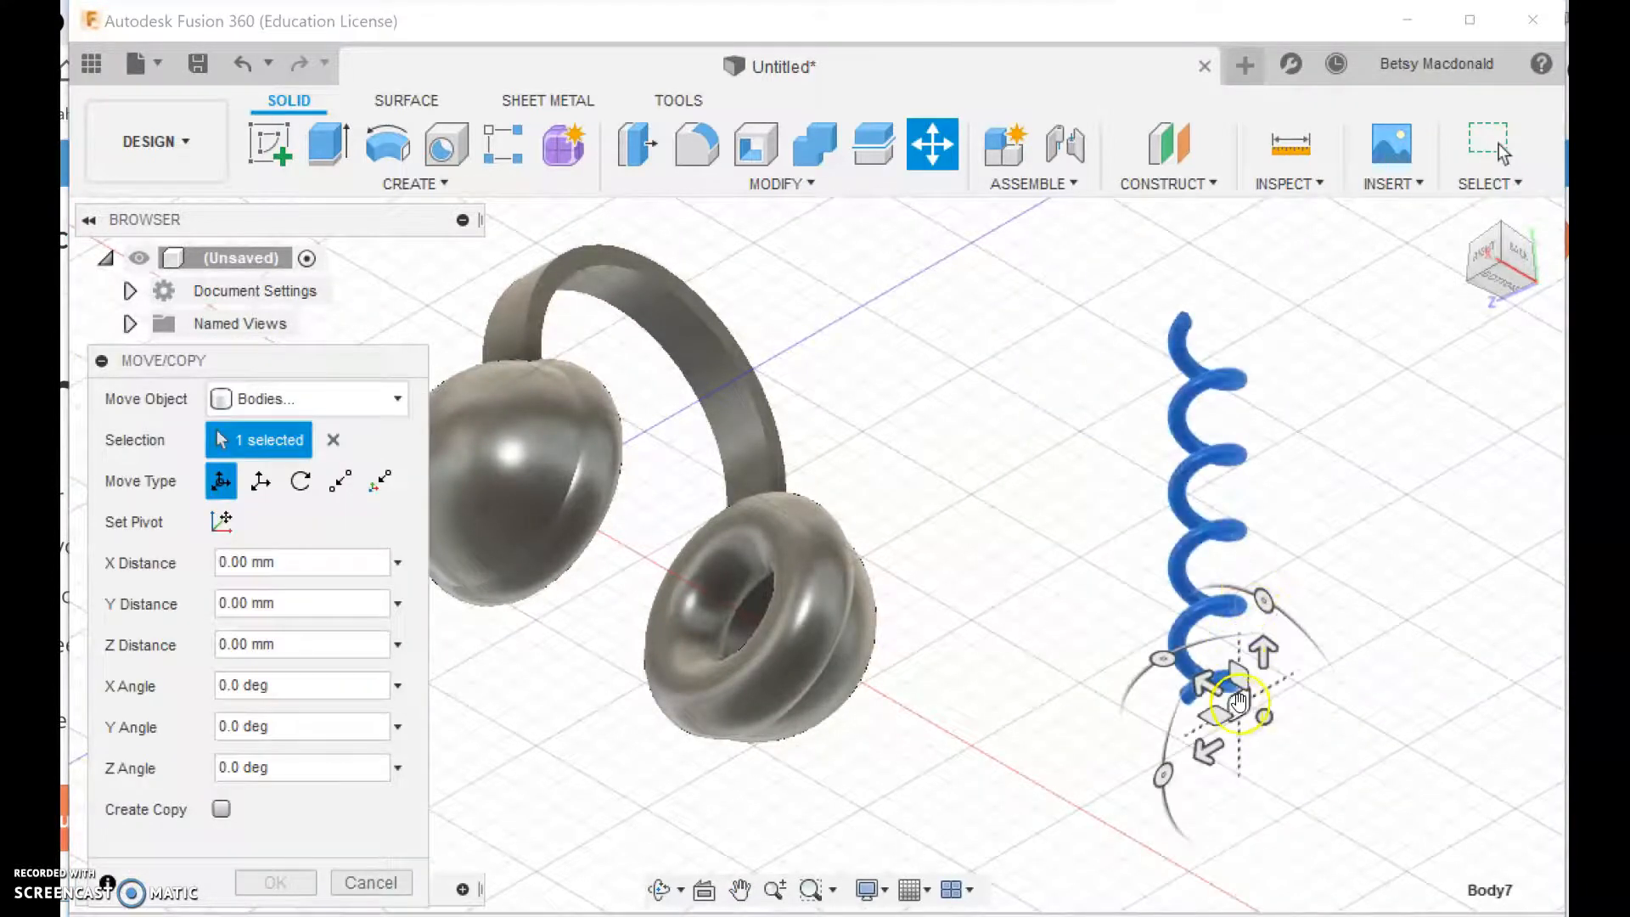
# Drag the coil from behind the headphones toward the ear cups, checking from below and front
pyautogui.moveTo(1238, 701); pyautogui.dragTo(634, 847)
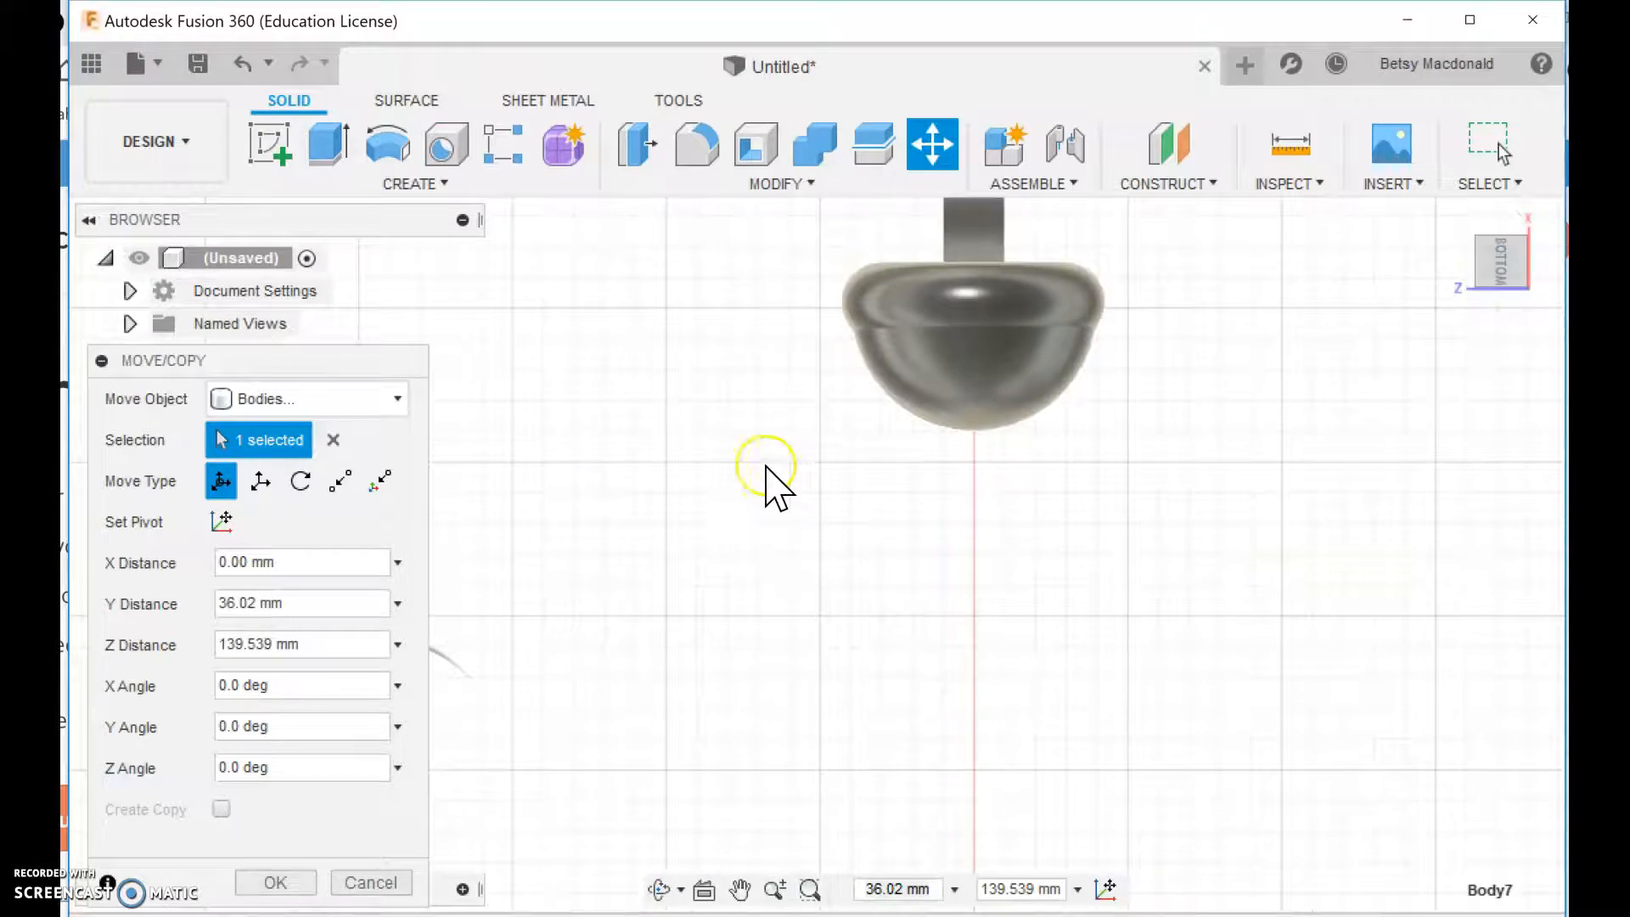
pyautogui.click(101, 360)
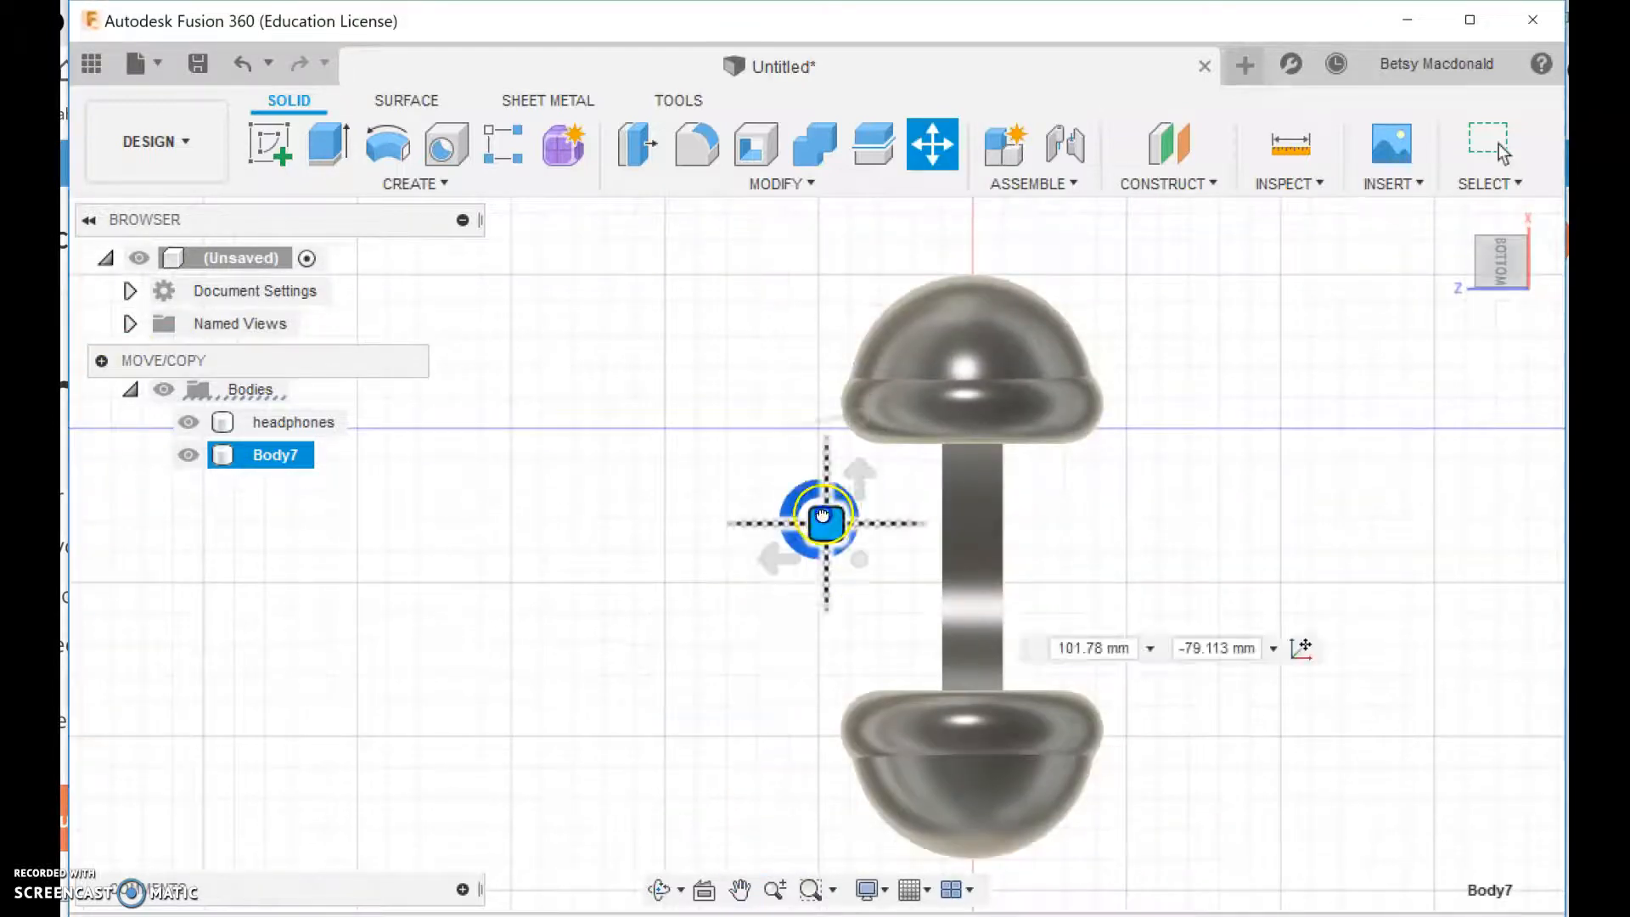
pyautogui.moveTo(825, 520); pyautogui.dragTo(785, 441)
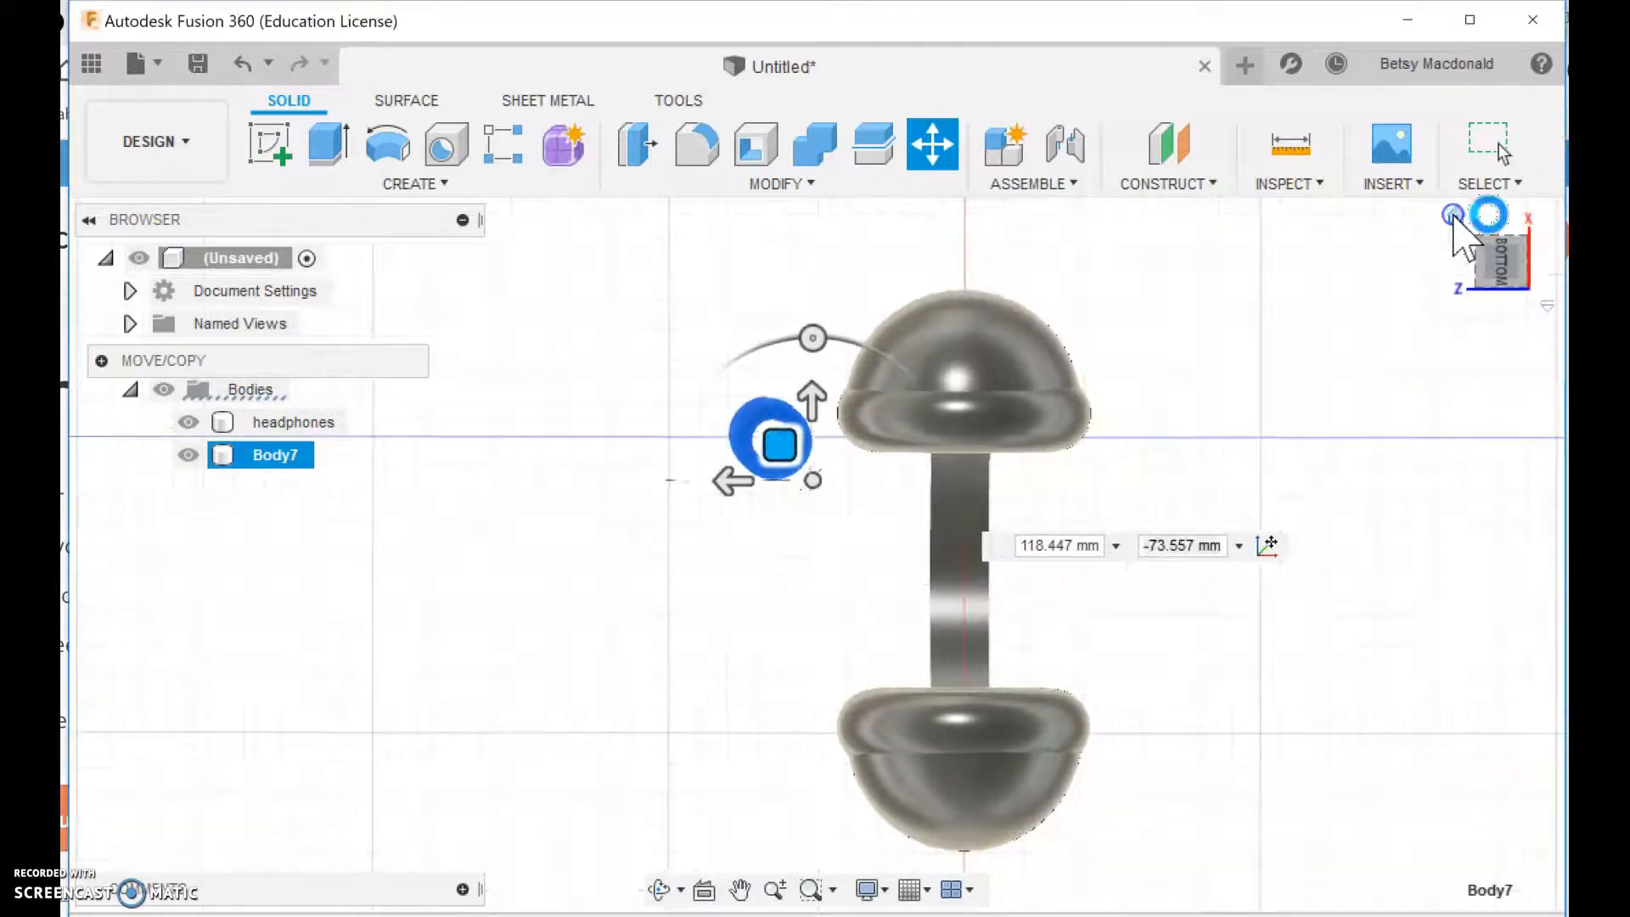
pyautogui.click(1518, 260)
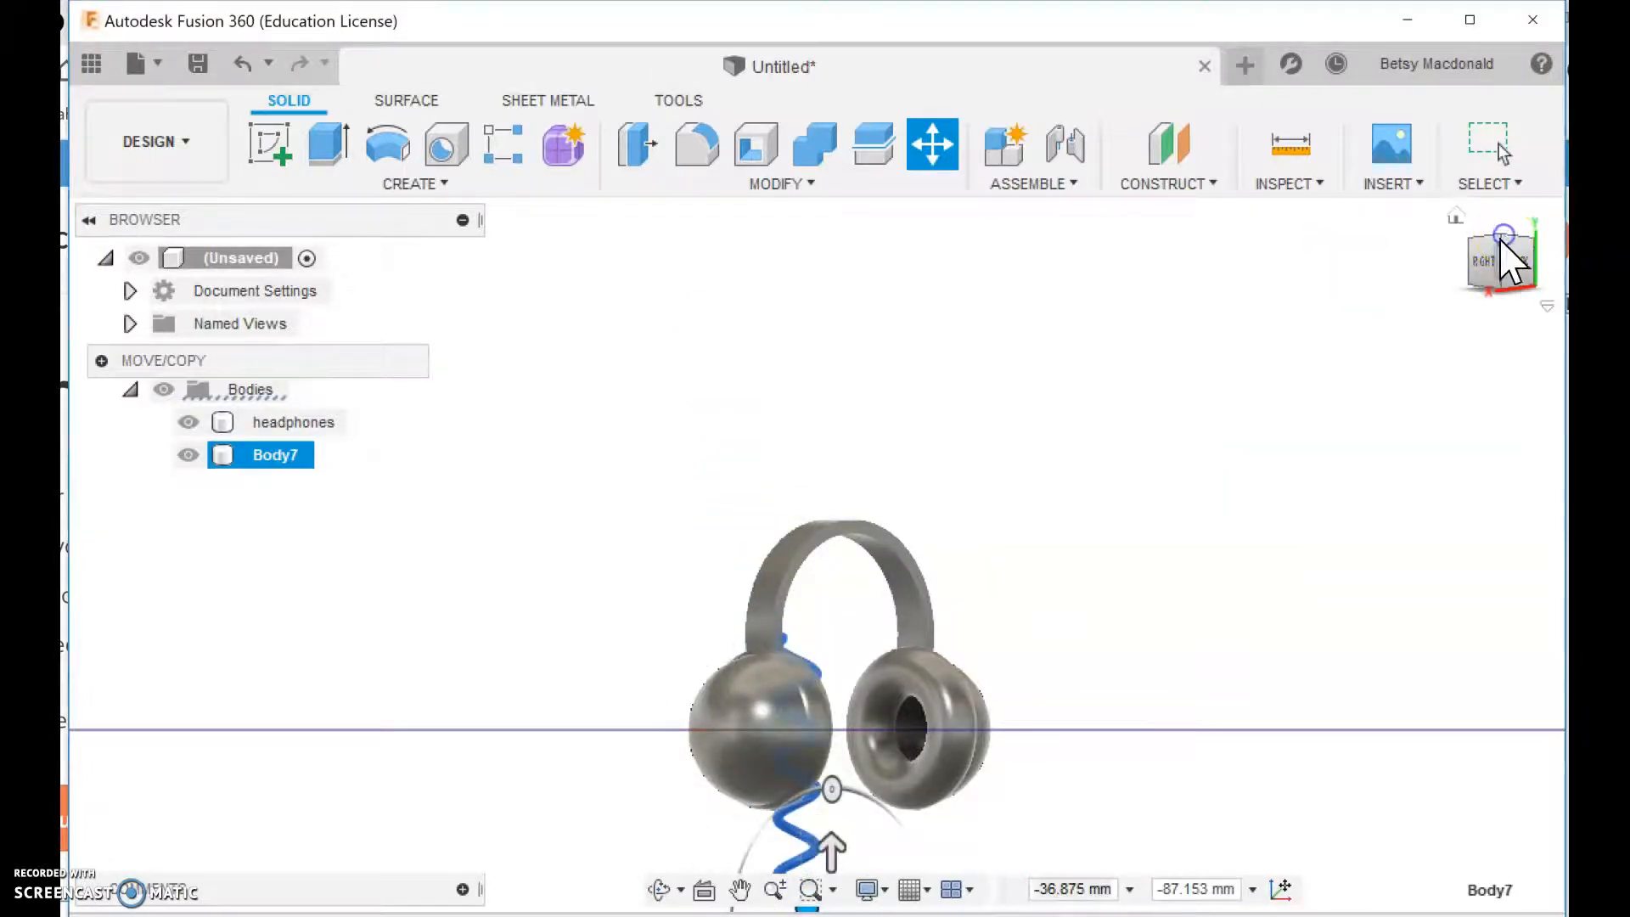
# From the top view, shift the coiled cord beside one ear cup
pyautogui.click(1505, 237)
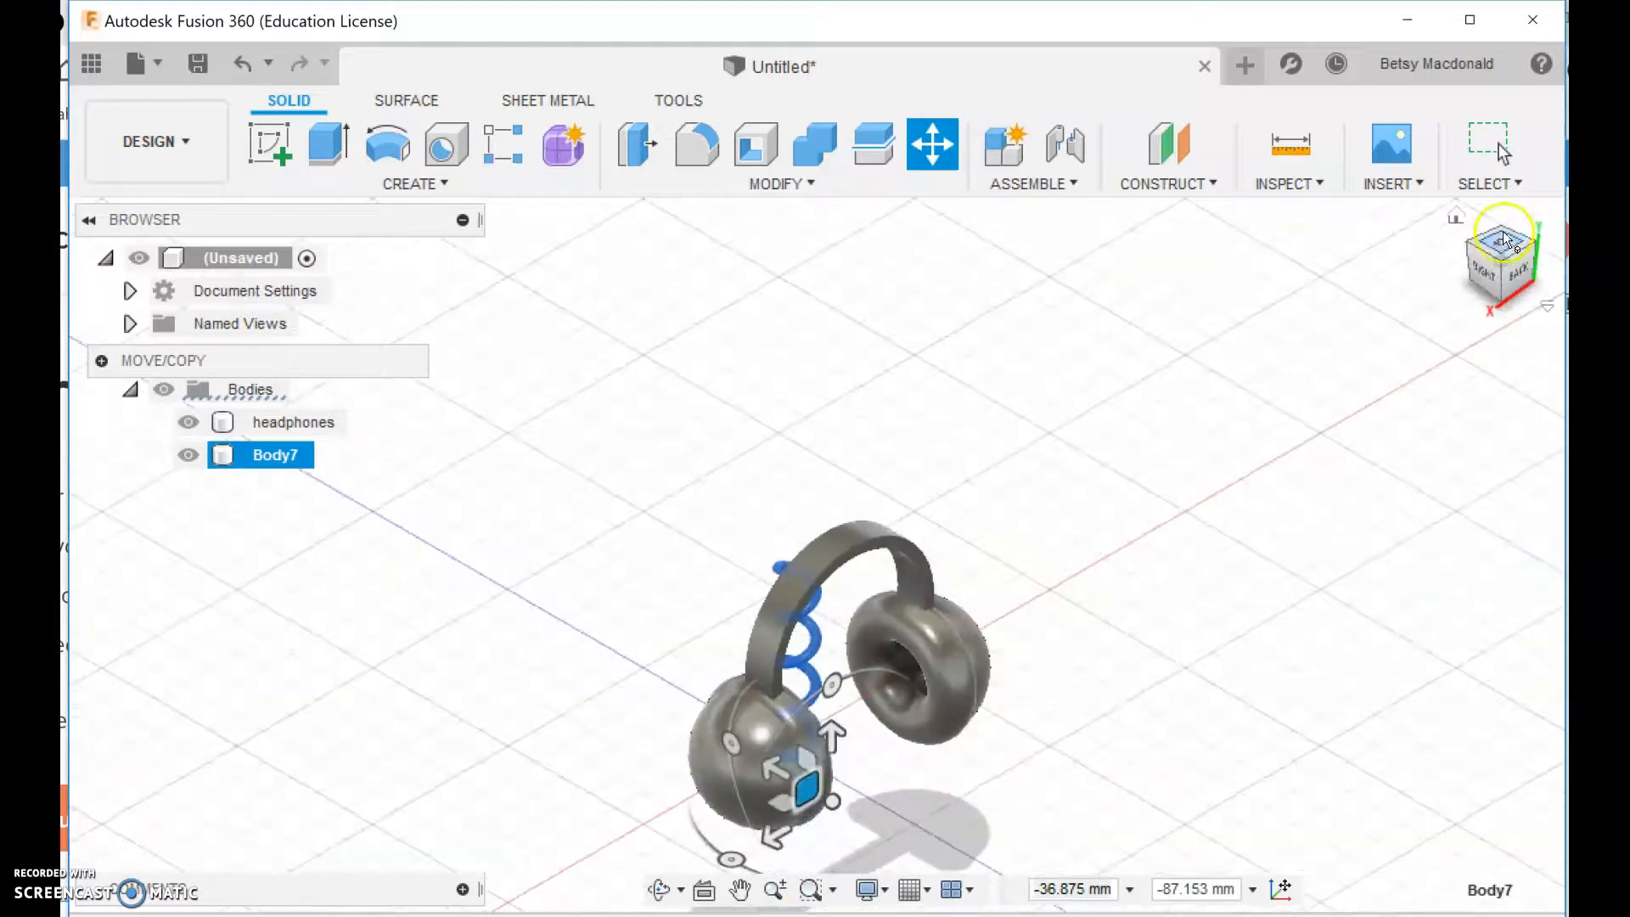
pyautogui.click(1501, 249)
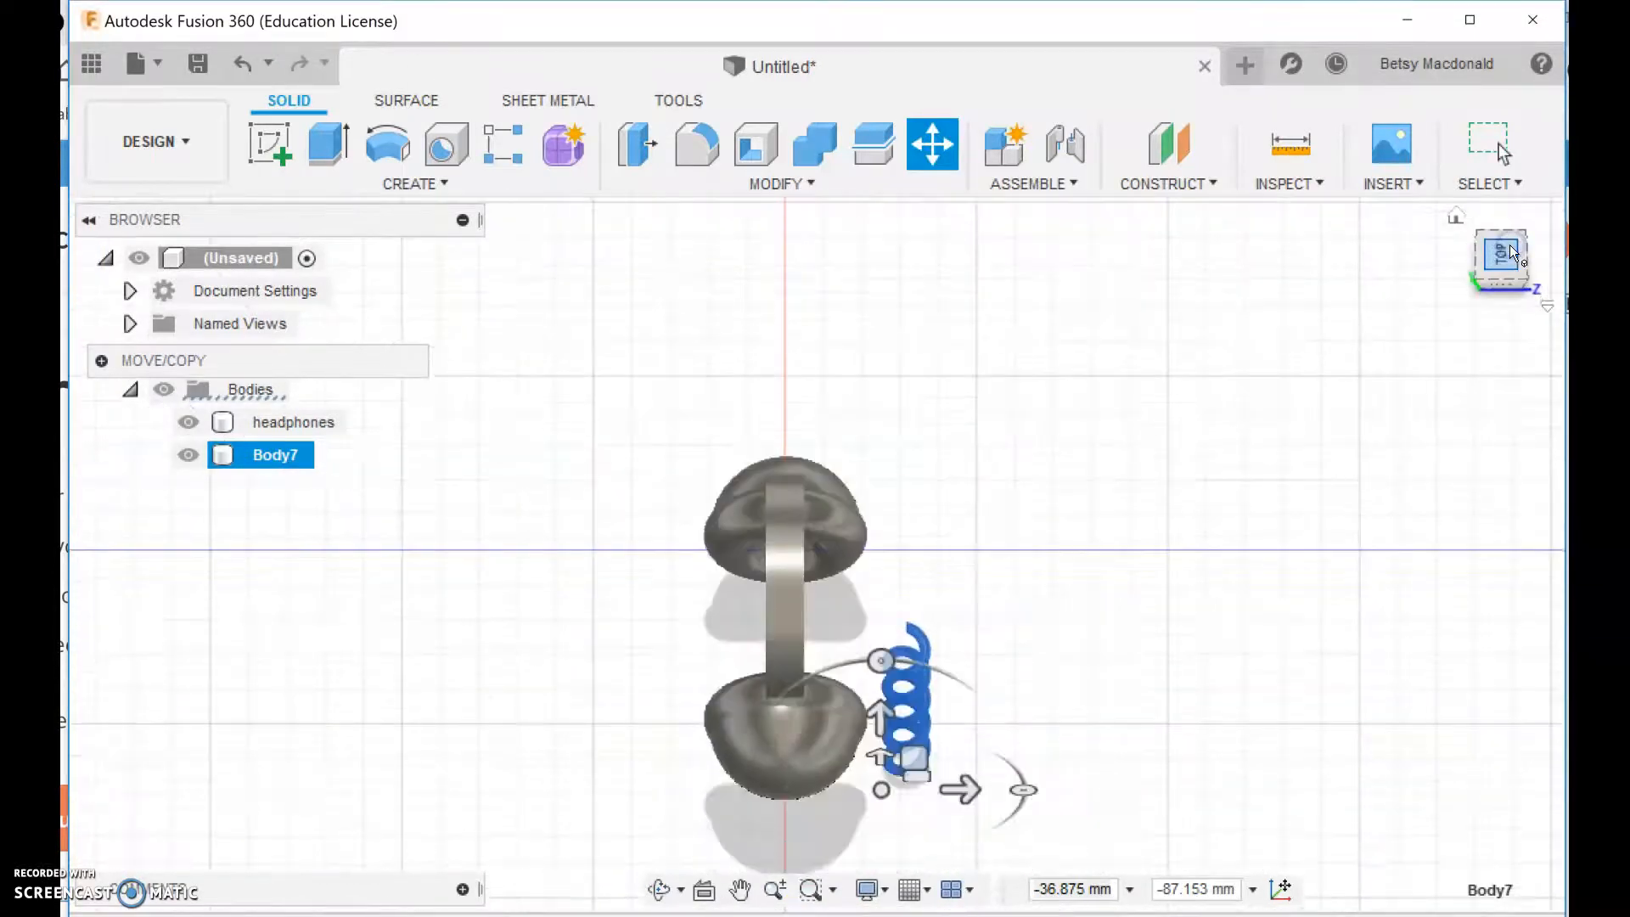
pyautogui.click(1499, 254)
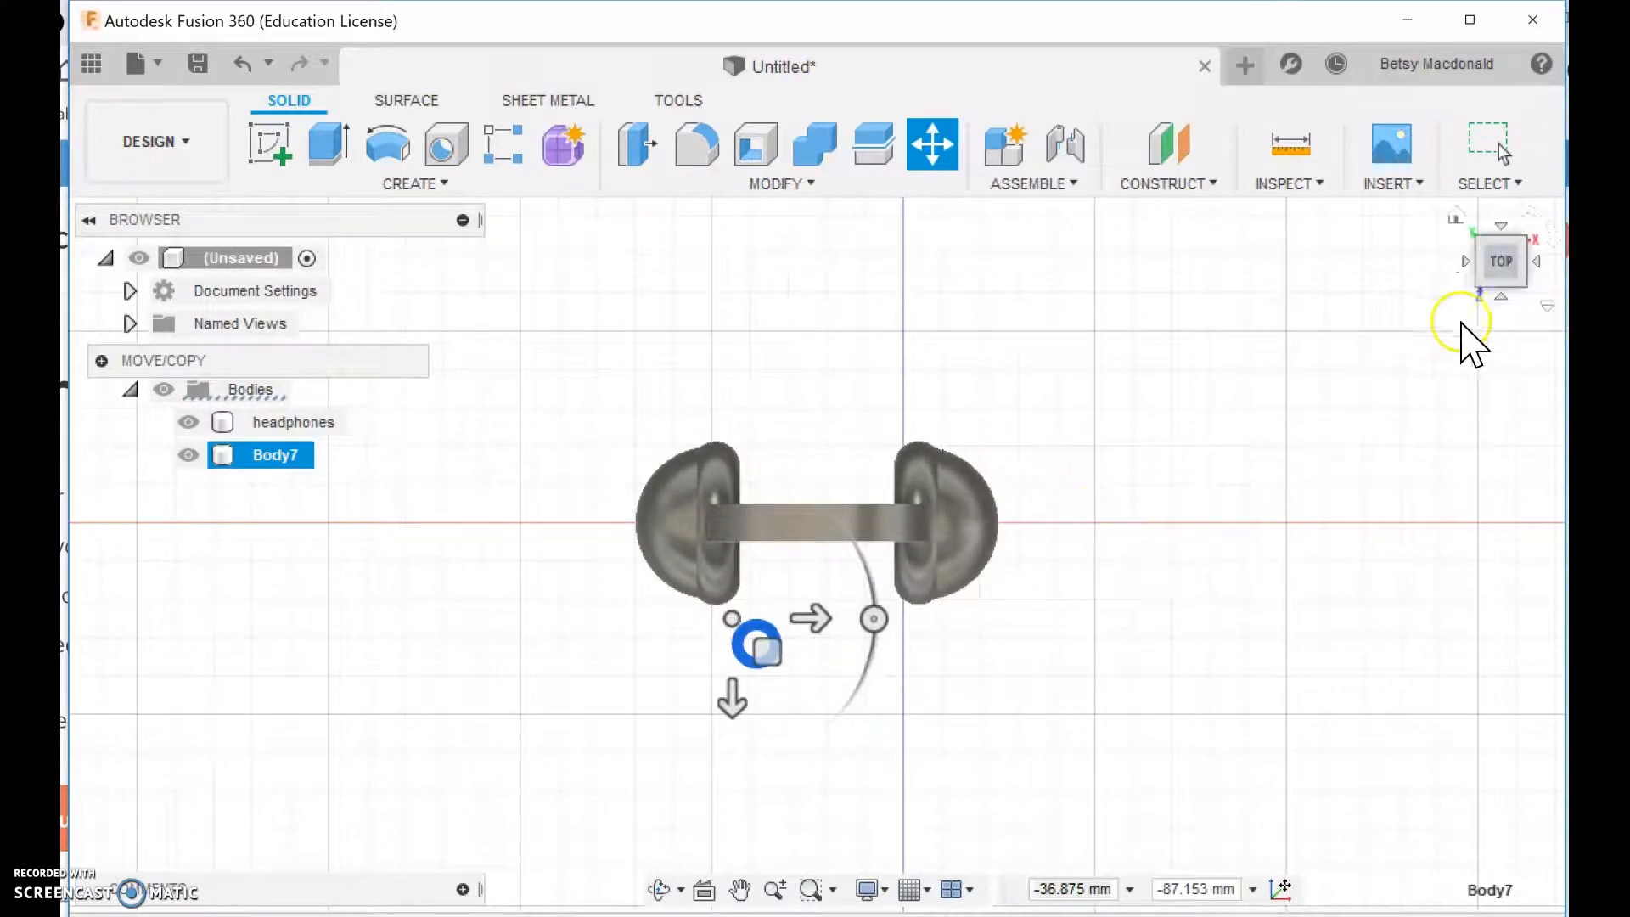
pyautogui.moveTo(753, 642); pyautogui.dragTo(735, 462)
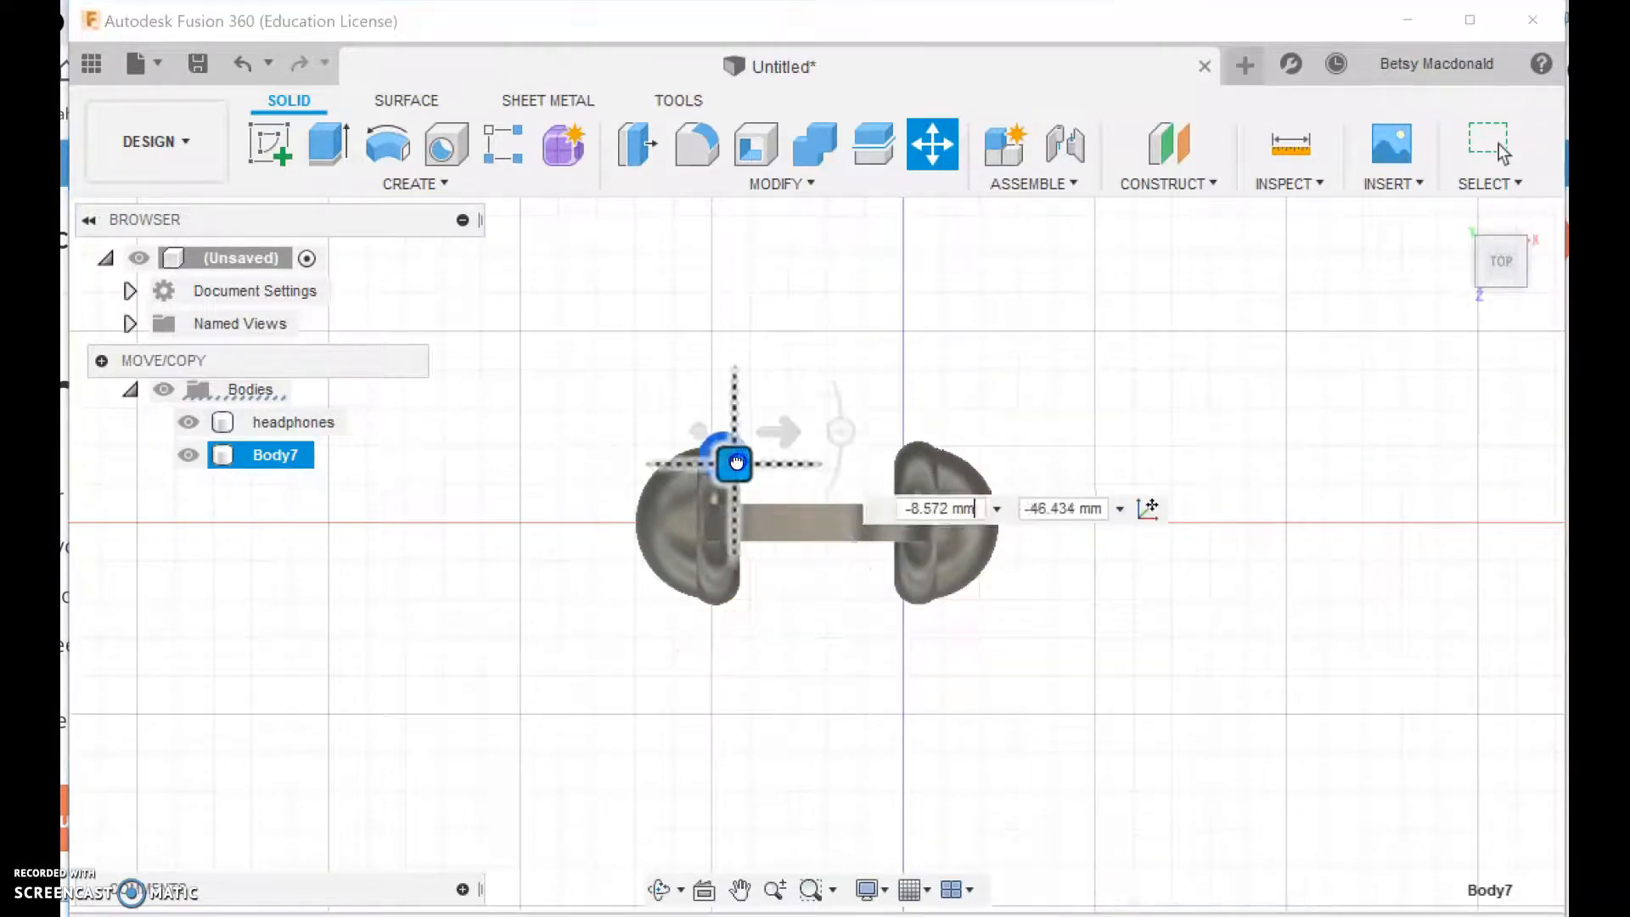
pyautogui.moveTo(734, 462); pyautogui.dragTo(710, 417)
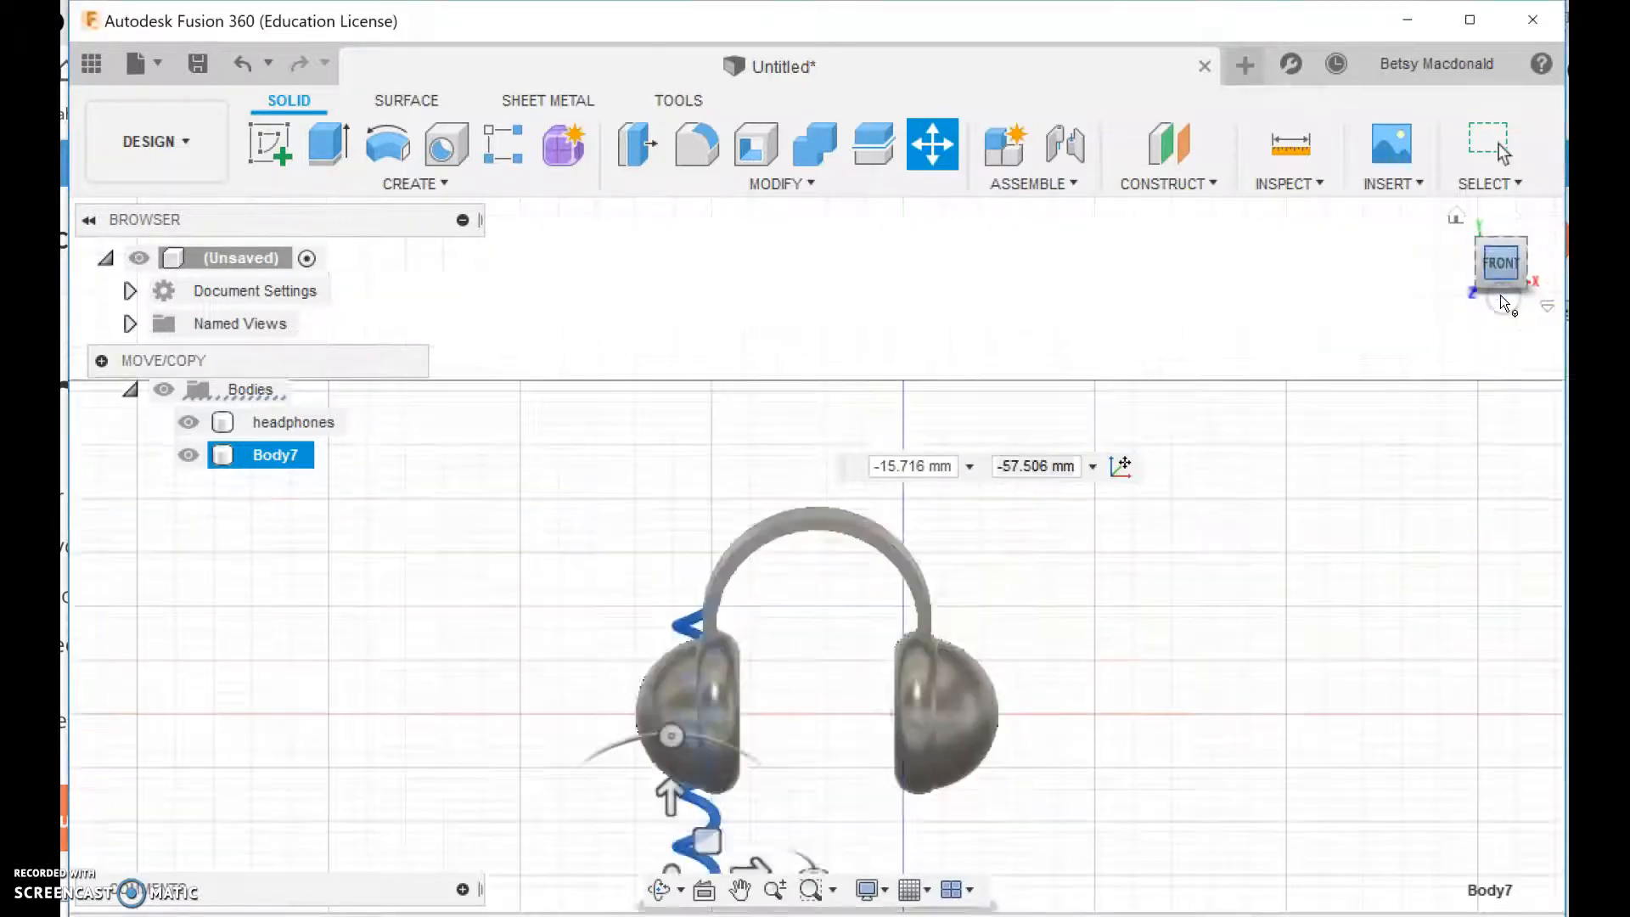
# From the left view, lower the coiled cord below the ear cup
pyautogui.click(1470, 262)
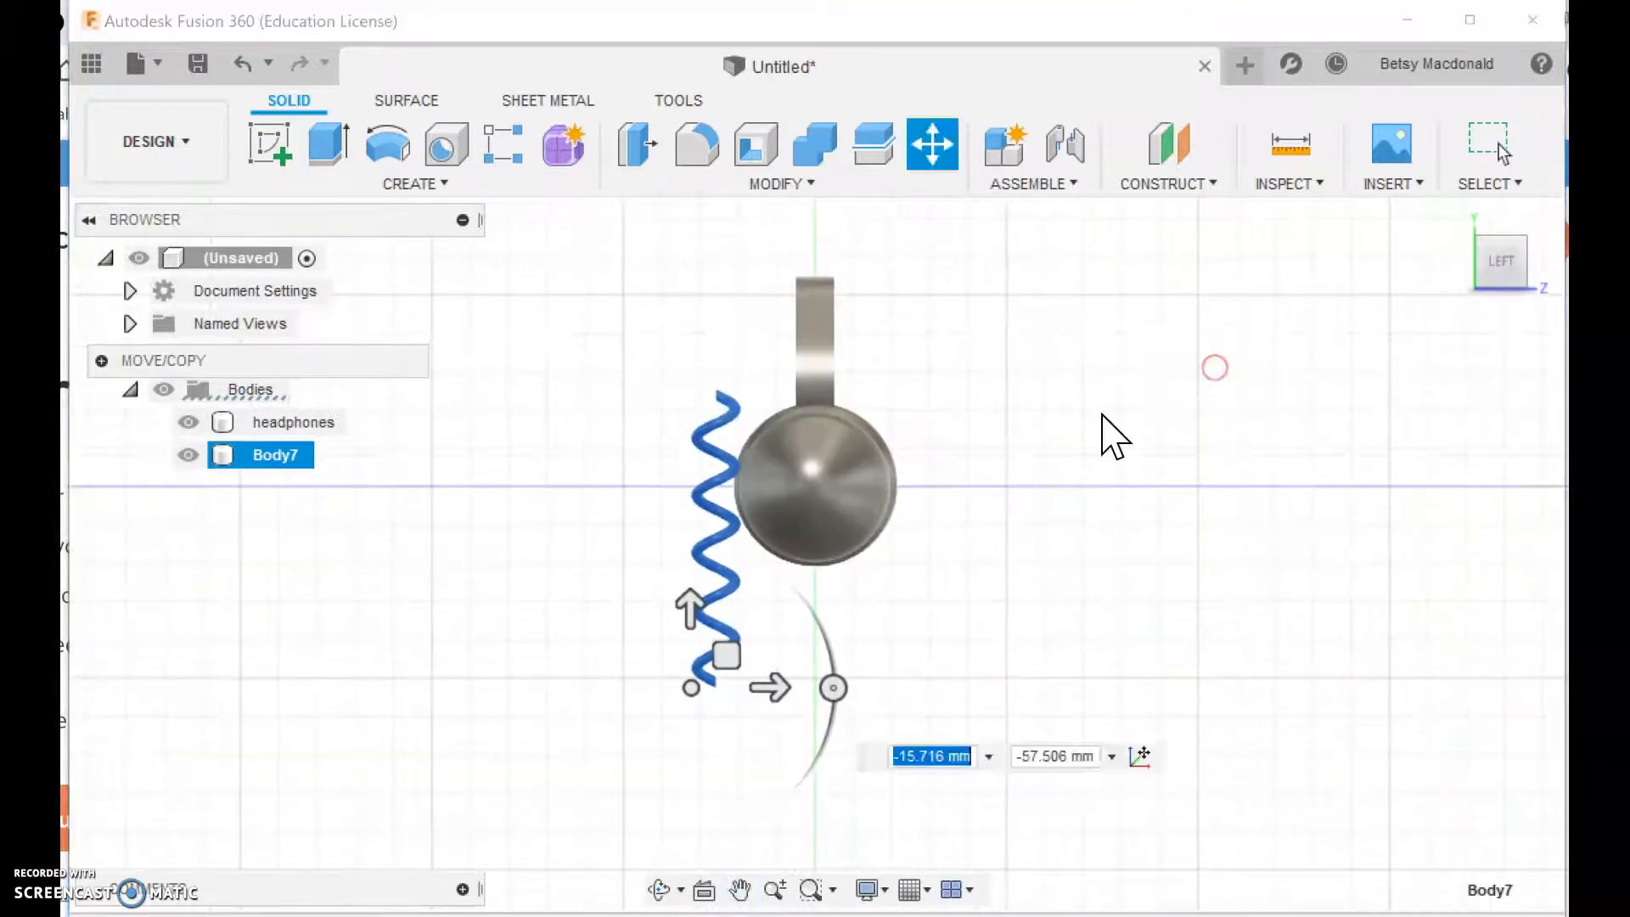
pyautogui.moveTo(720, 657); pyautogui.dragTo(716, 716)
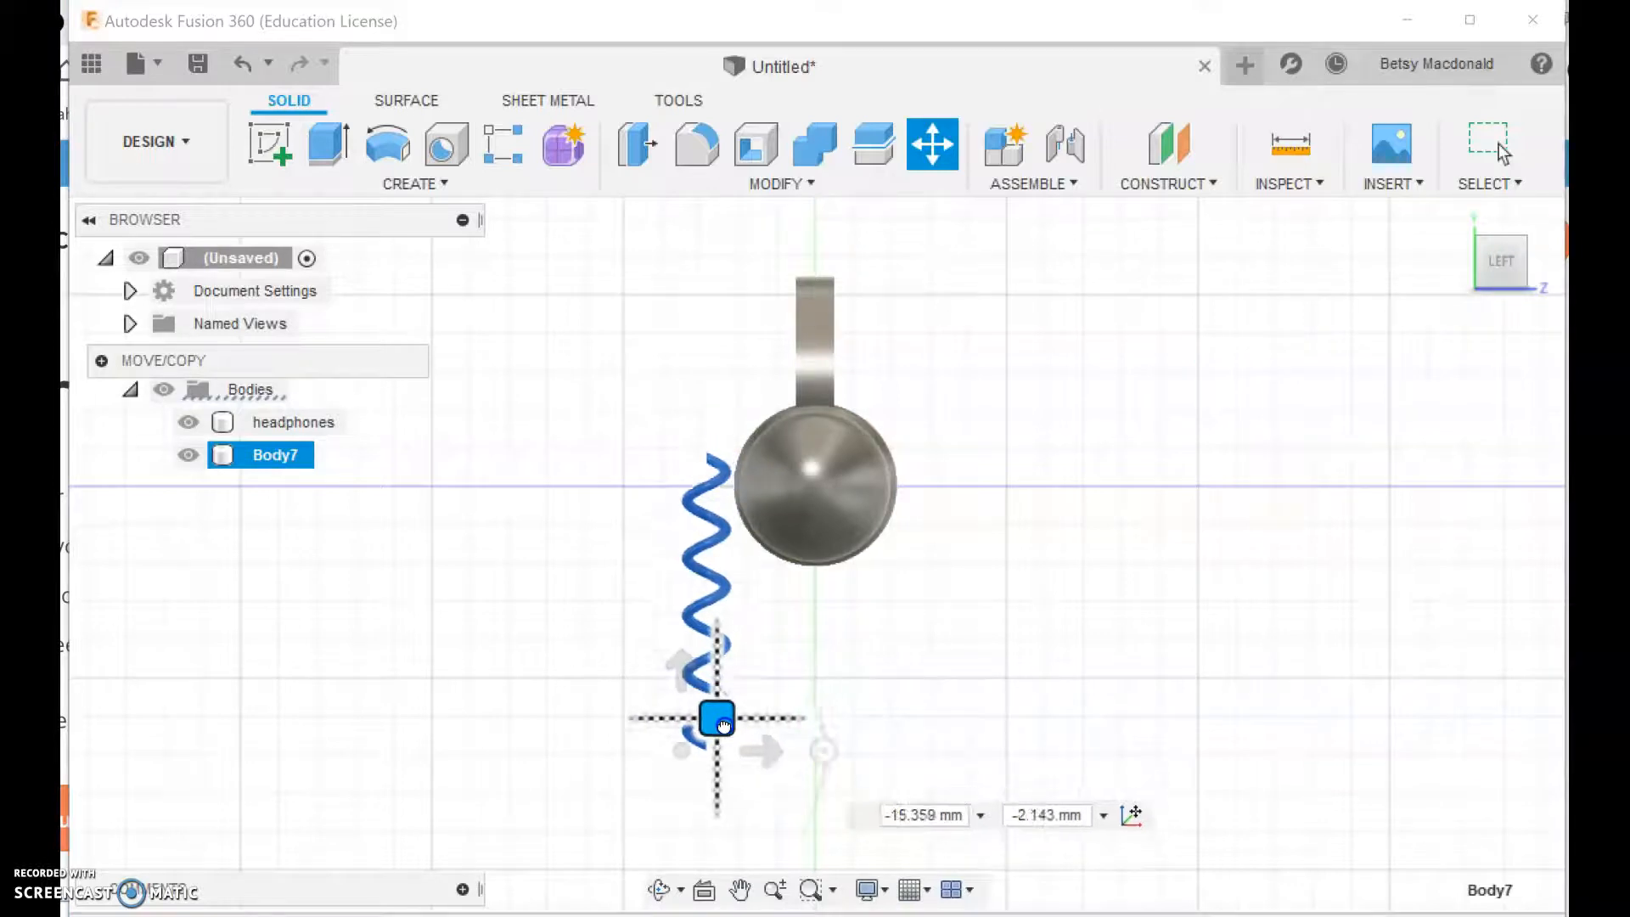
pyautogui.moveTo(719, 720); pyautogui.dragTo(727, 730)
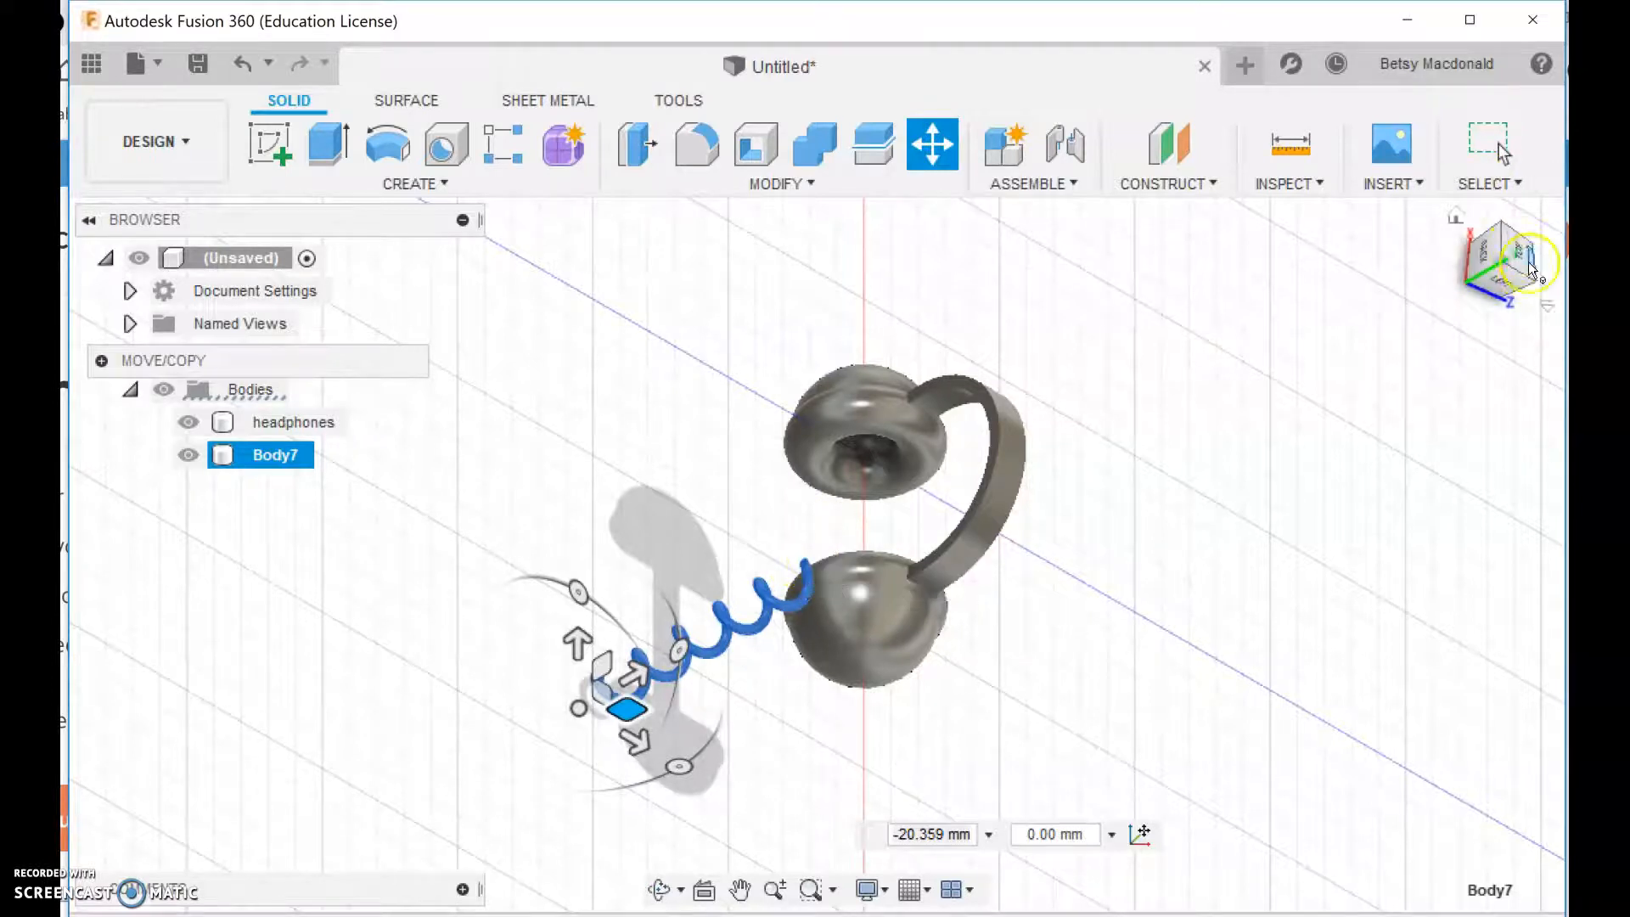
# In the top view, rotate the coil so it hangs straight down beneath the ear cup
pyautogui.click(1503, 259)
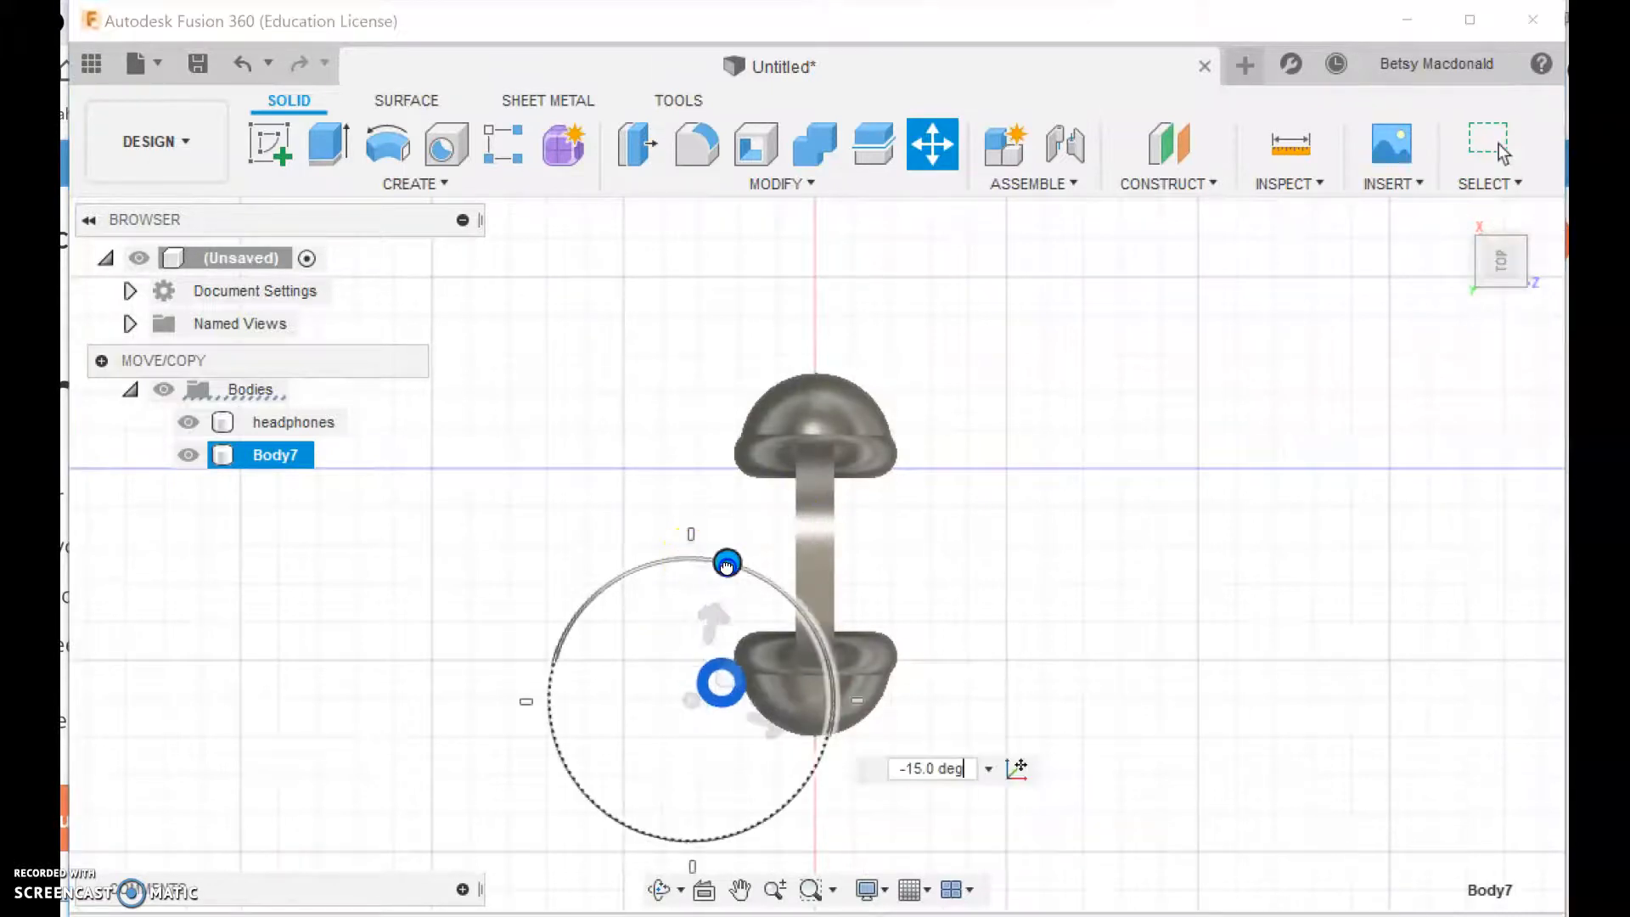
pyautogui.moveTo(728, 564); pyautogui.dragTo(804, 618)
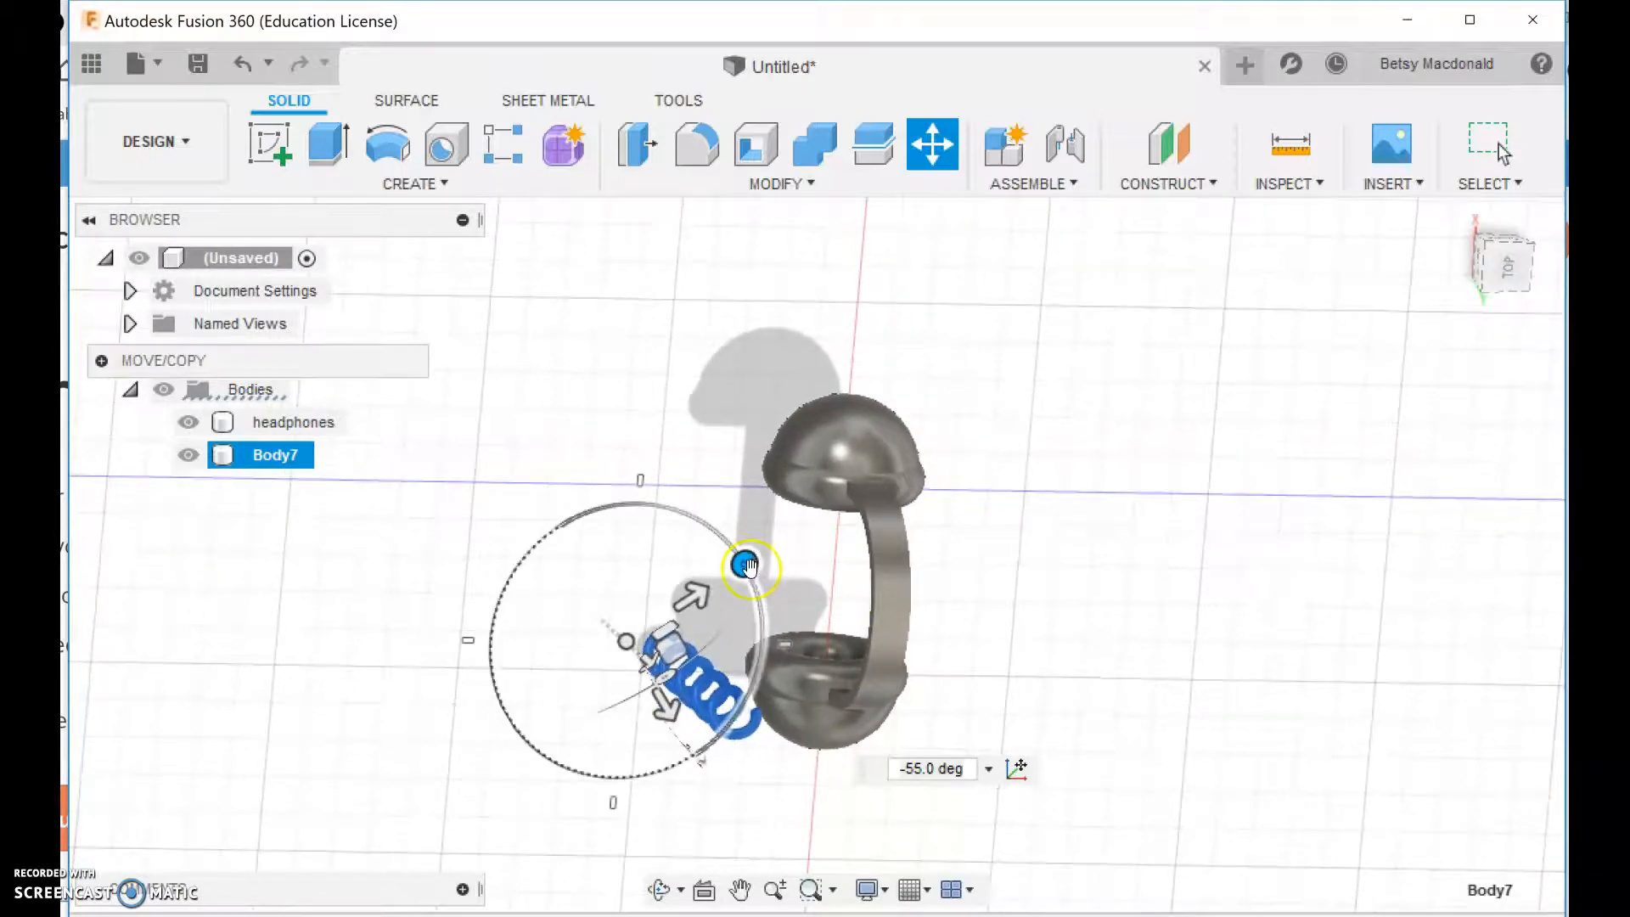
pyautogui.moveTo(749, 567); pyautogui.dragTo(650, 774)
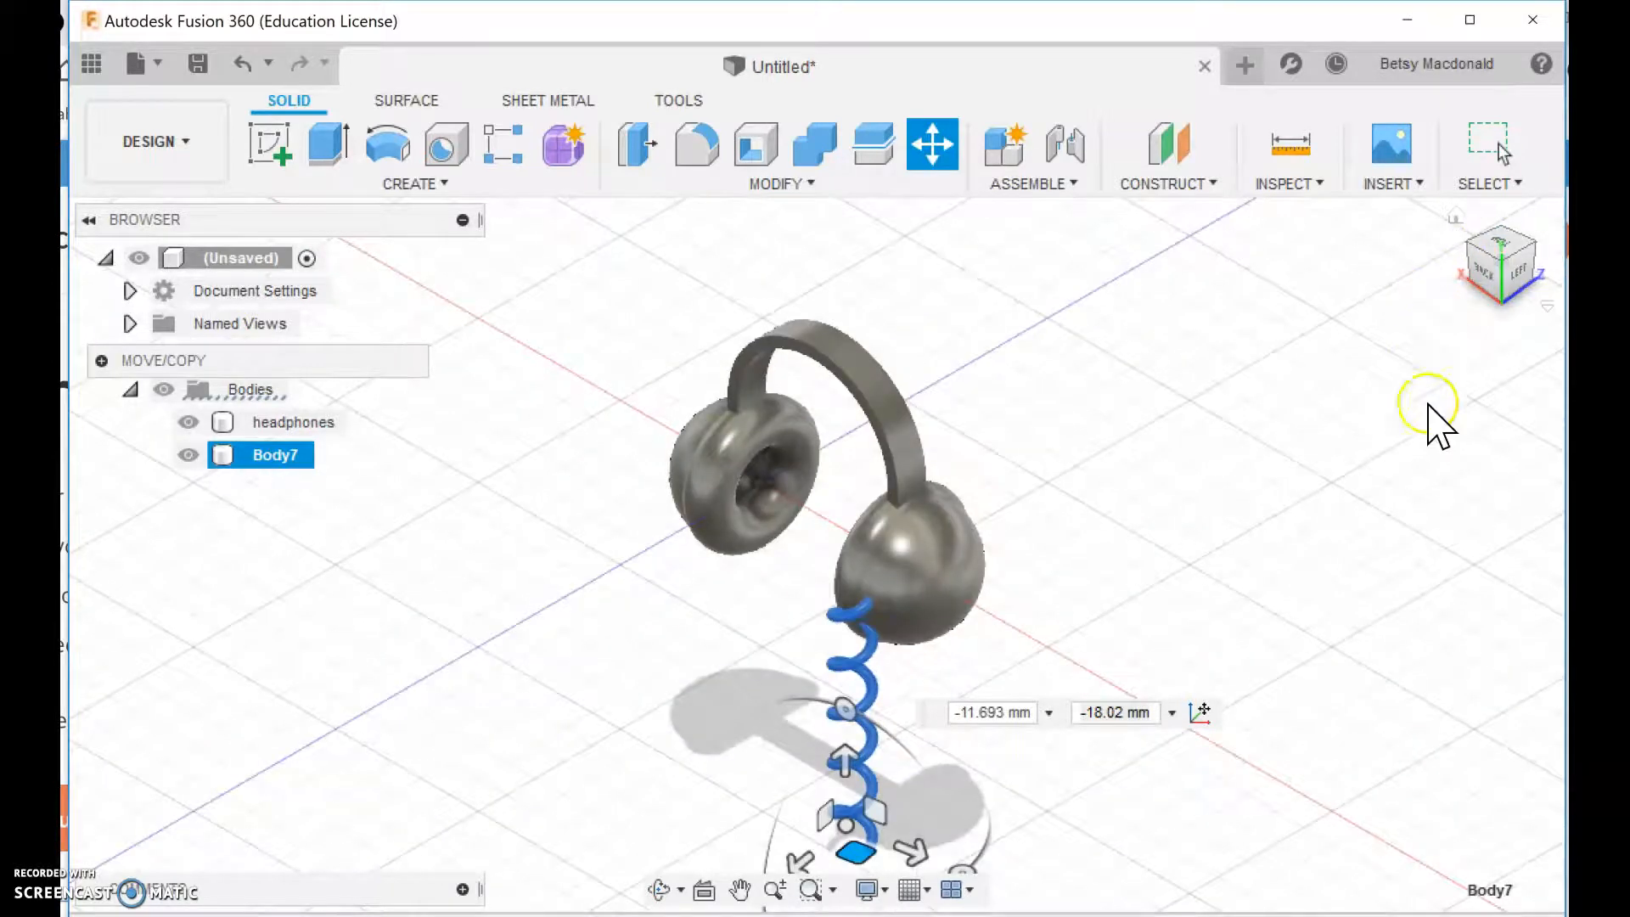
pyautogui.moveTo(1276, 489)
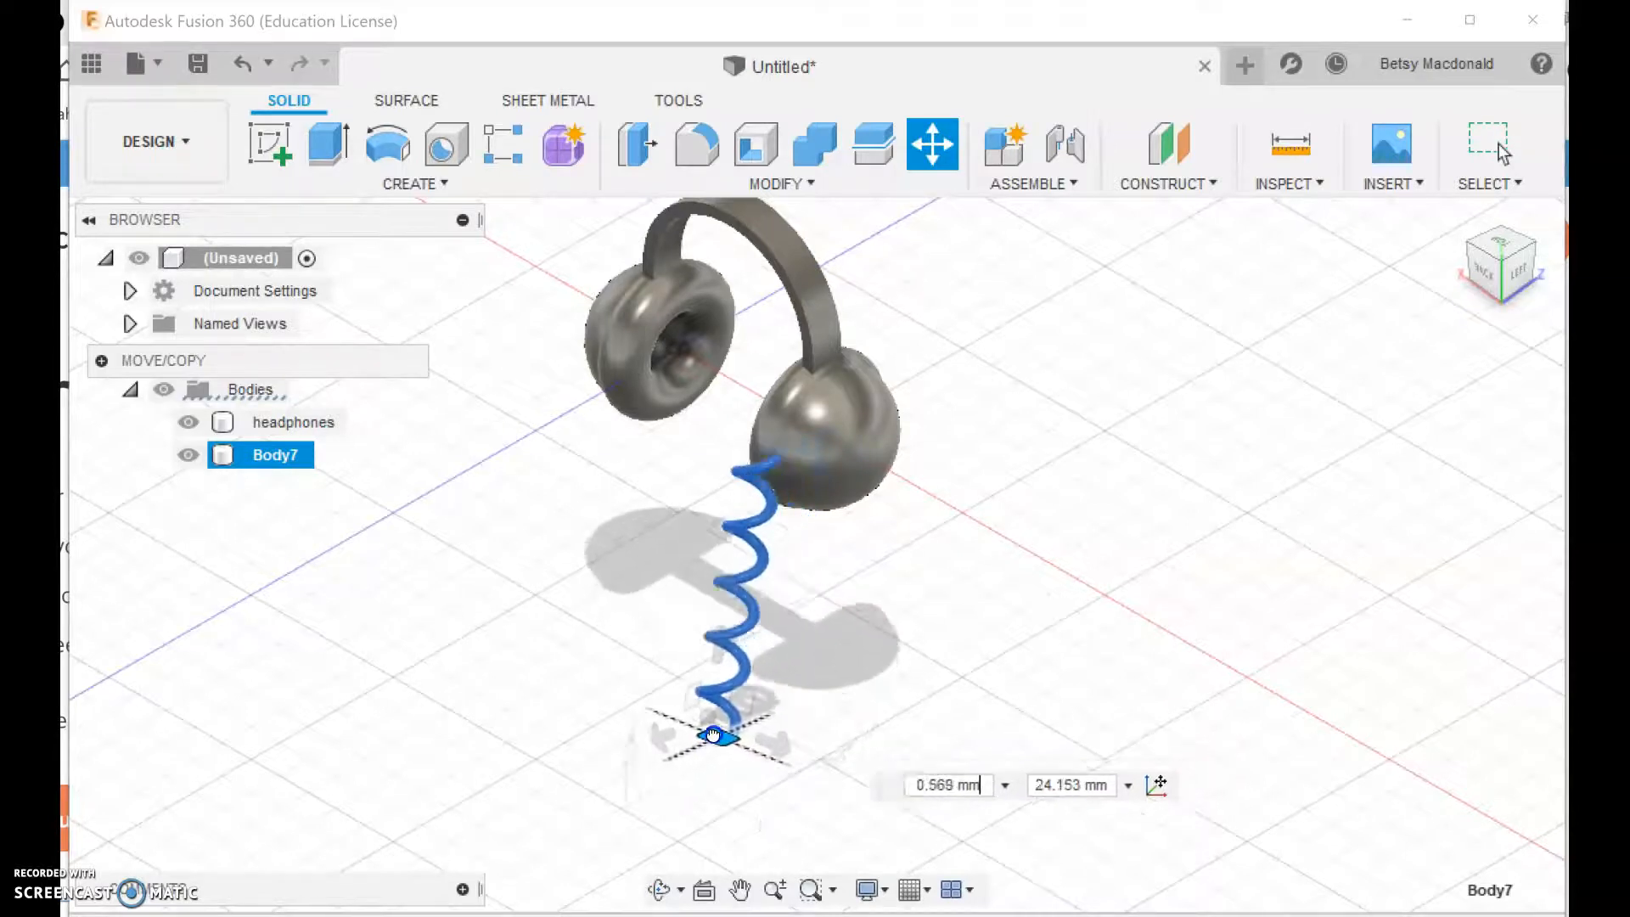
# Tilt the coiled cord toward the ear cup and reposition it underneath
pyautogui.moveTo(715, 735); pyautogui.dragTo(720, 757)
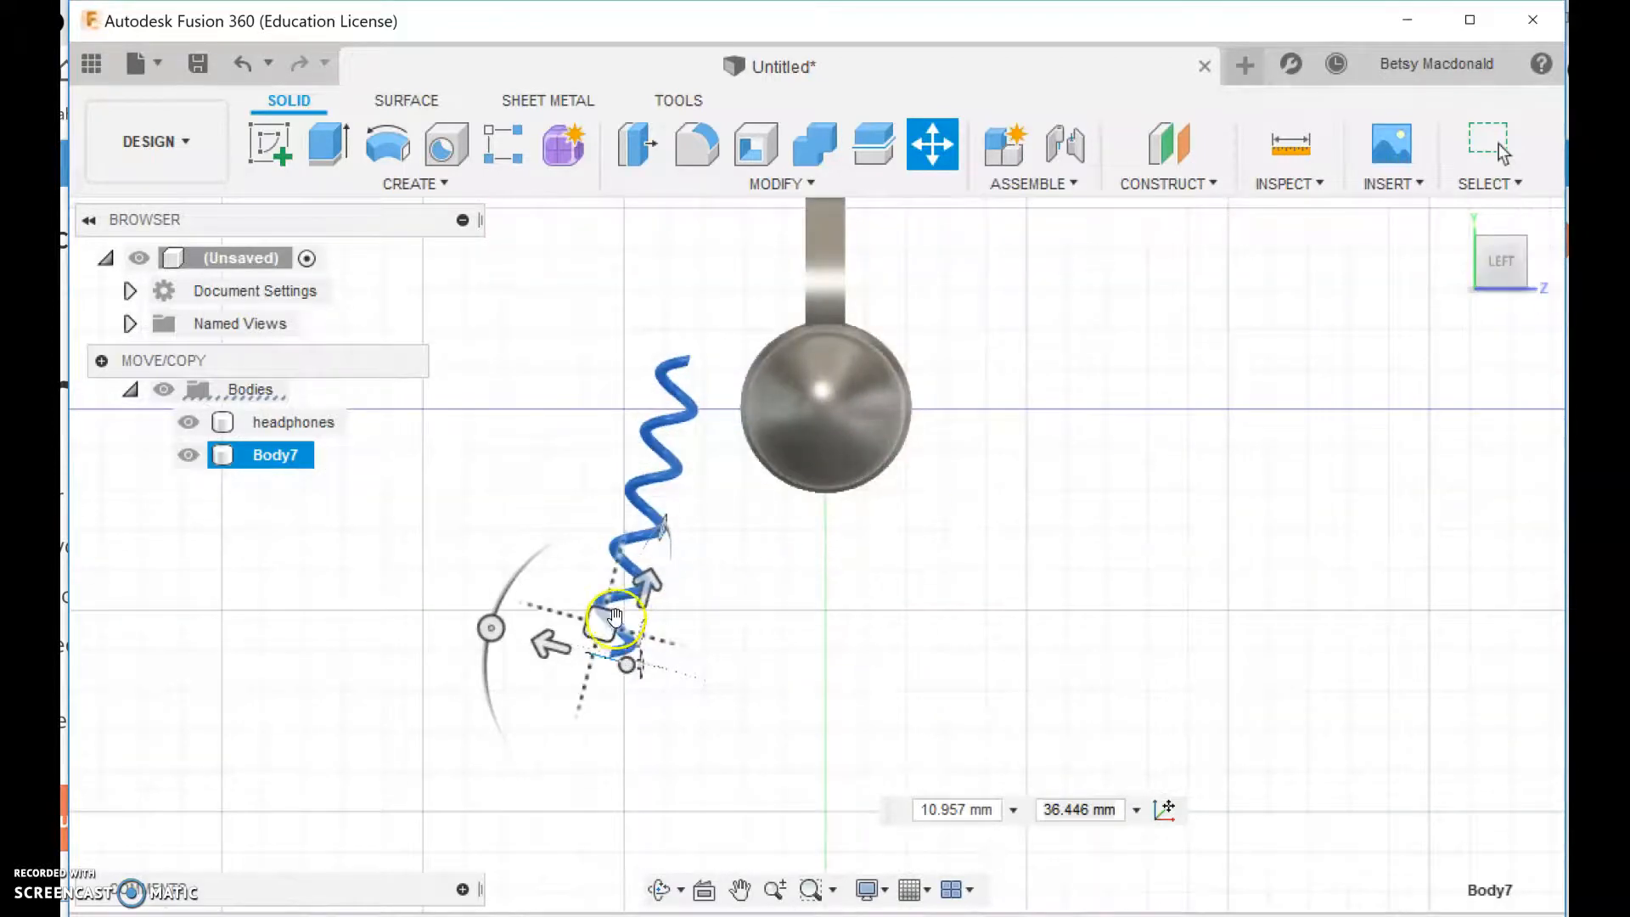
pyautogui.moveTo(613, 618); pyautogui.dragTo(633, 661)
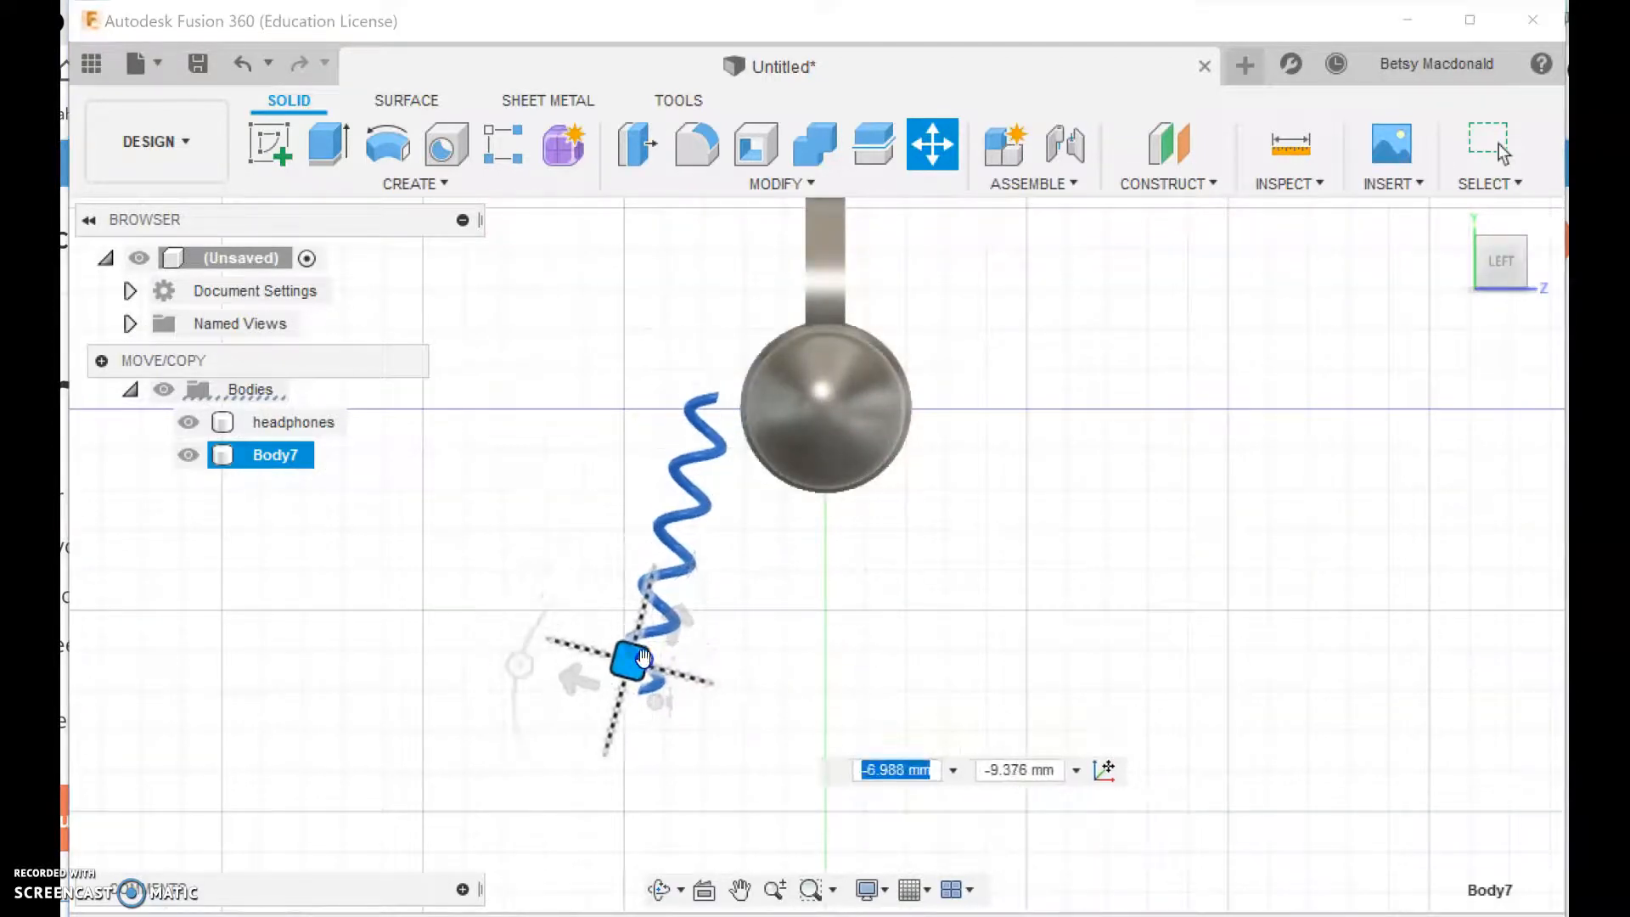
pyautogui.moveTo(628, 661); pyautogui.dragTo(524, 655)
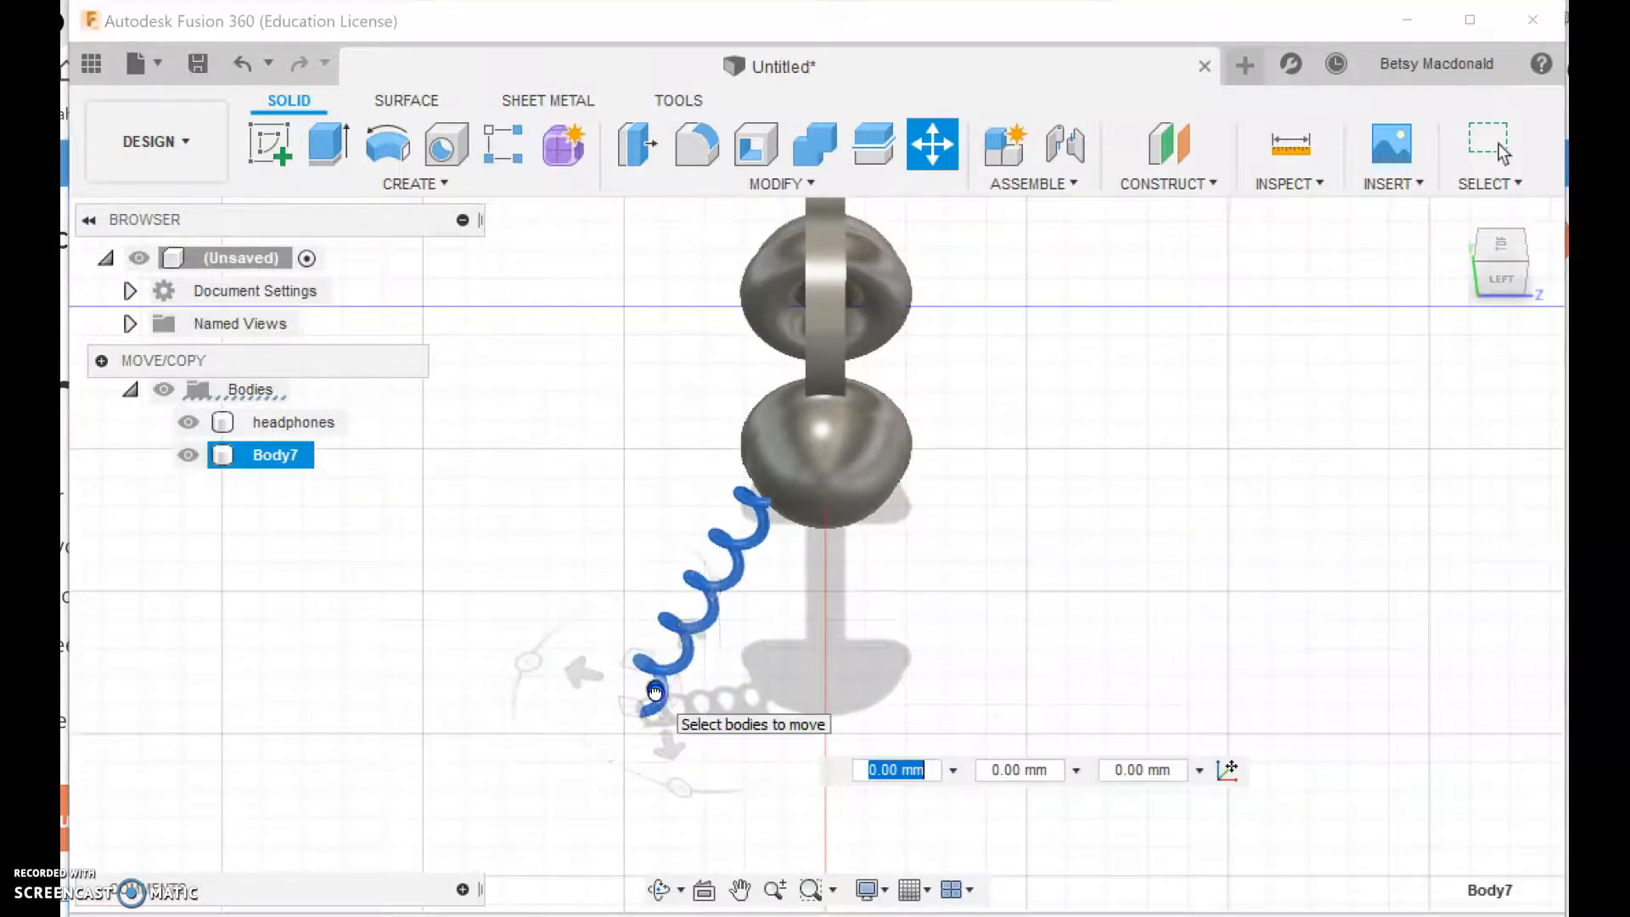
# Bring the coil's top end against the ear cup side and rotate it in the top view
pyautogui.moveTo(655, 691); pyautogui.dragTo(618, 645)
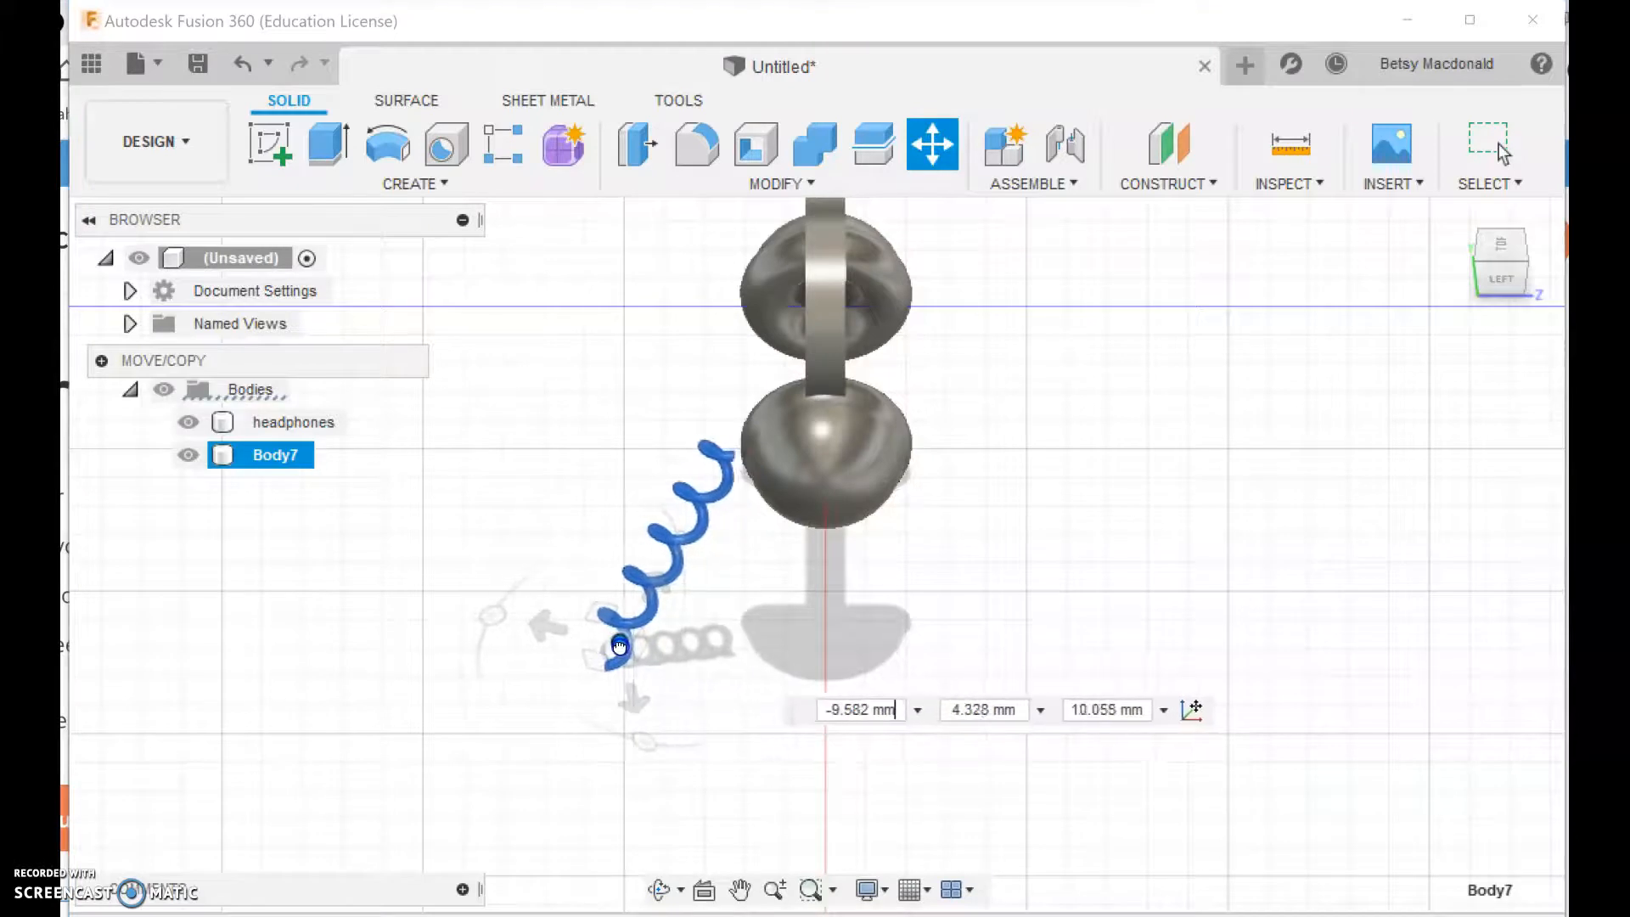
pyautogui.moveTo(618, 646); pyautogui.dragTo(645, 651)
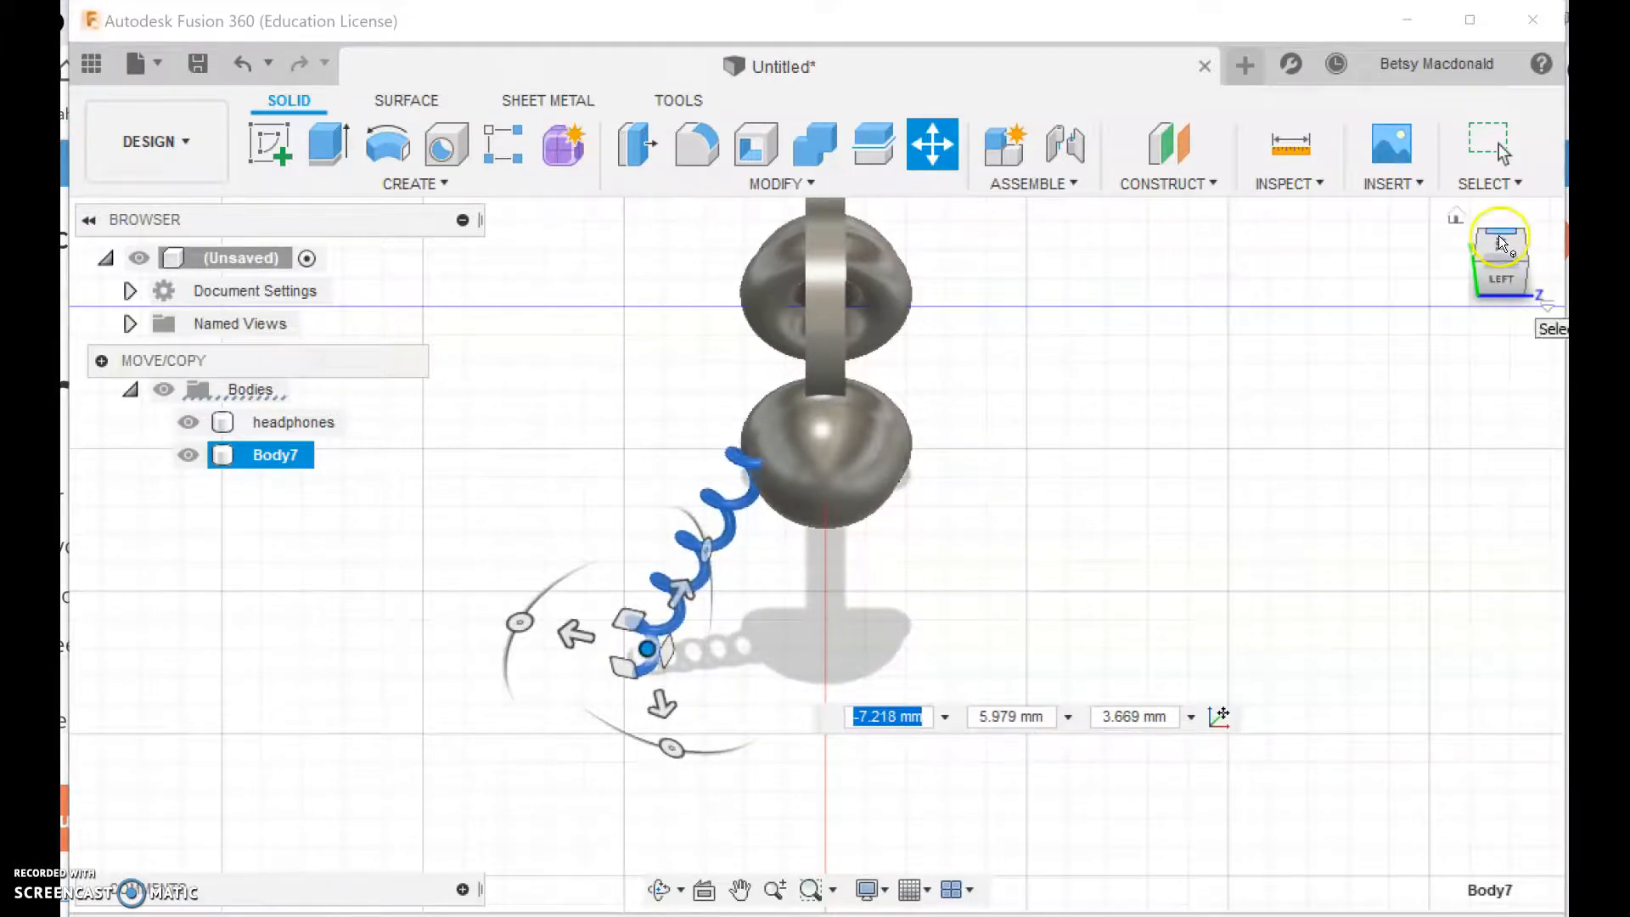
pyautogui.click(1499, 243)
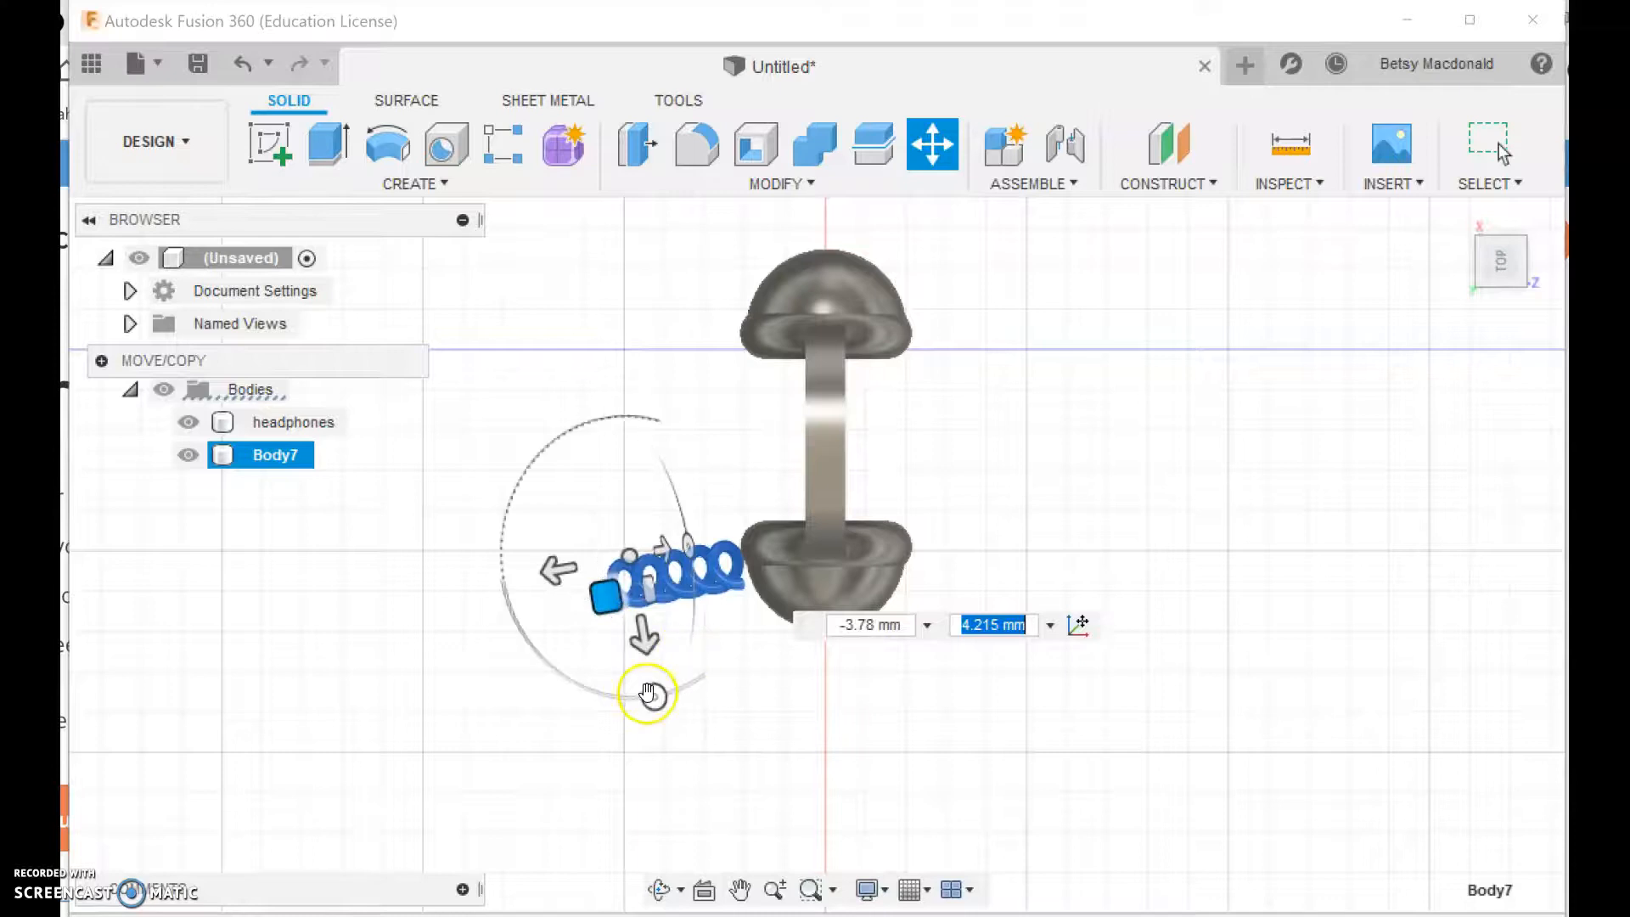
pyautogui.moveTo(650, 693); pyautogui.dragTo(694, 682)
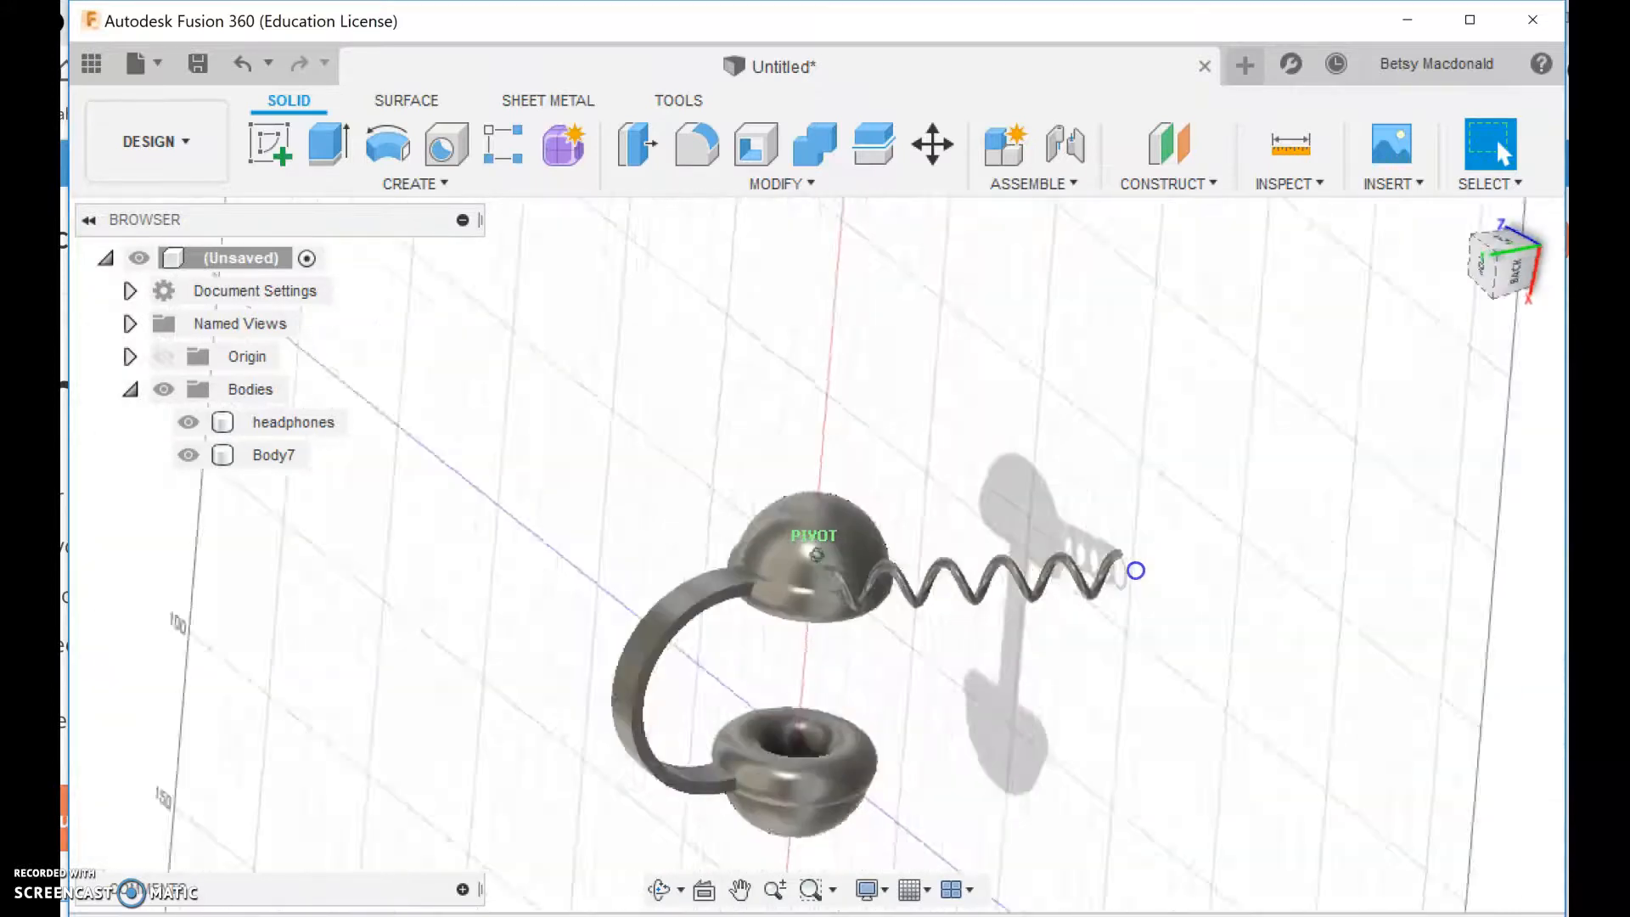
# Orbit and zoom to check where the coiled cord meets the ear cup
pyautogui.moveTo(1136, 571); pyautogui.dragTo(1160, 496)
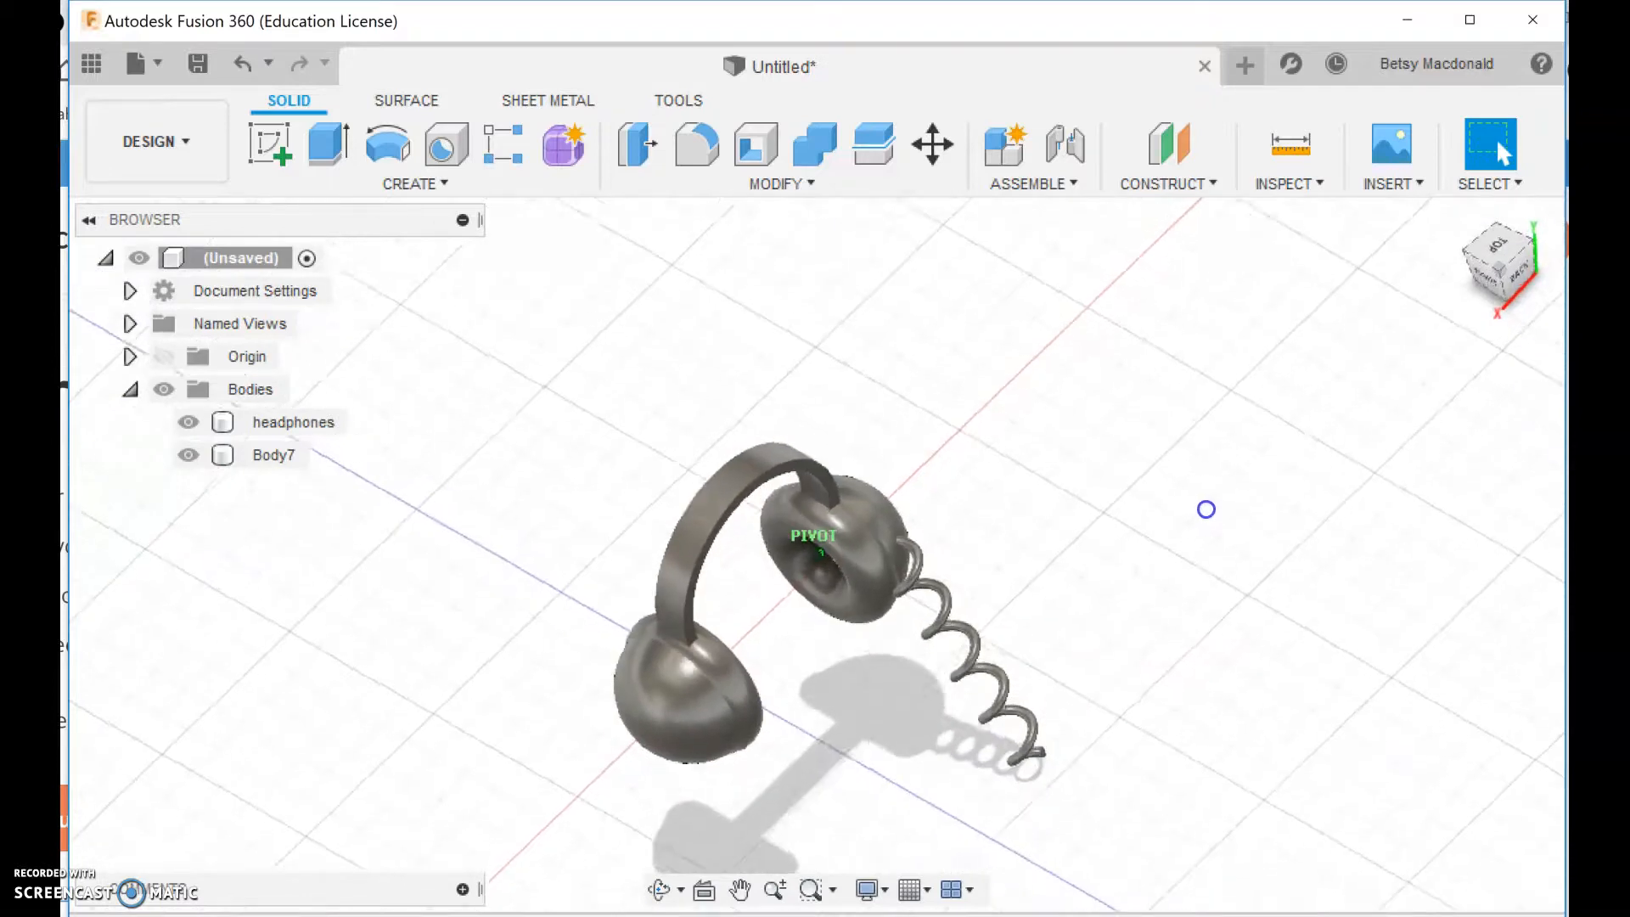
pyautogui.moveTo(1206, 507); pyautogui.dragTo(1200, 460)
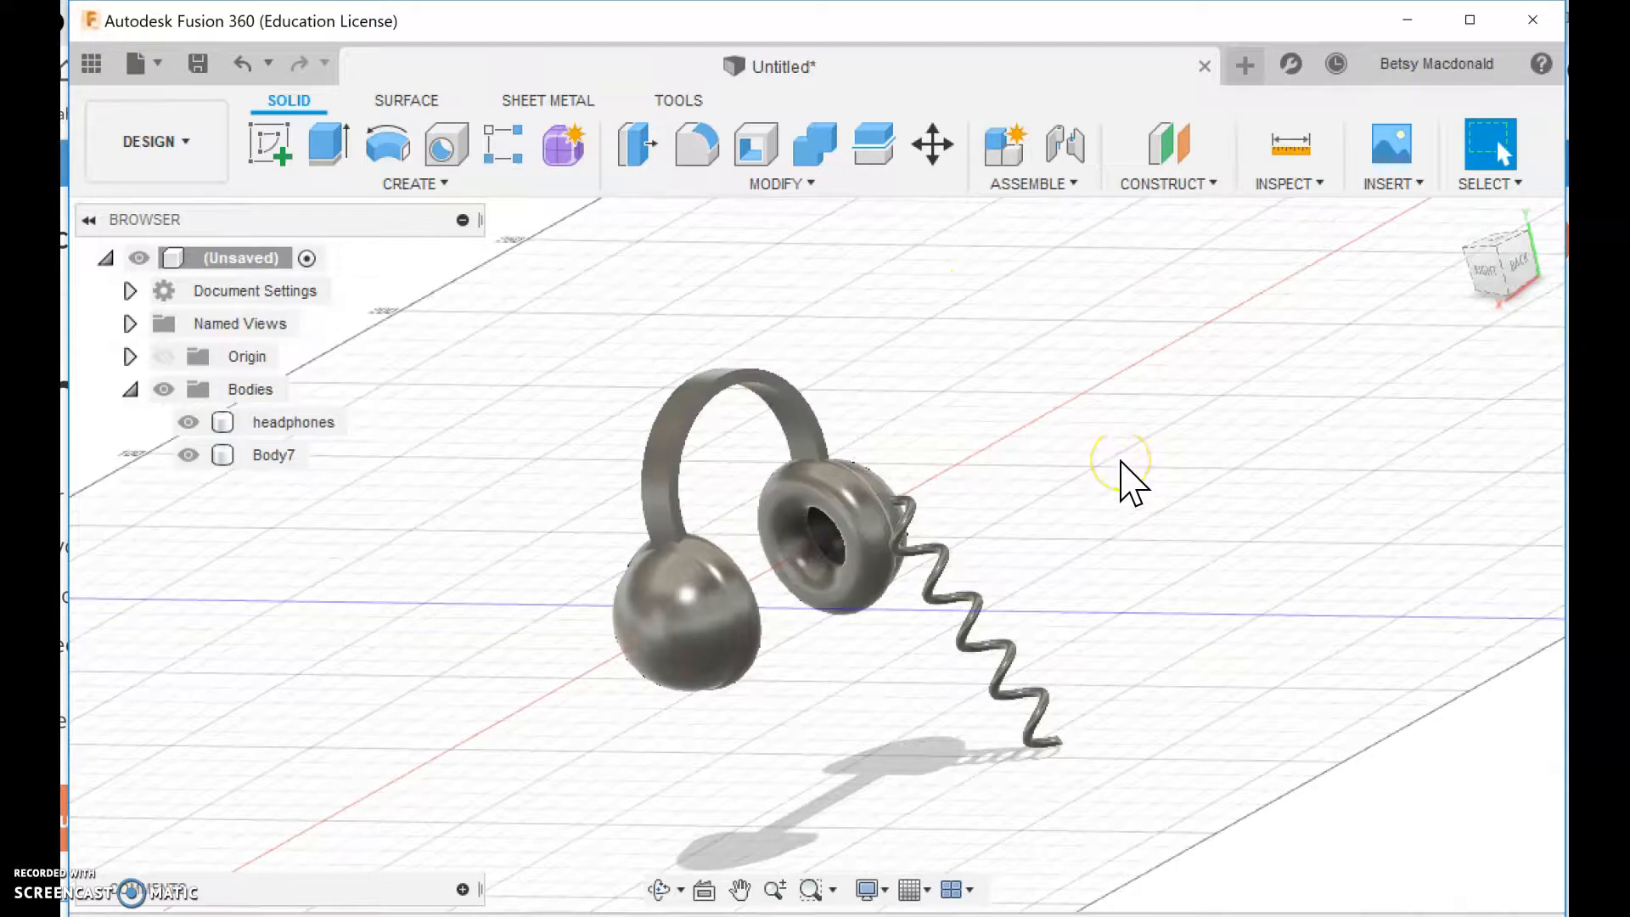
pyautogui.moveTo(1122, 468); pyautogui.dragTo(1066, 509)
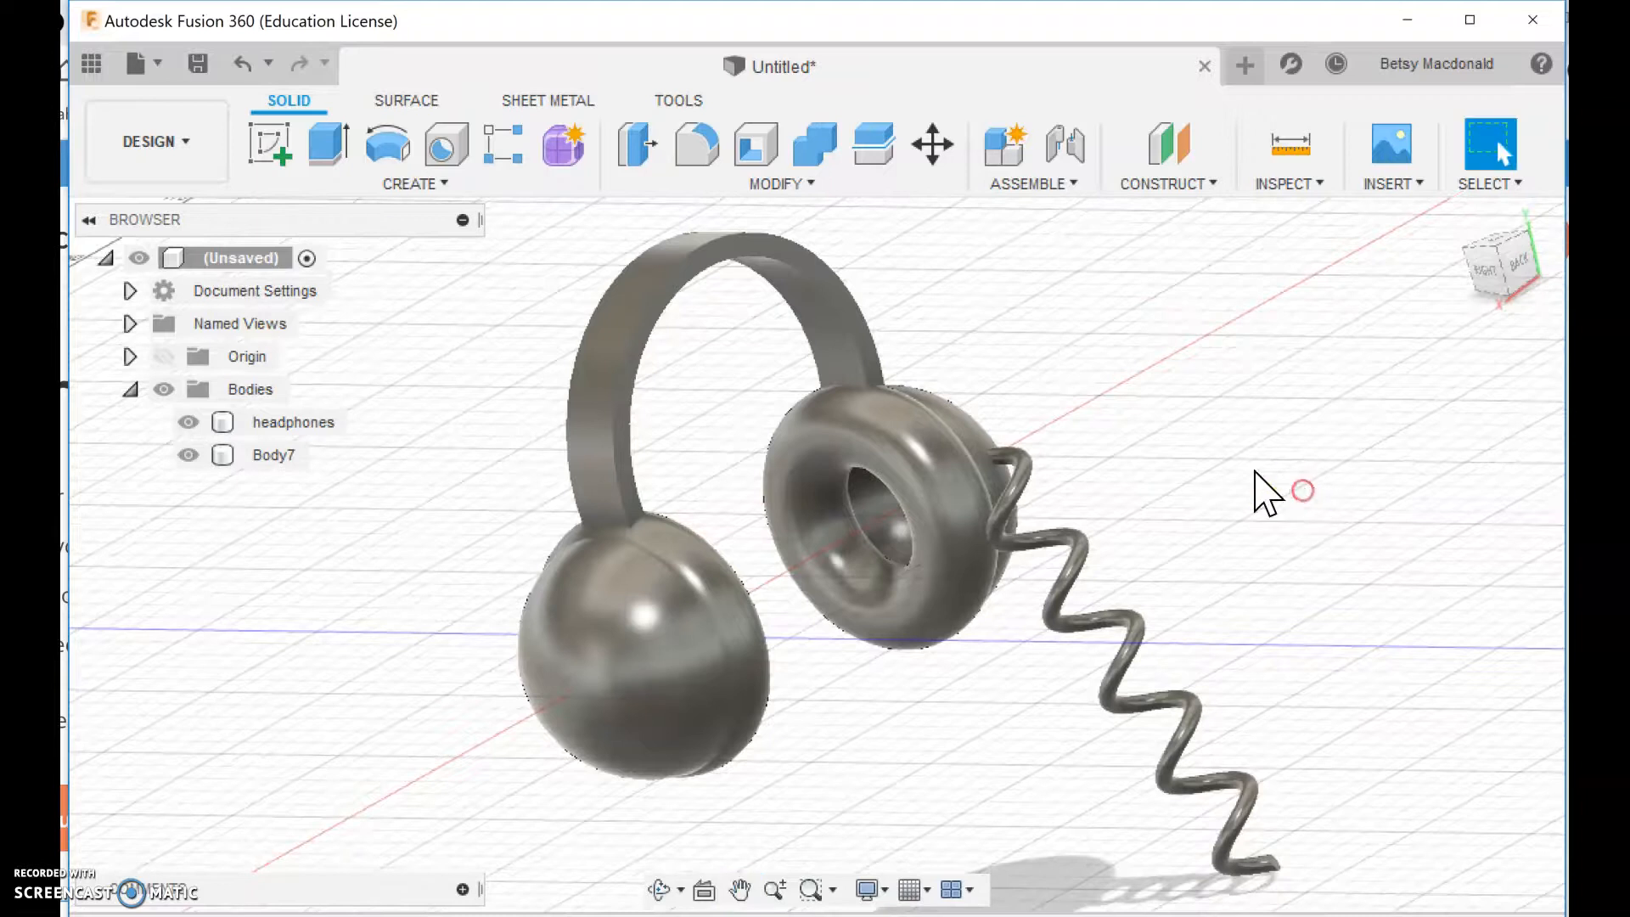
pyautogui.click(273, 455)
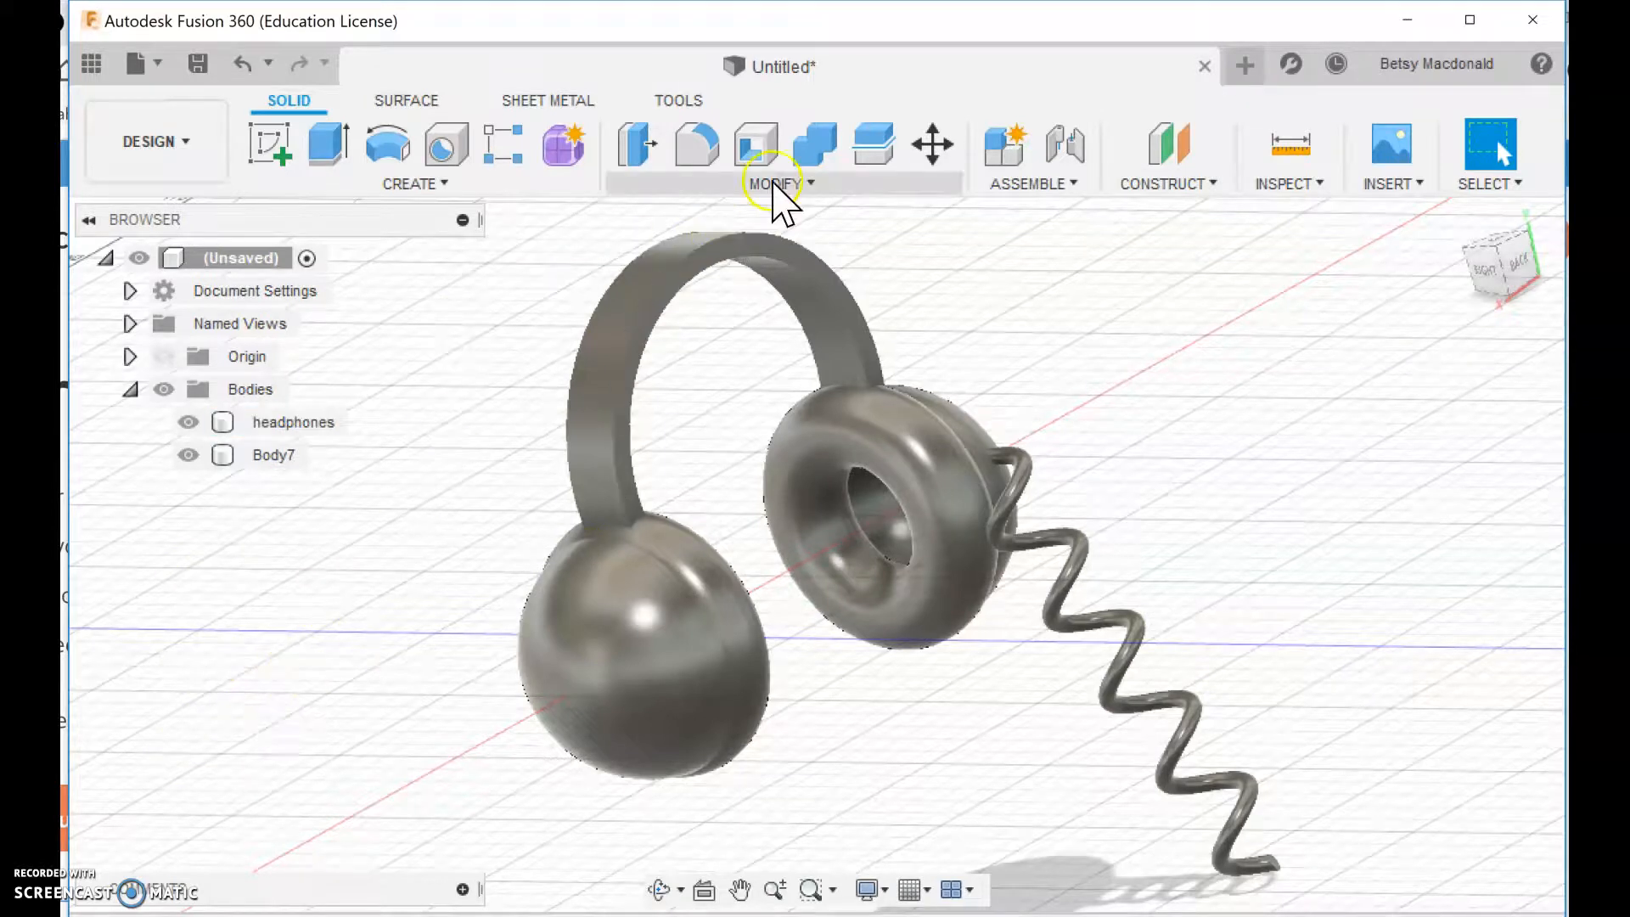
# Combine the headphones and Body7 with a Join operation into one body
pyautogui.click(774, 183)
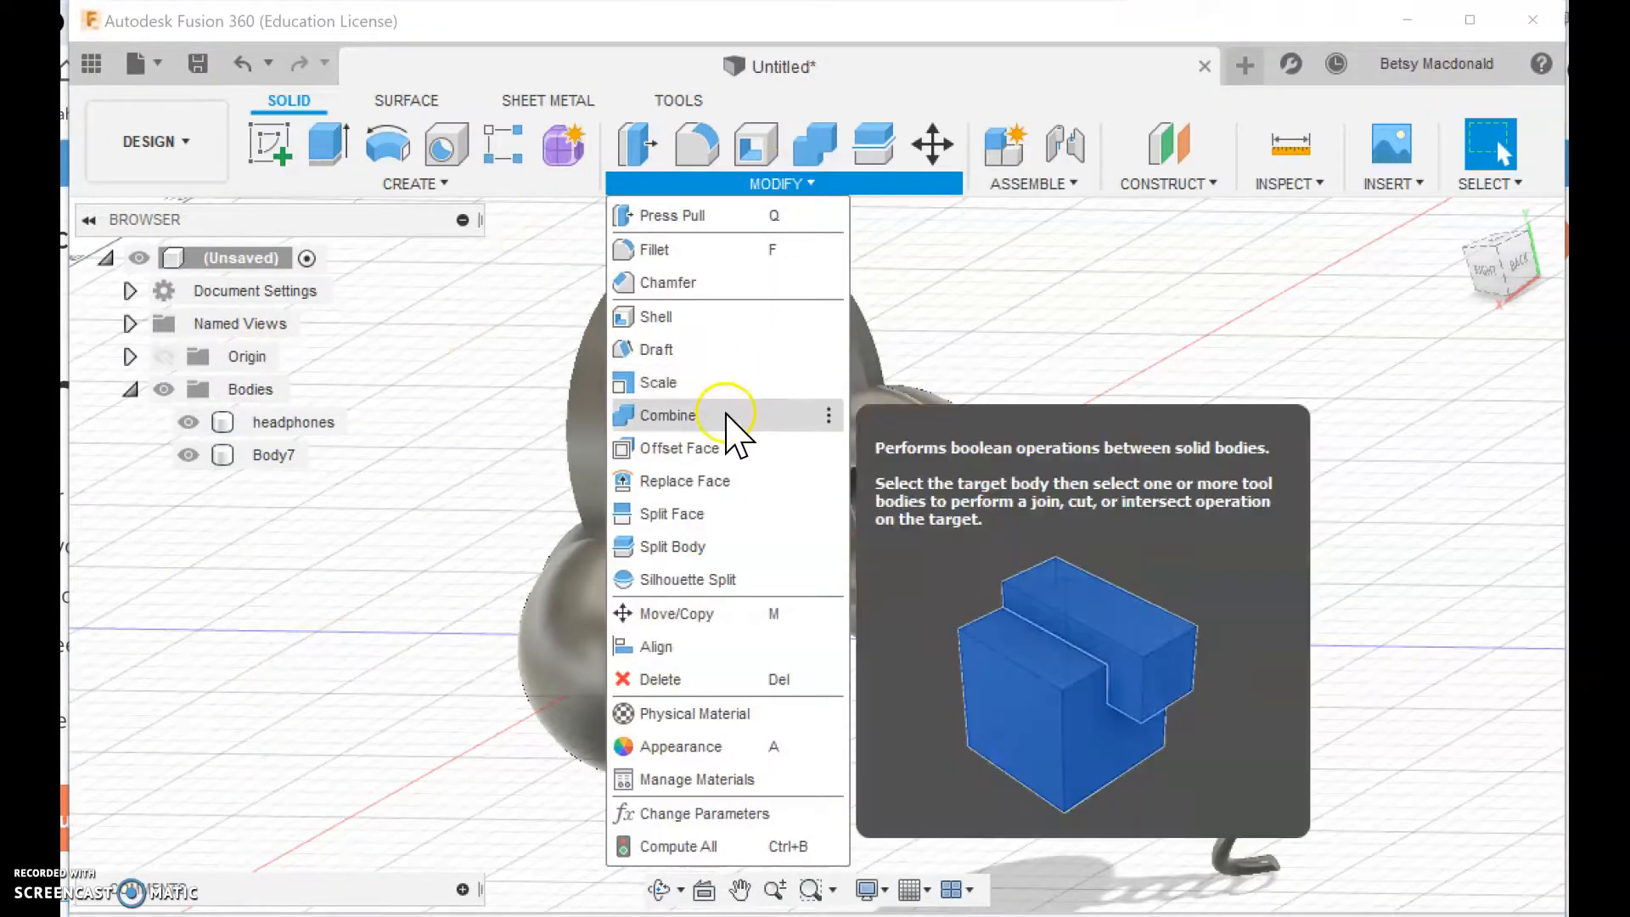
pyautogui.click(669, 414)
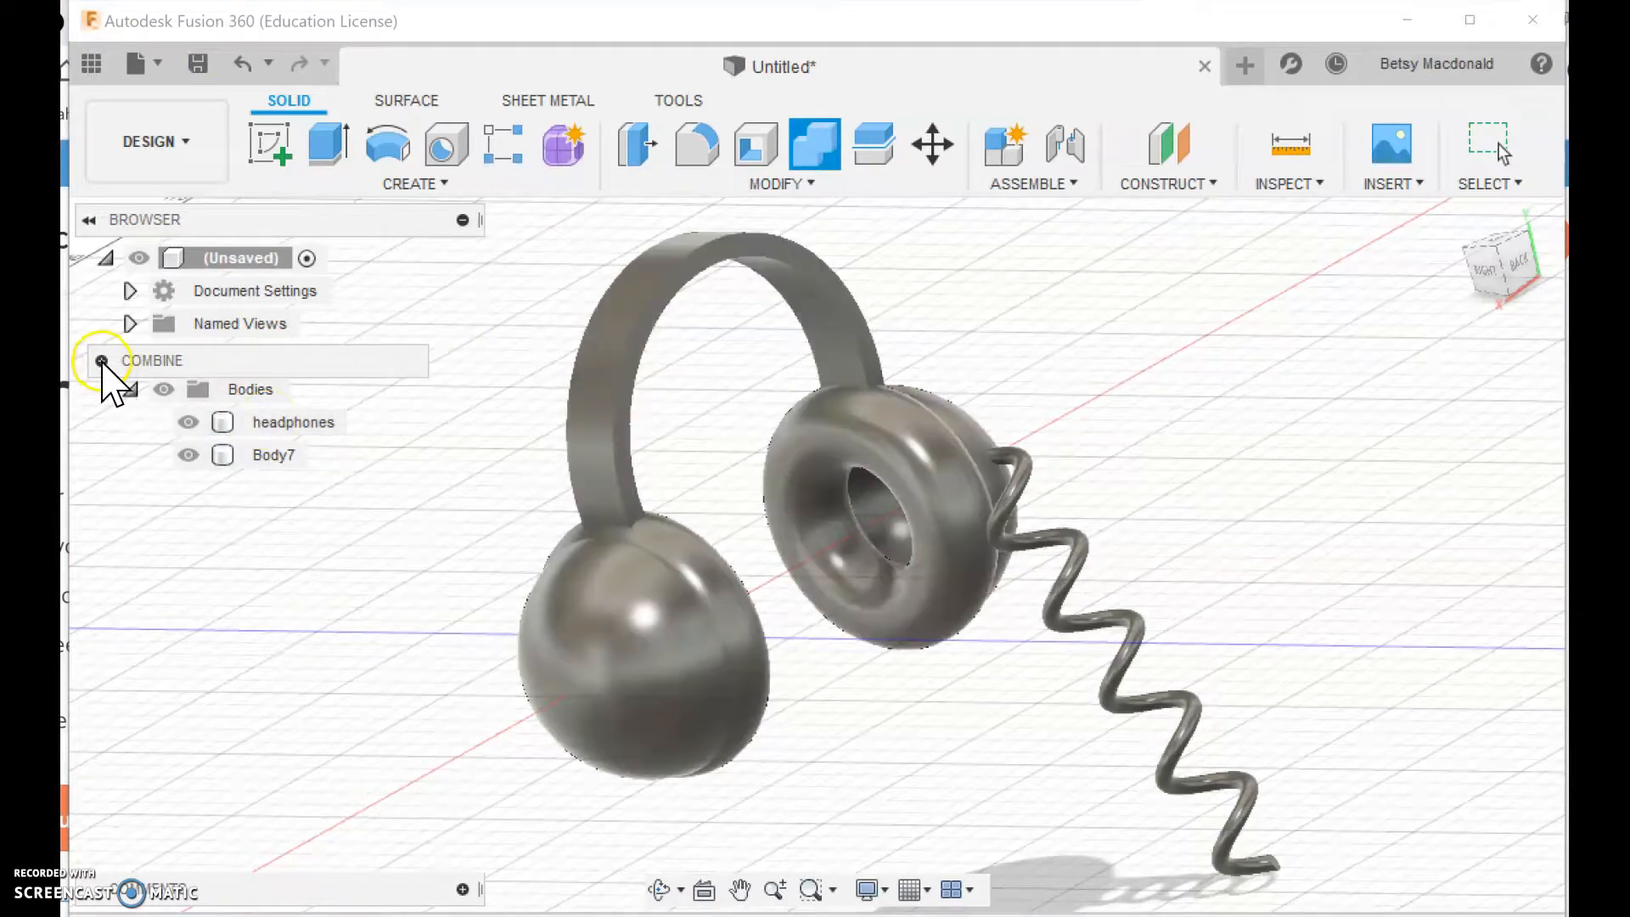
pyautogui.click(100, 360)
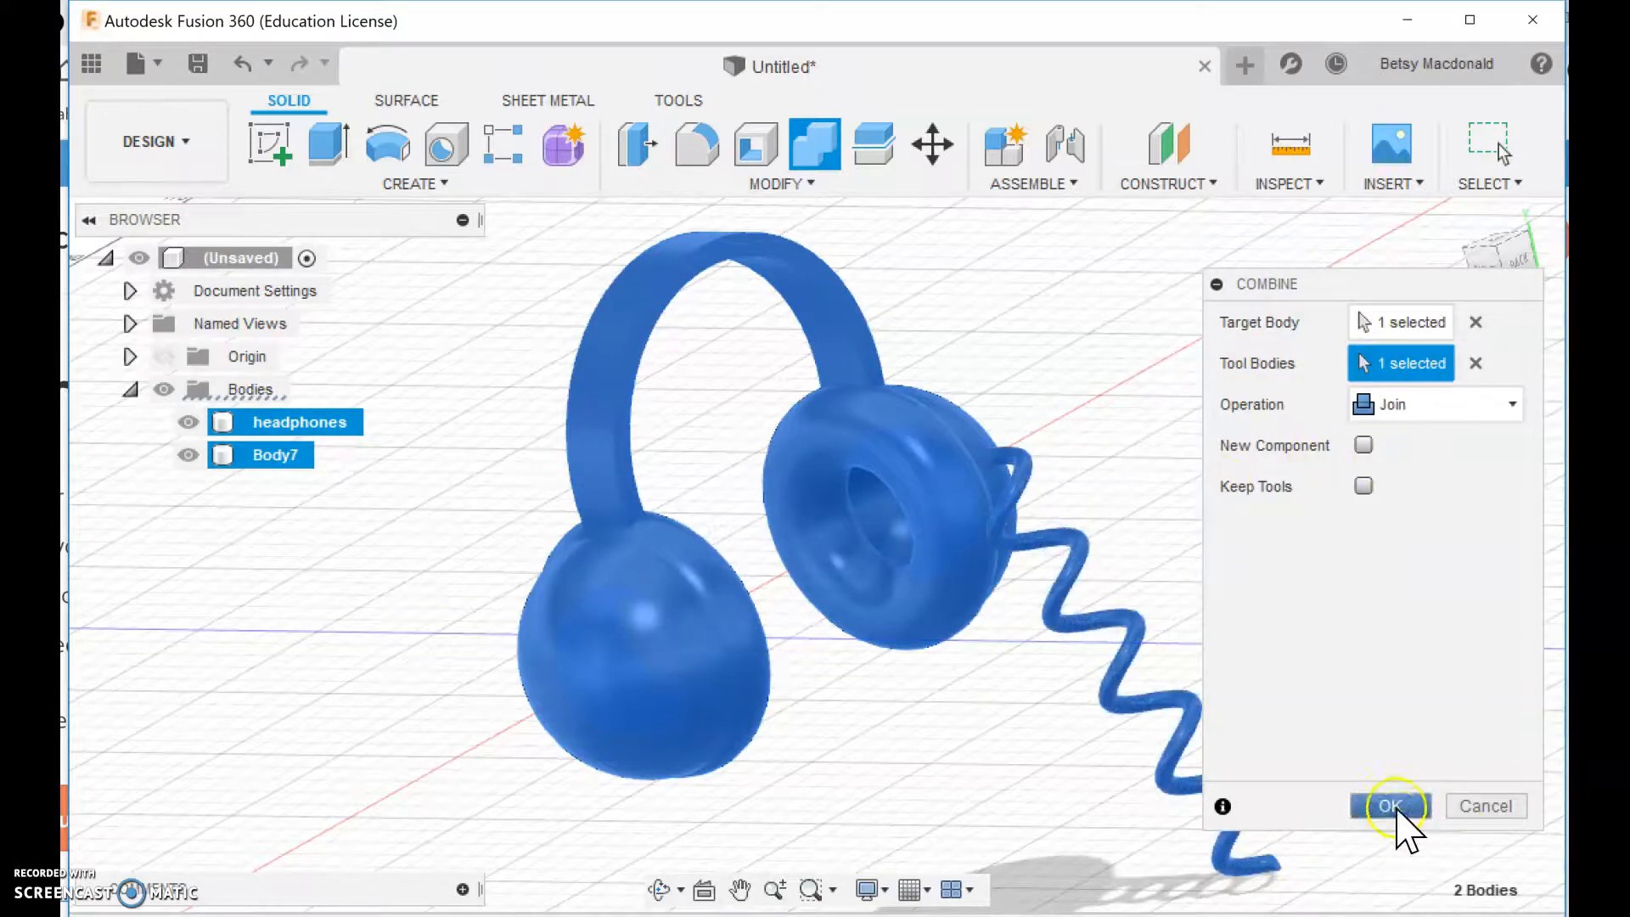
pyautogui.click(1391, 805)
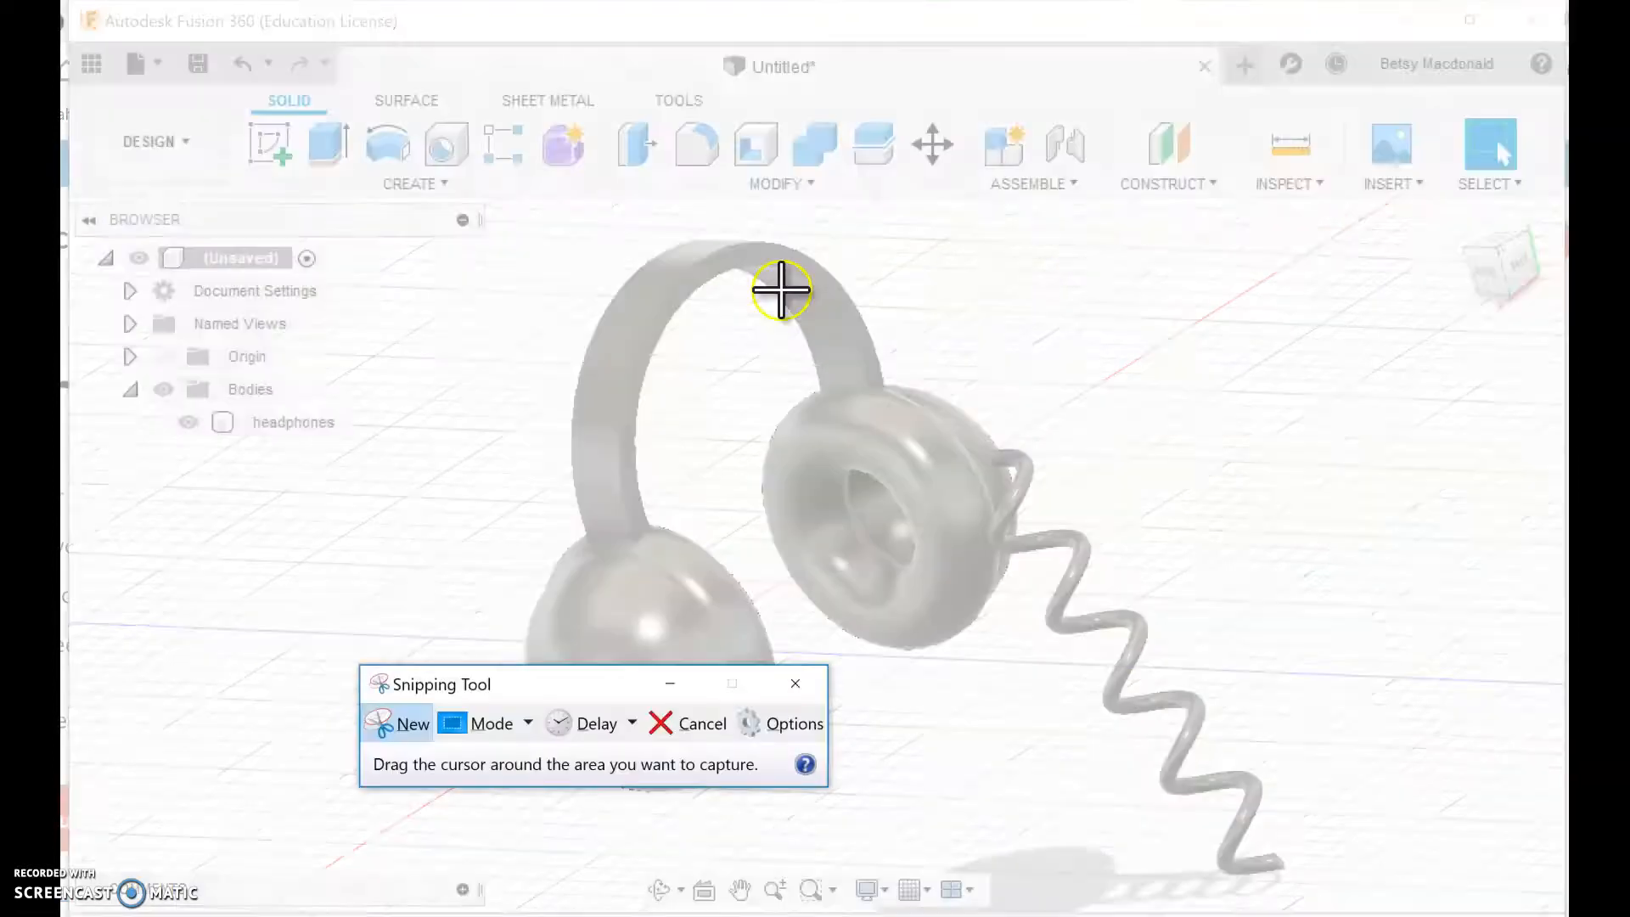
pyautogui.moveTo(93, 192)
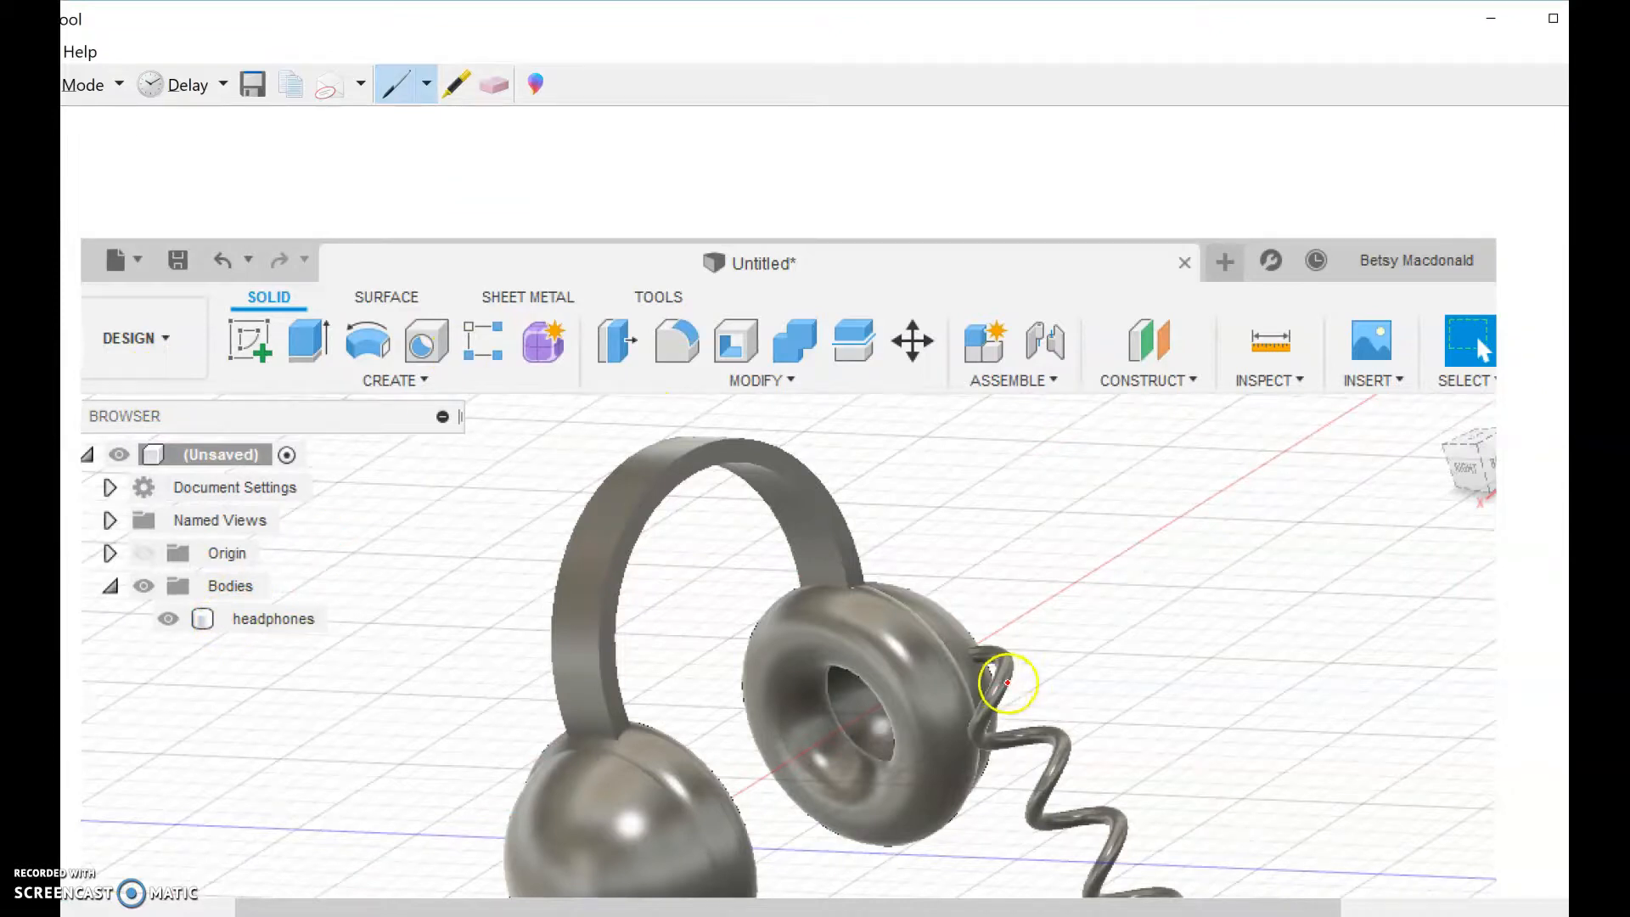
pyautogui.moveTo(792, 99)
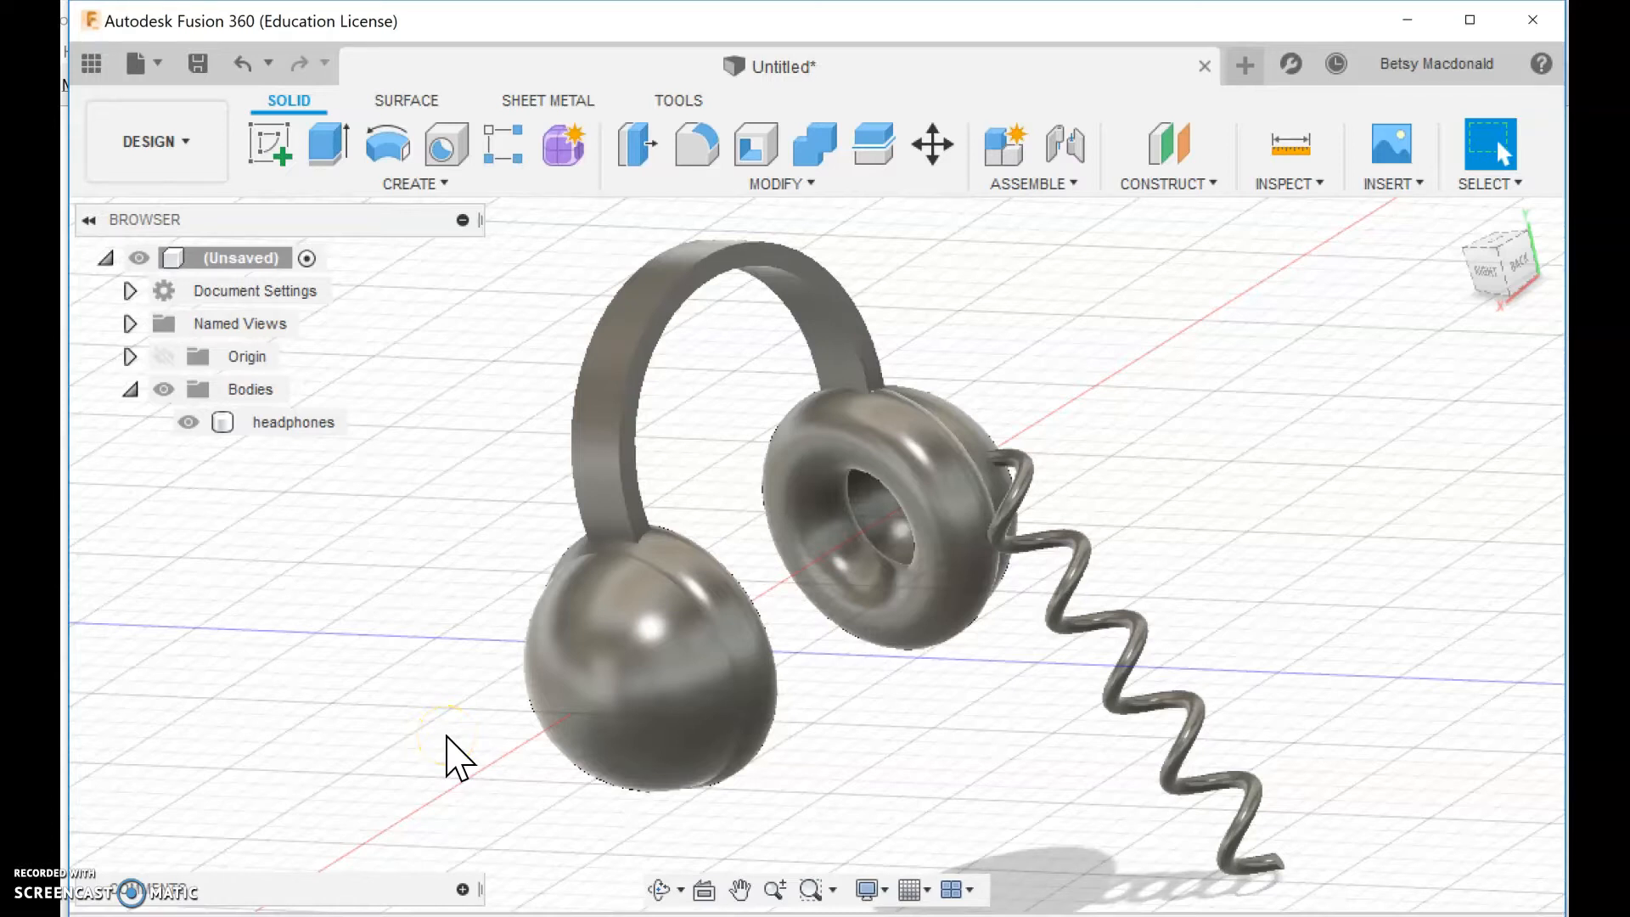
pyautogui.moveTo(1278, 603)
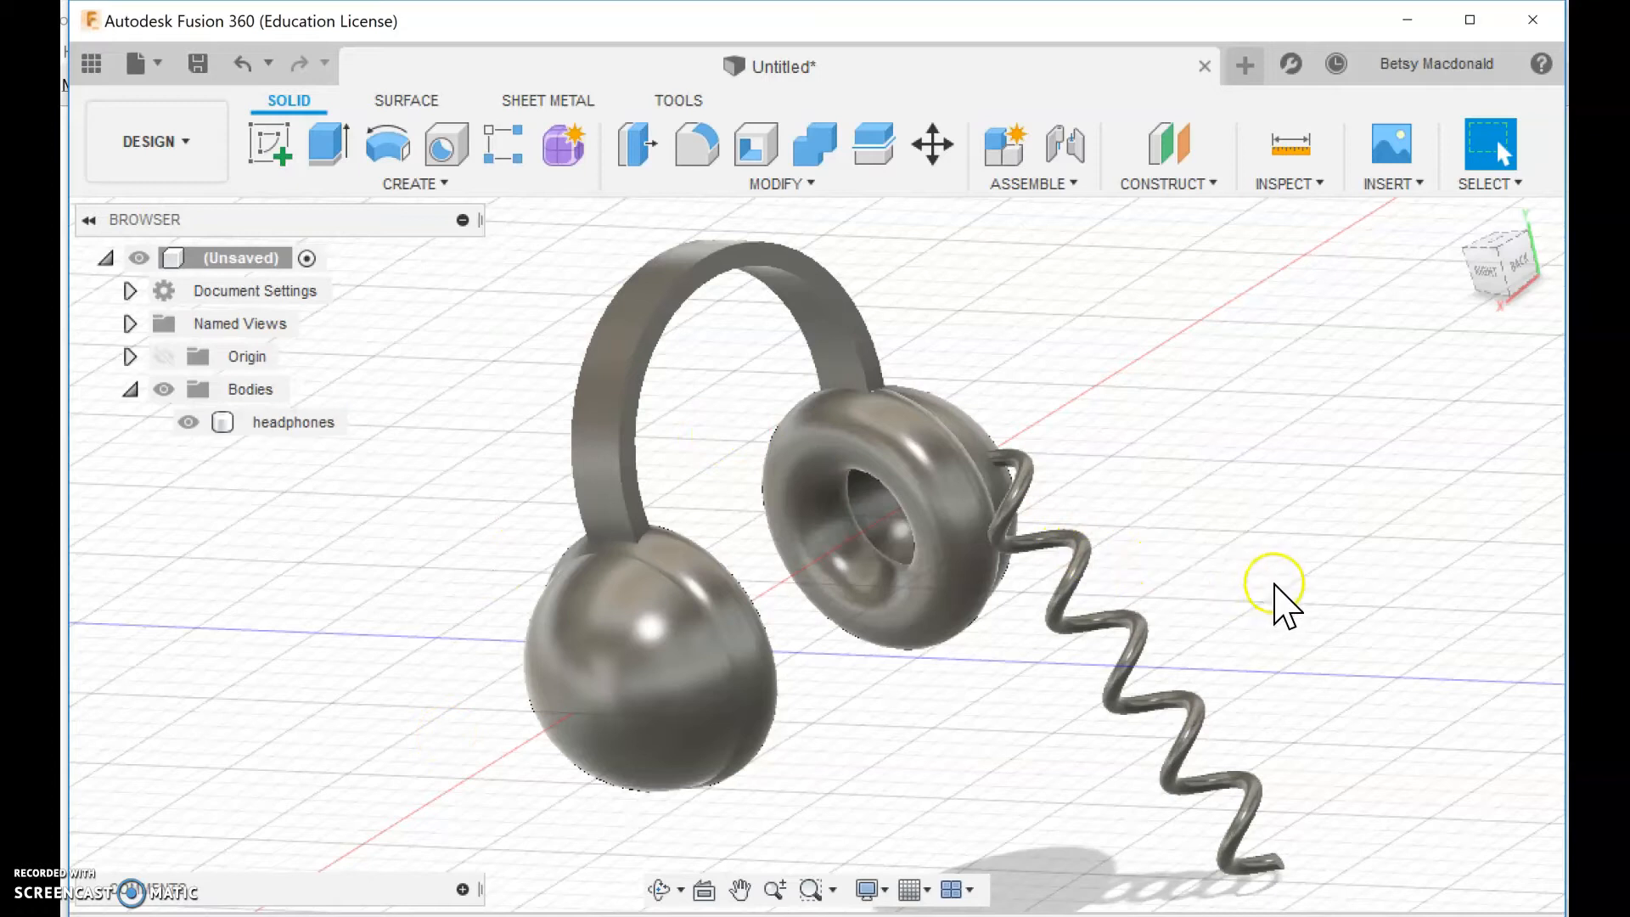